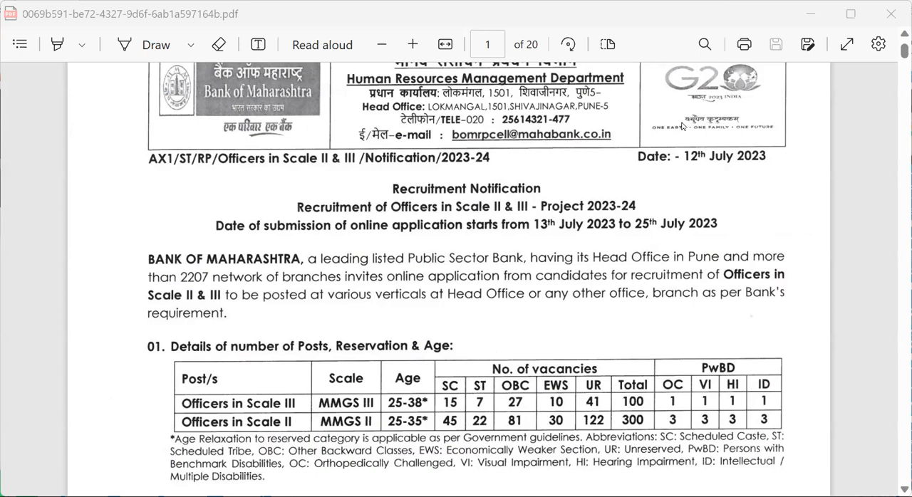
mouse_move(684, 123)
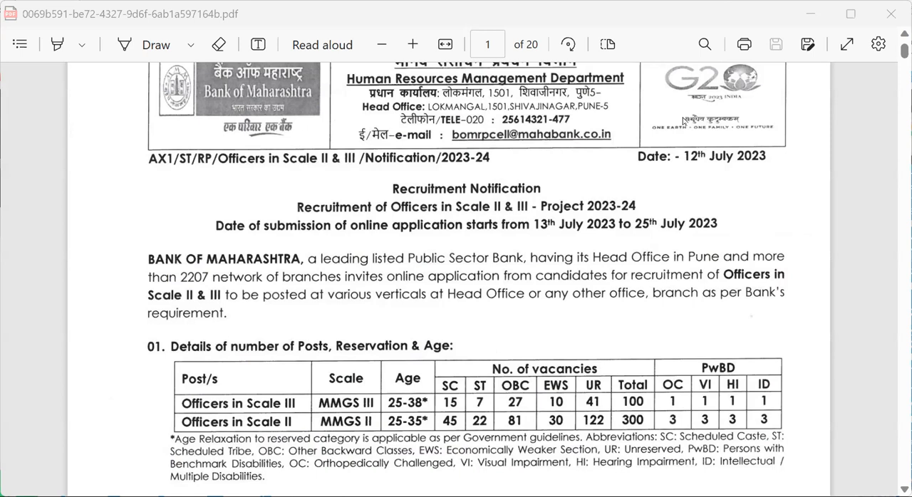
mouse_move(695, 284)
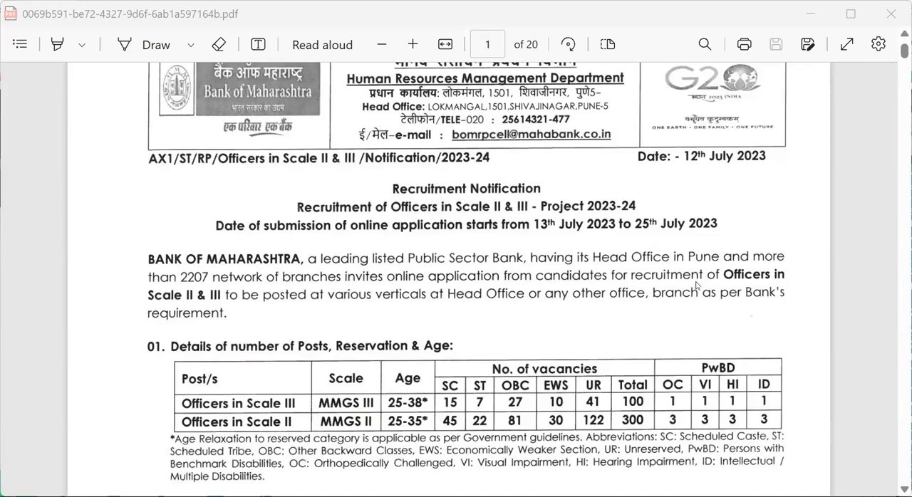
scroll(down, 3)
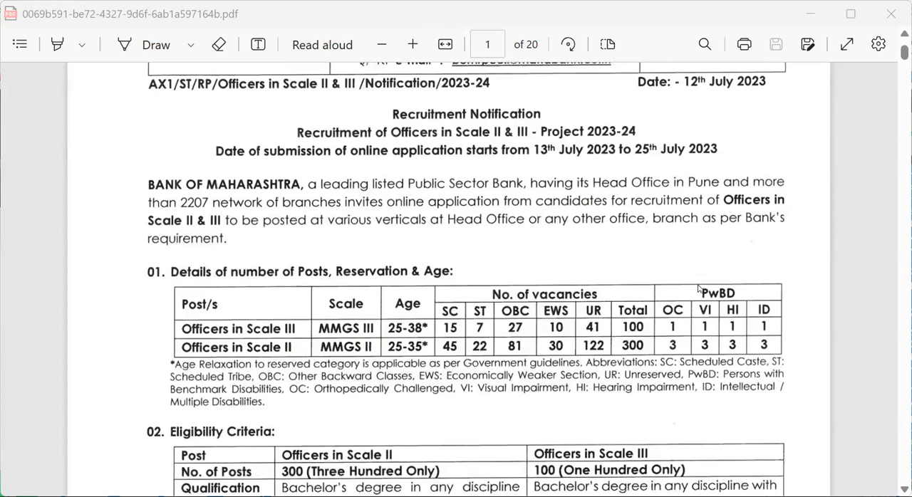
scroll(down, 3)
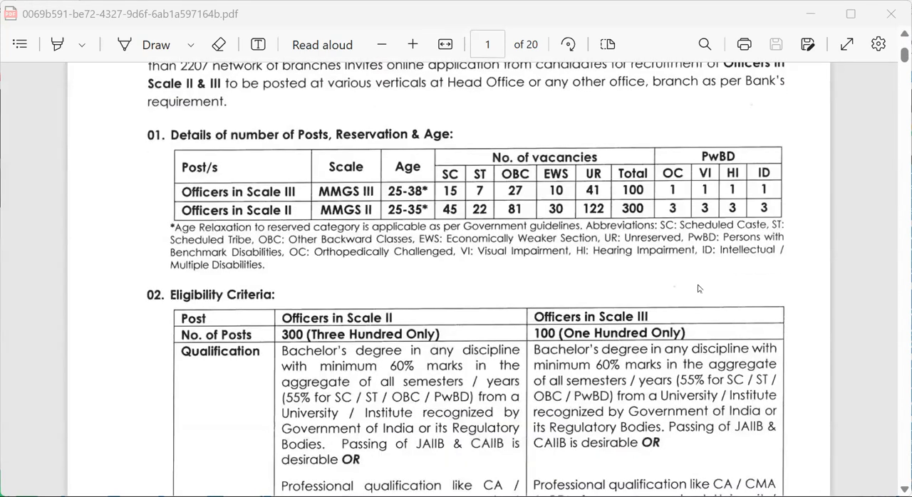
scroll(down, 3)
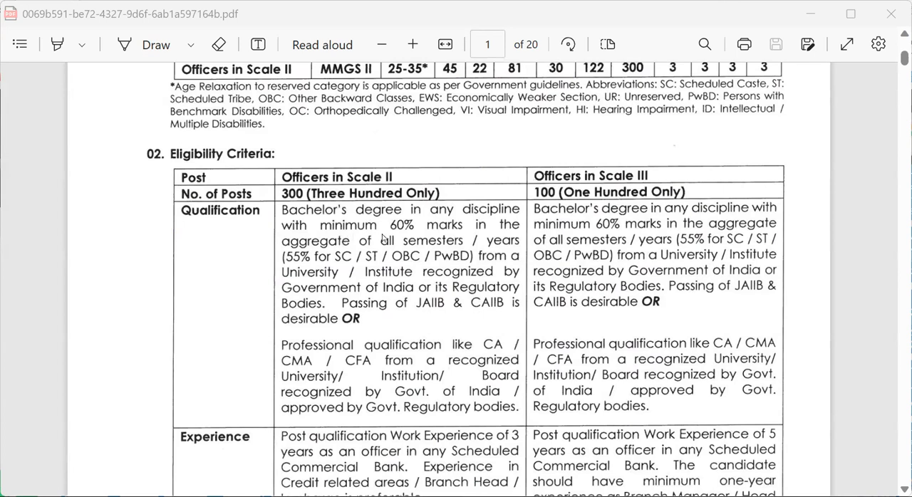
mouse_move(385, 255)
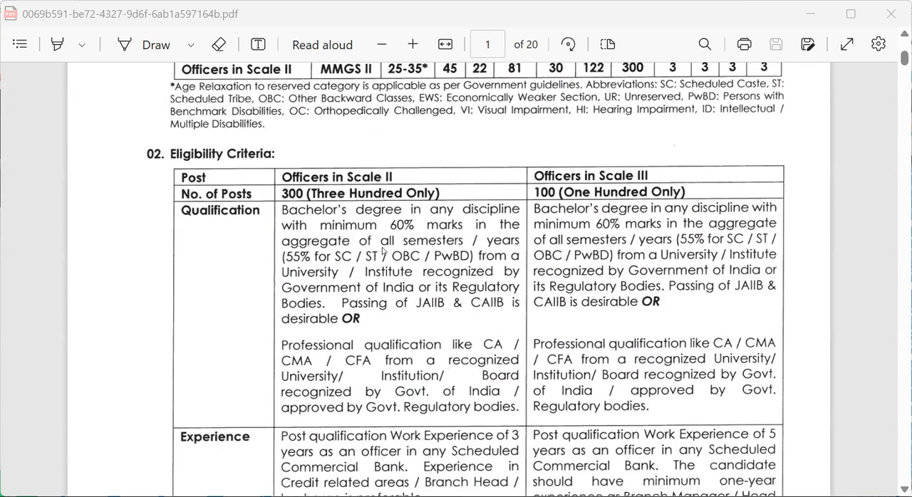
mouse_move(402, 248)
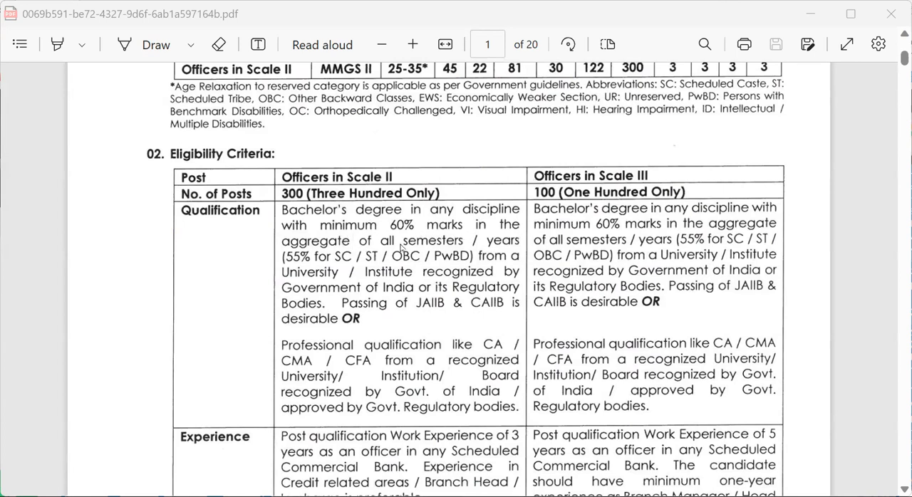
mouse_move(483, 253)
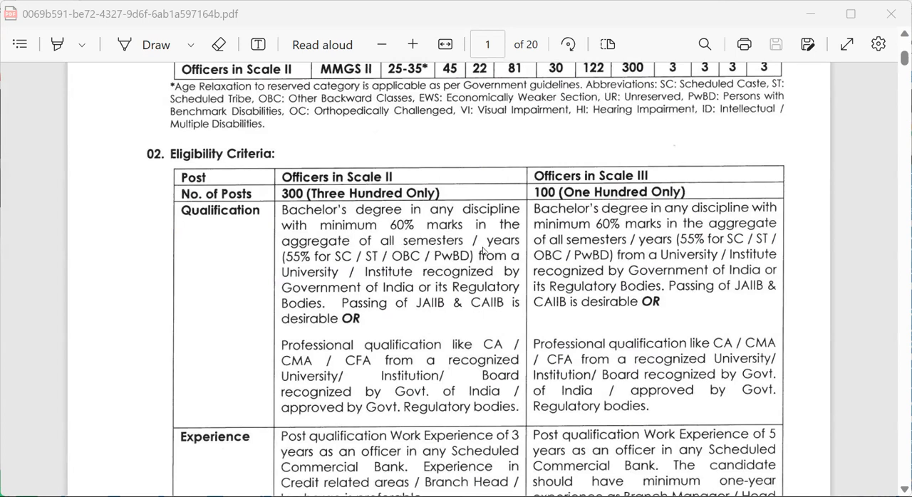
mouse_move(323, 271)
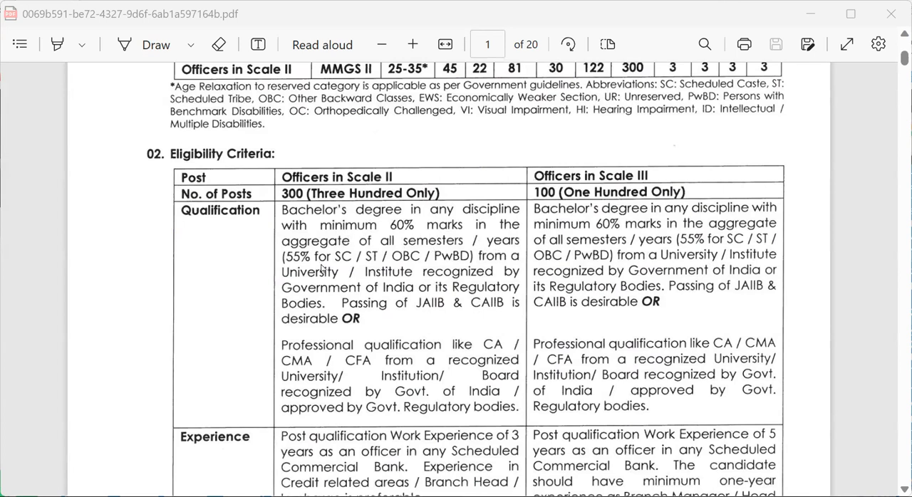
mouse_move(429, 264)
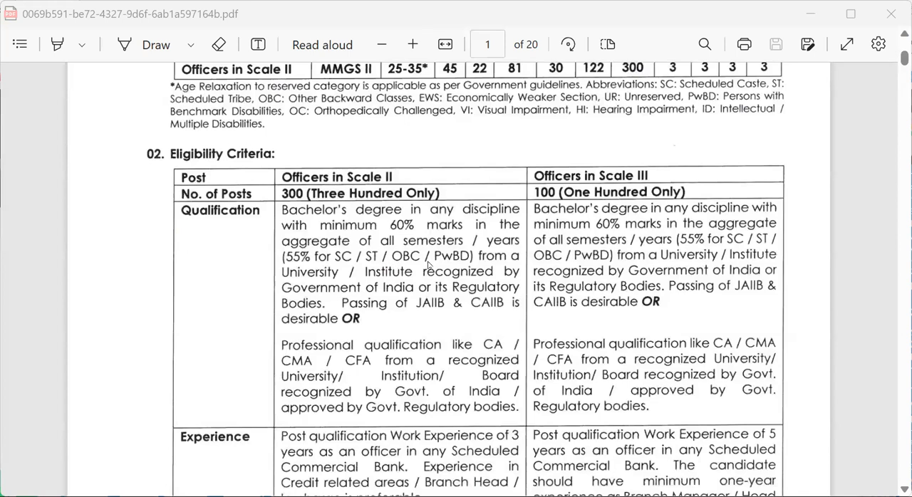
mouse_move(436, 274)
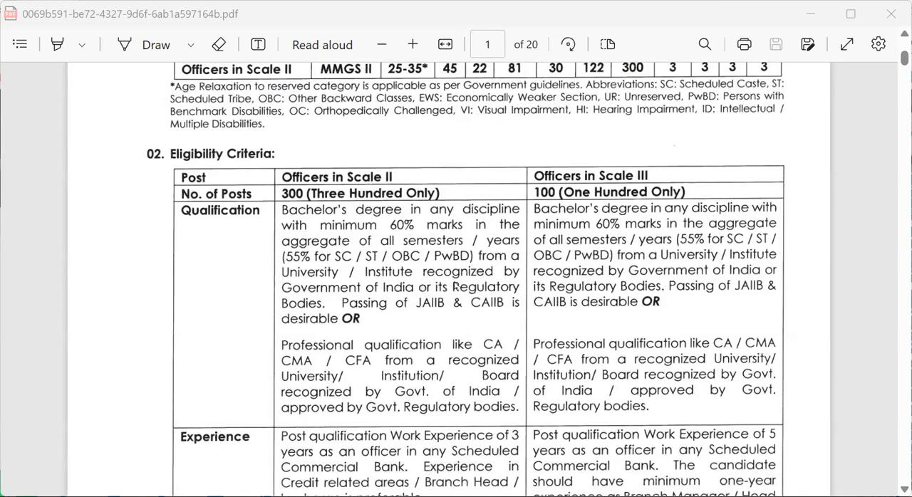
mouse_move(415, 297)
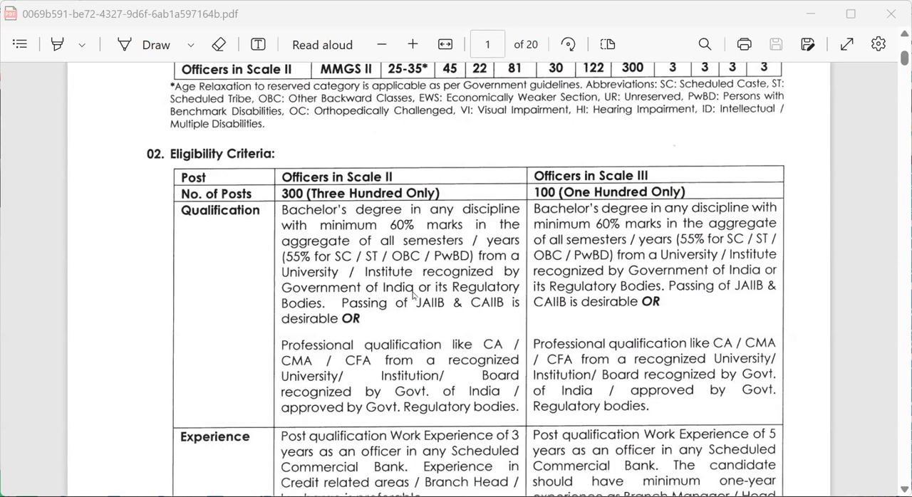
mouse_move(486, 289)
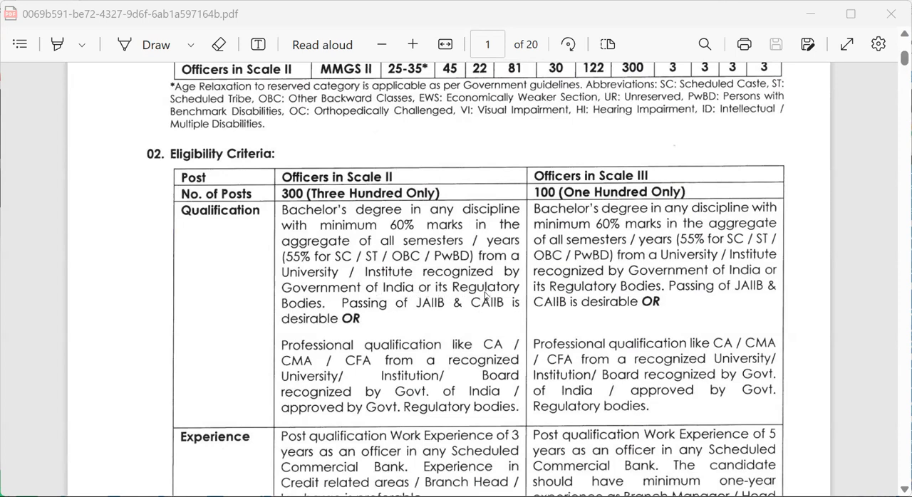
mouse_move(383, 316)
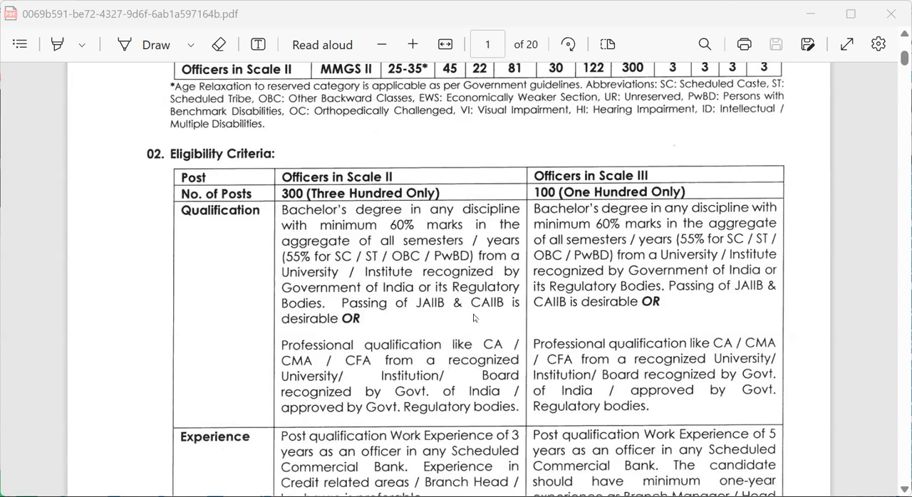
mouse_move(376, 328)
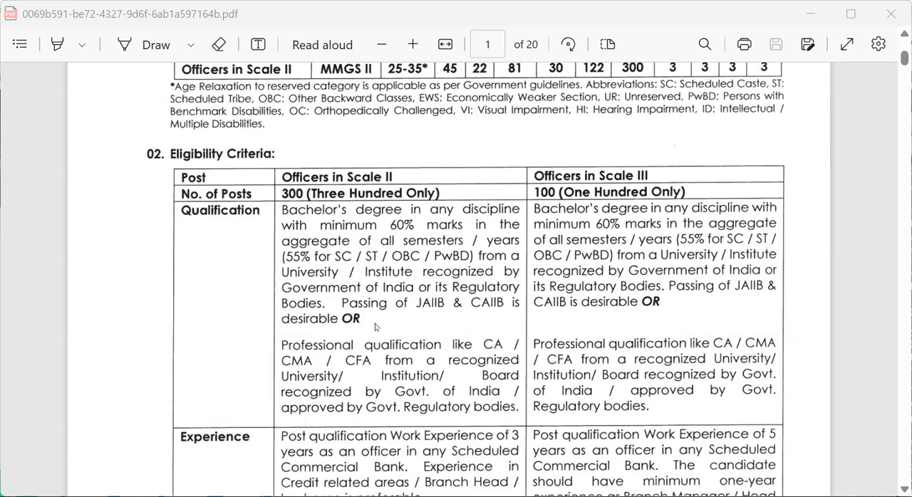
mouse_move(461, 359)
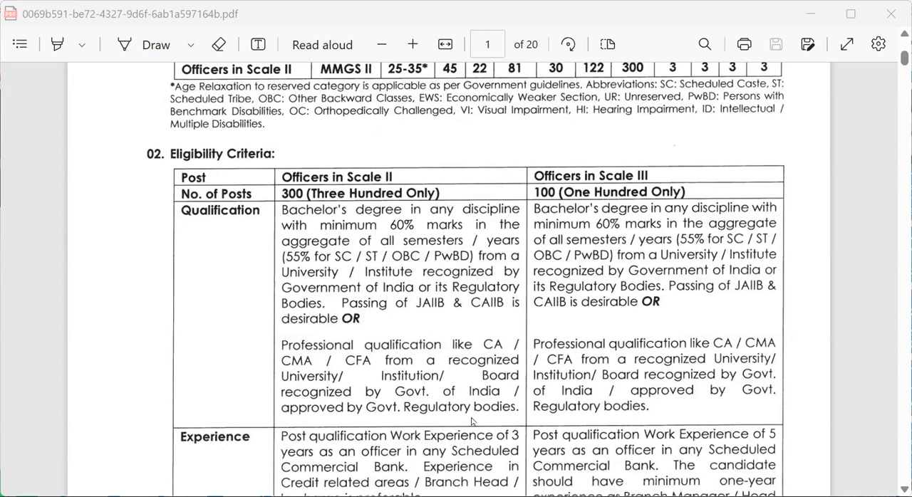
mouse_move(481, 421)
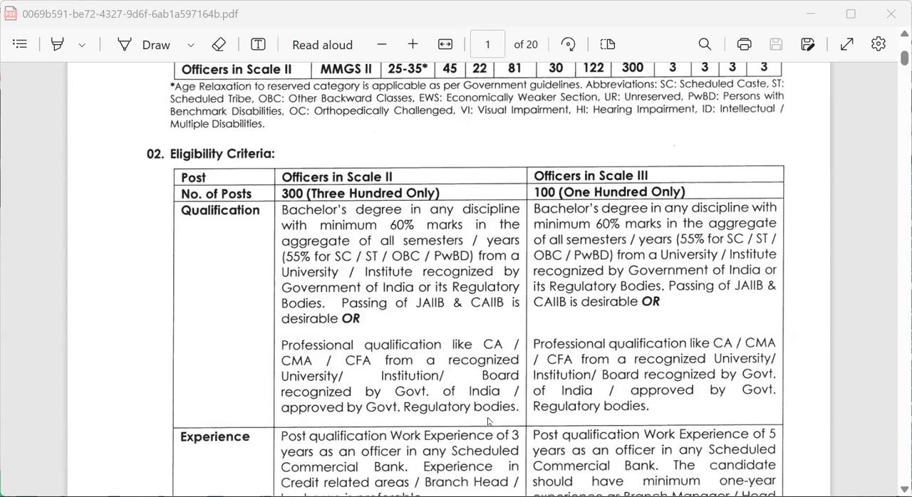
mouse_move(616, 194)
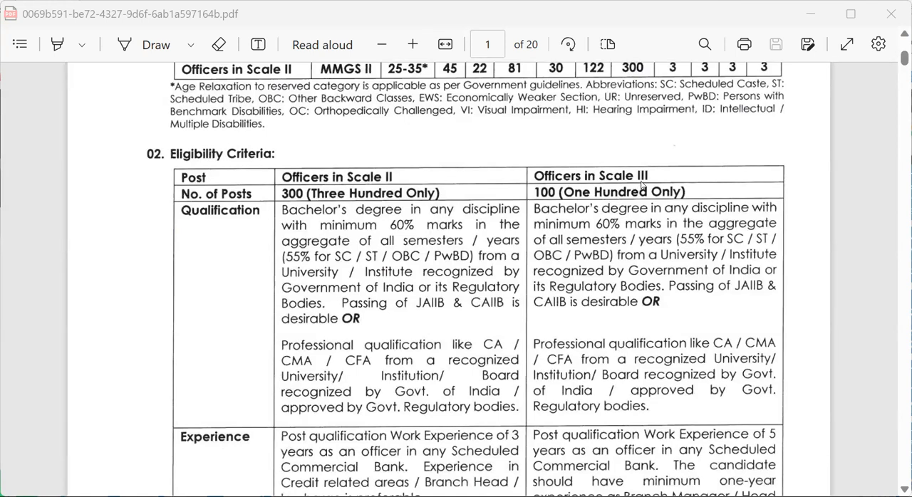
mouse_move(675, 215)
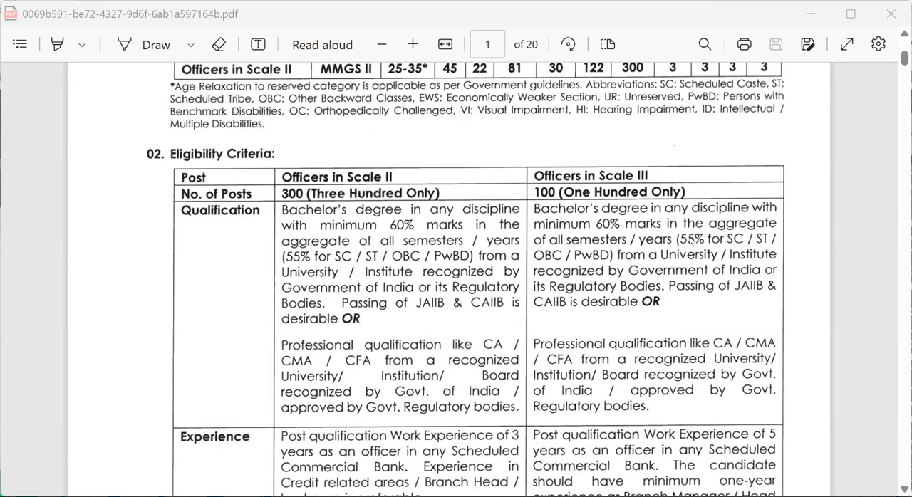
mouse_move(686, 302)
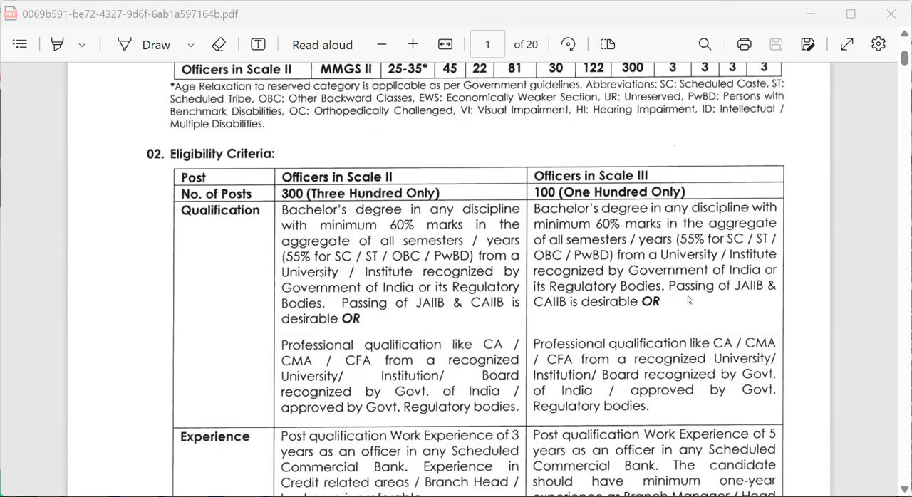
mouse_move(658, 344)
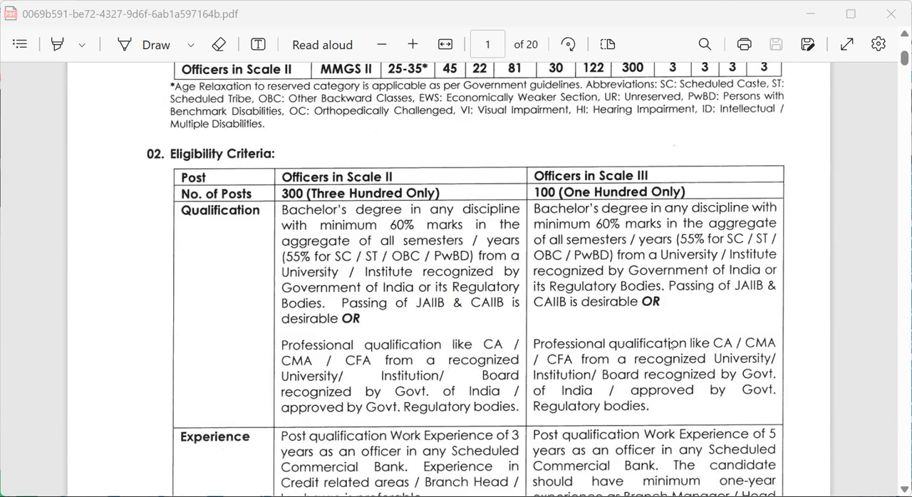
mouse_move(642, 350)
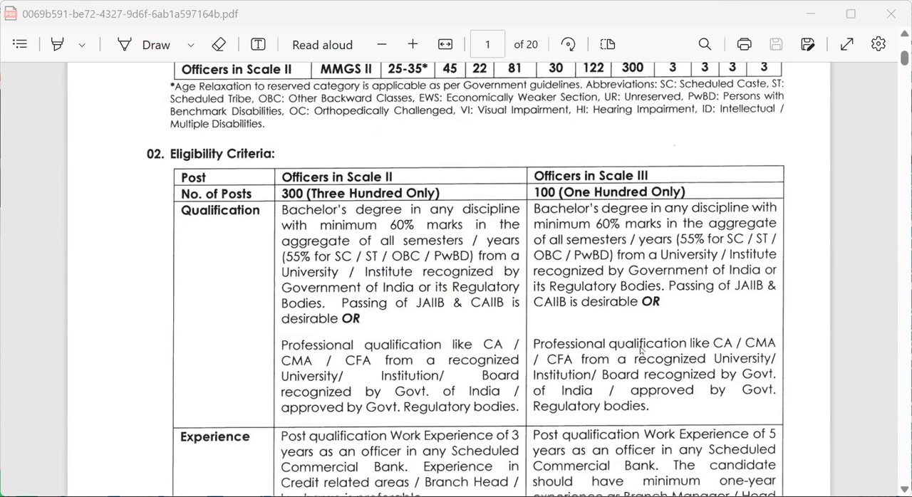
mouse_move(630, 379)
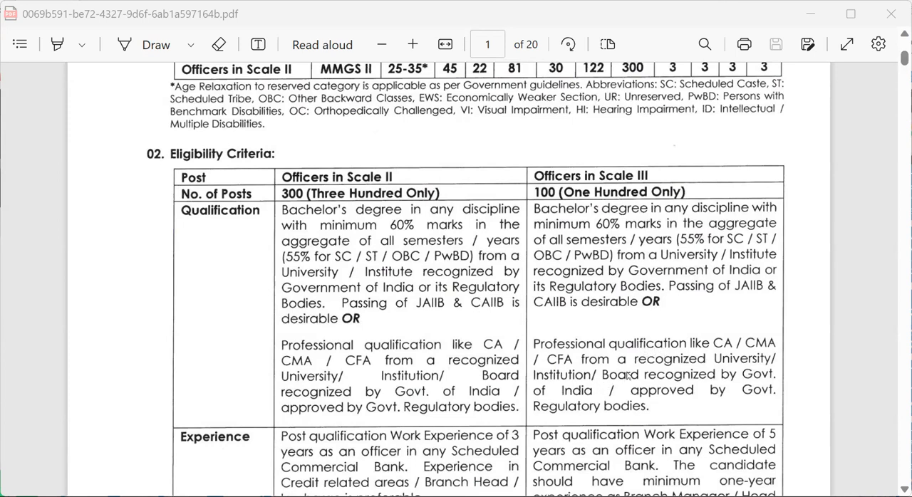
scroll(down, 3)
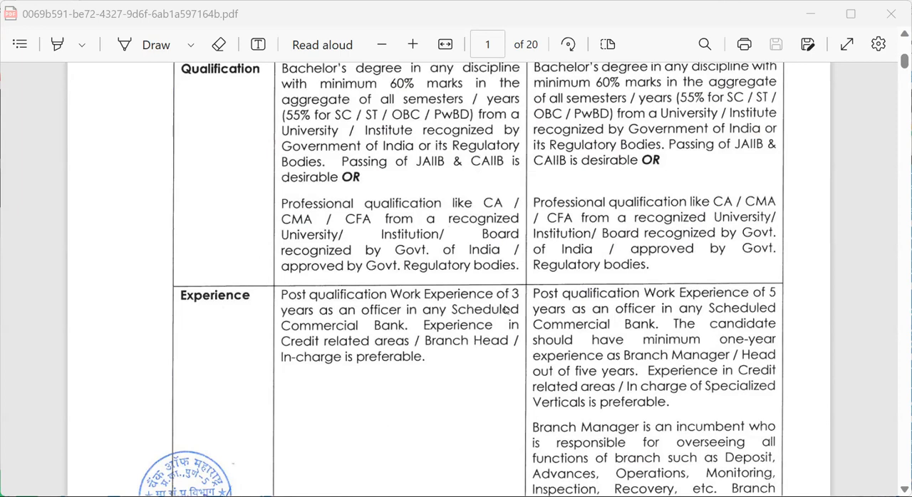
mouse_move(362, 332)
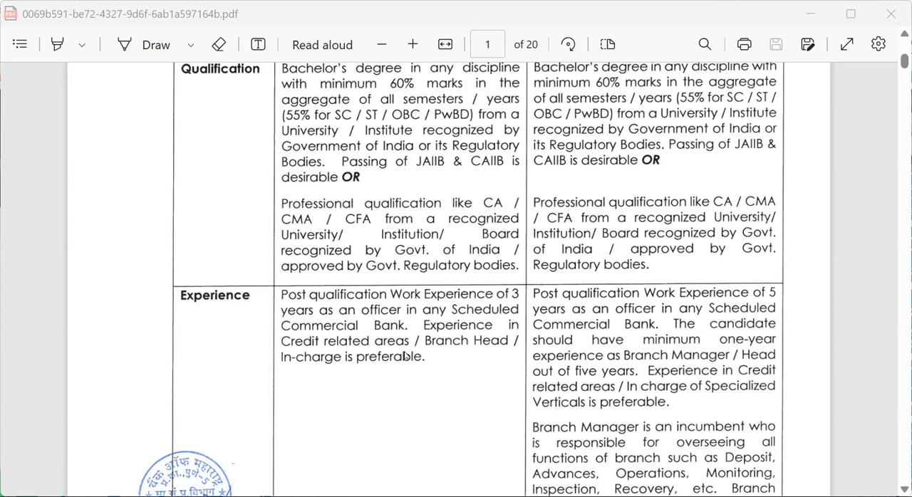
mouse_move(433, 388)
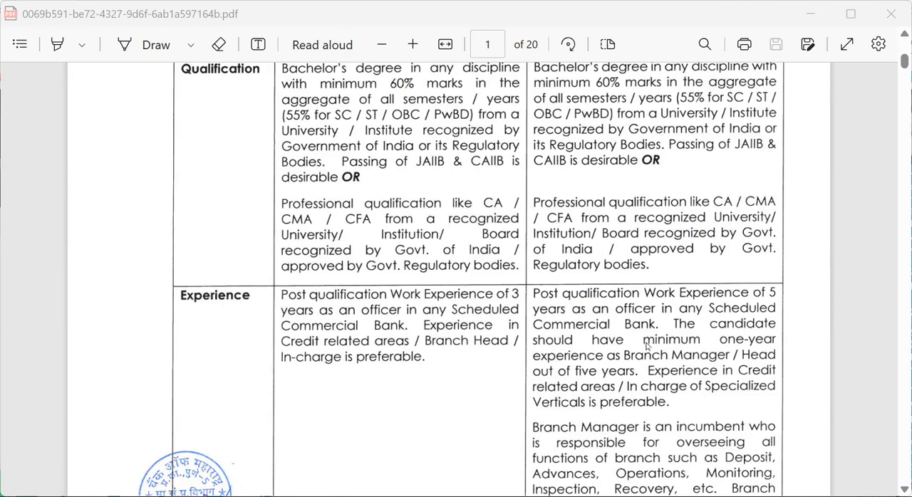
mouse_move(755, 322)
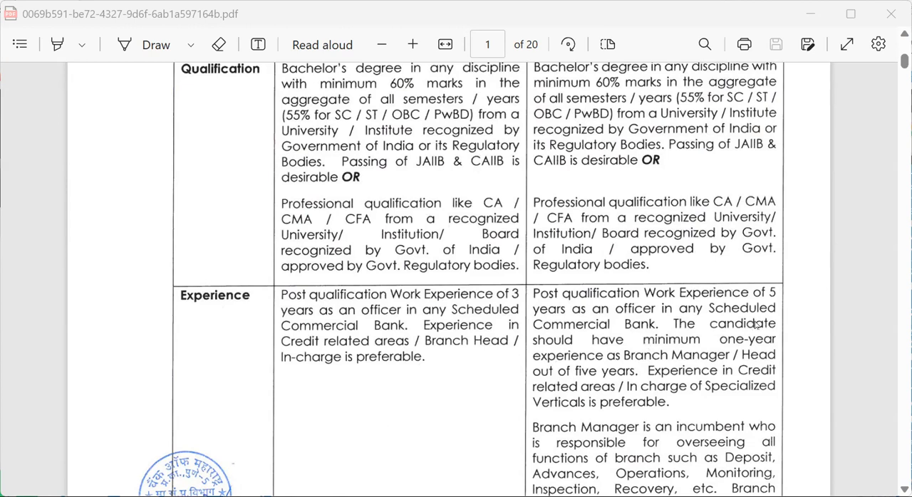
mouse_move(665, 336)
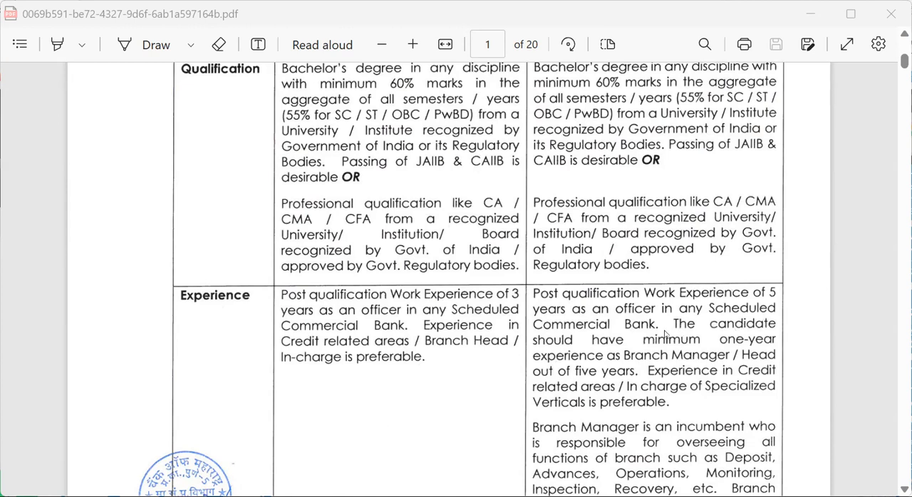
mouse_move(670, 347)
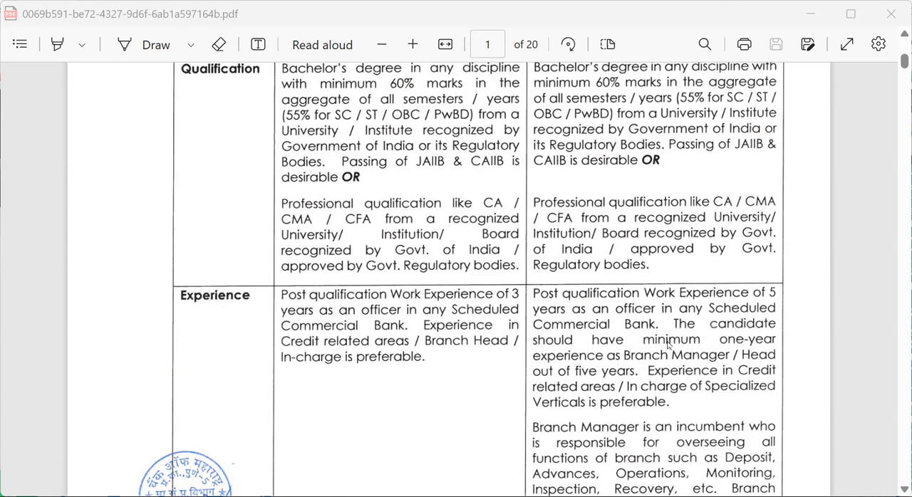
mouse_move(639, 387)
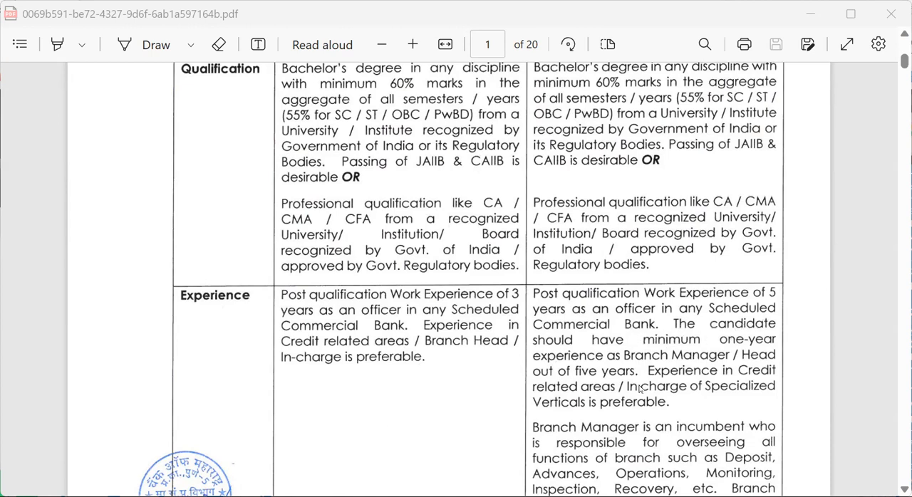
mouse_move(673, 382)
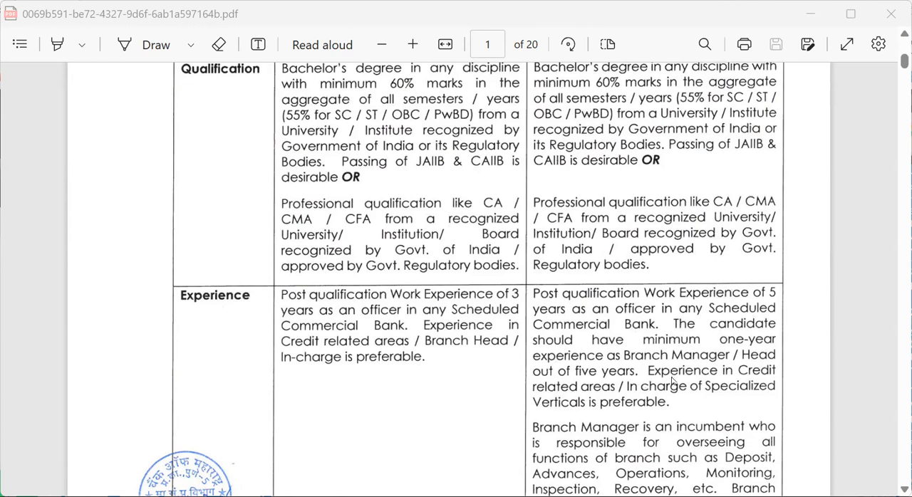
mouse_move(729, 376)
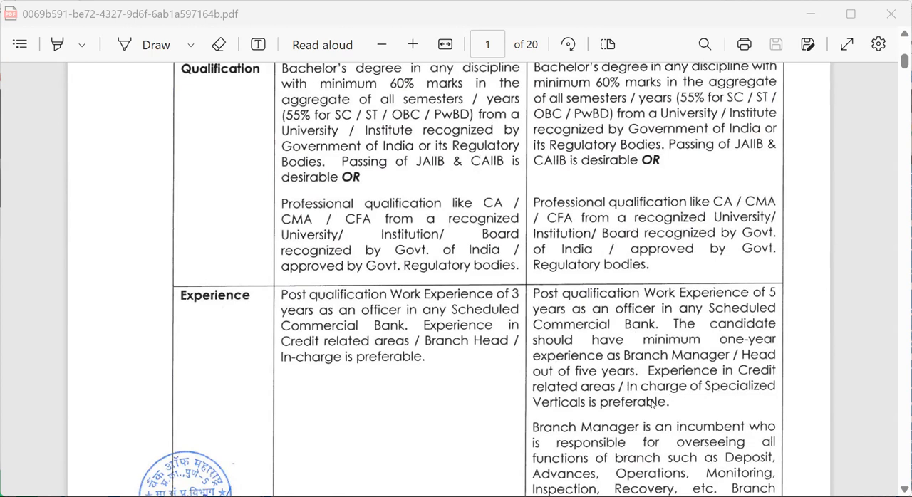
scroll(down, 3)
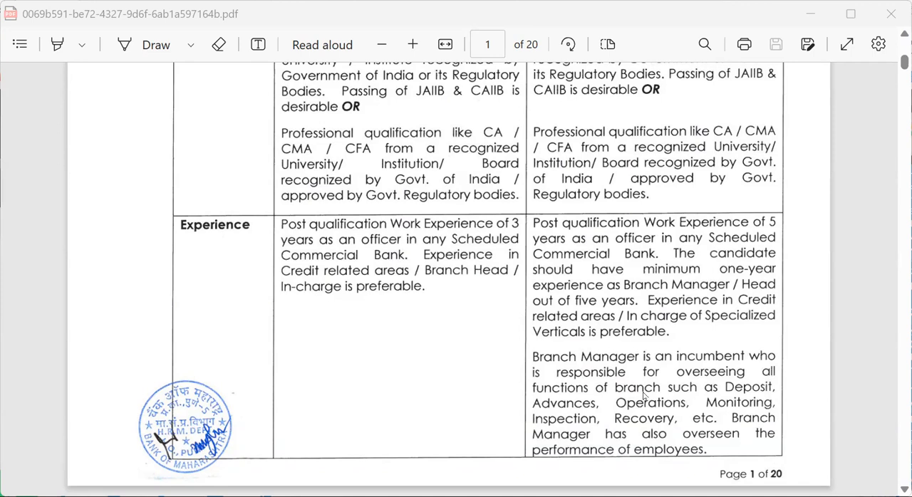
mouse_move(601, 408)
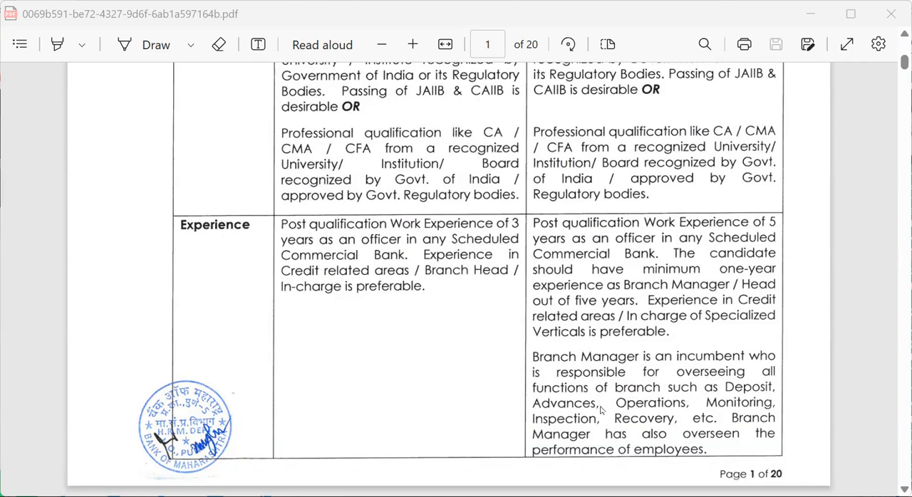
mouse_move(686, 406)
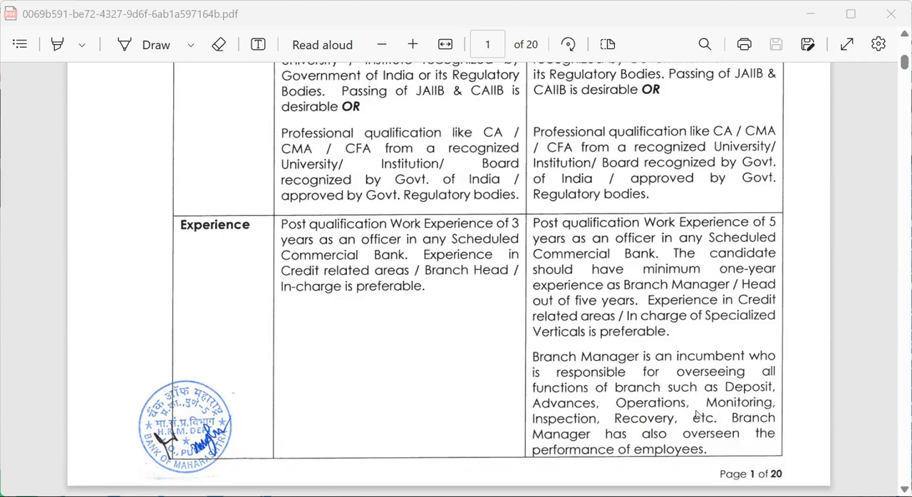
mouse_move(585, 442)
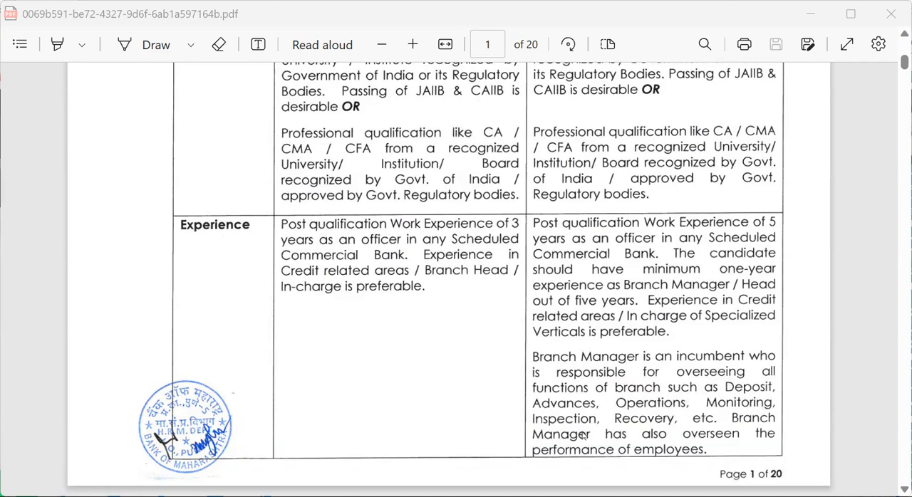
mouse_move(807, 465)
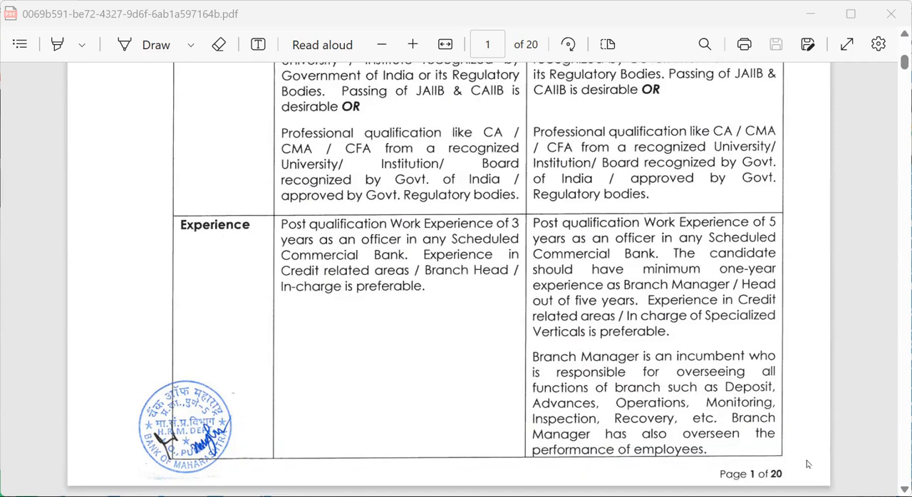
mouse_move(787, 468)
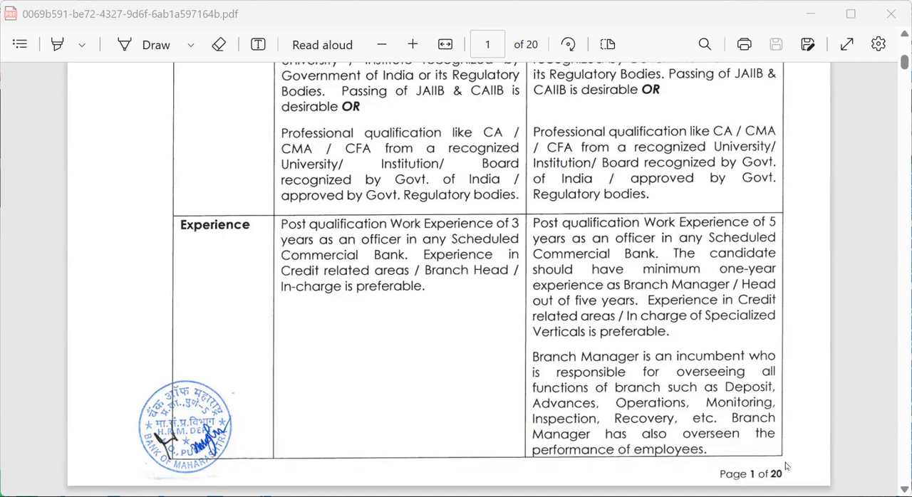
mouse_move(525, 430)
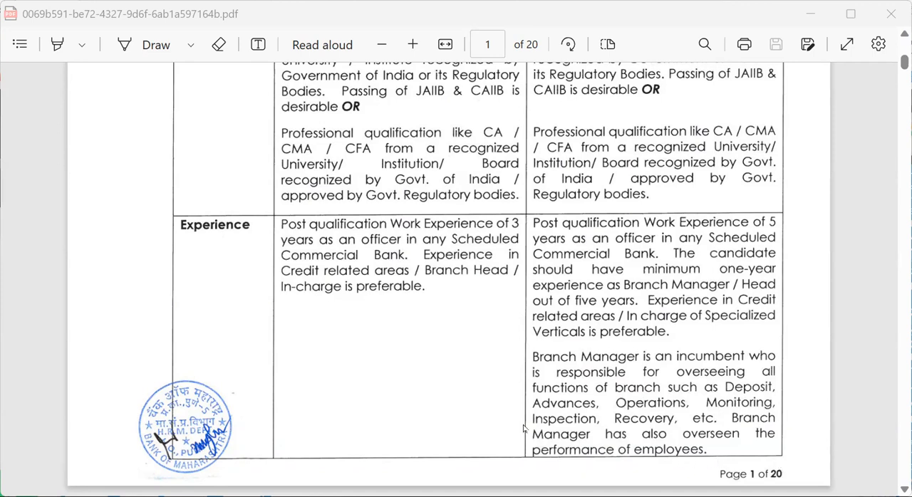
scroll(down, 3)
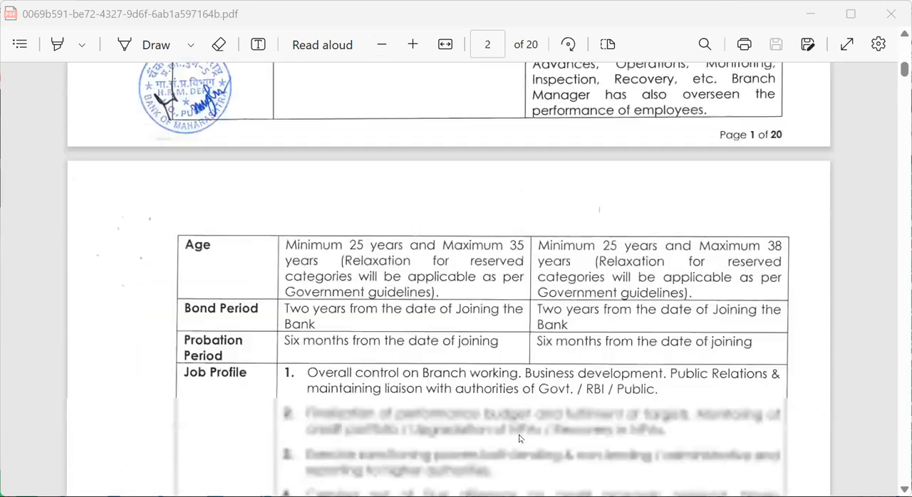
scroll(down, 3)
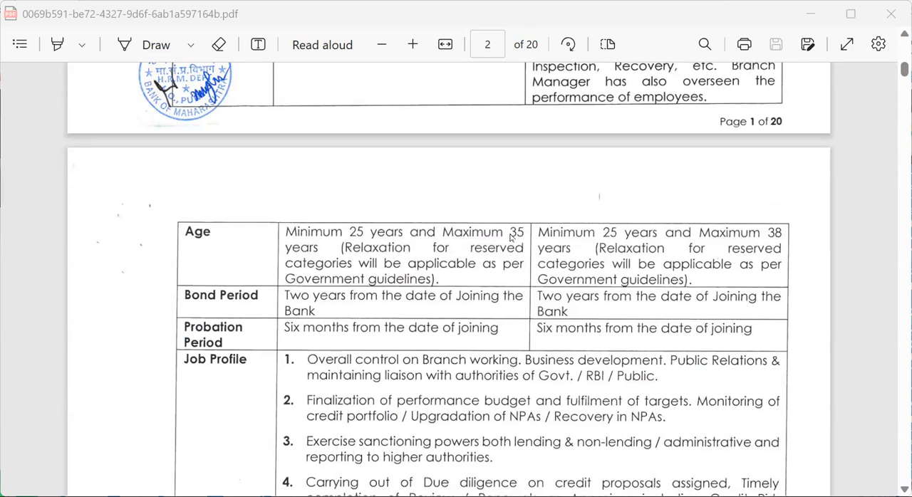
mouse_move(427, 270)
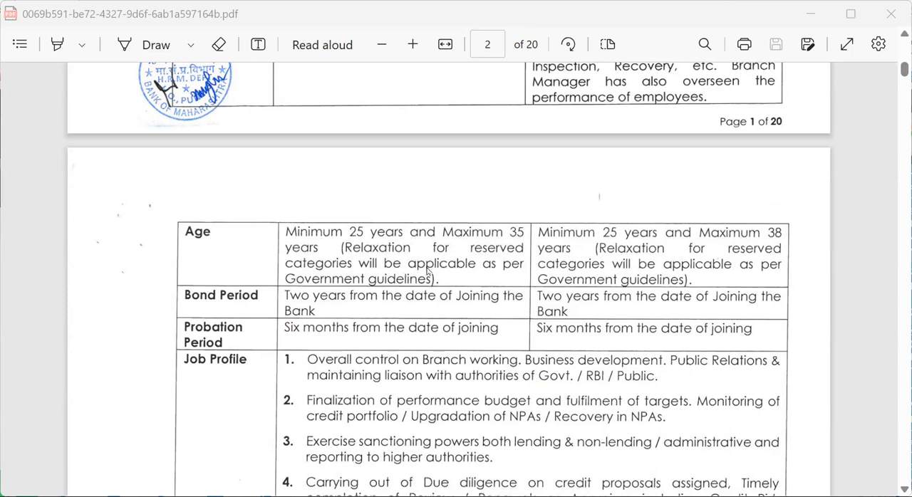
mouse_move(604, 236)
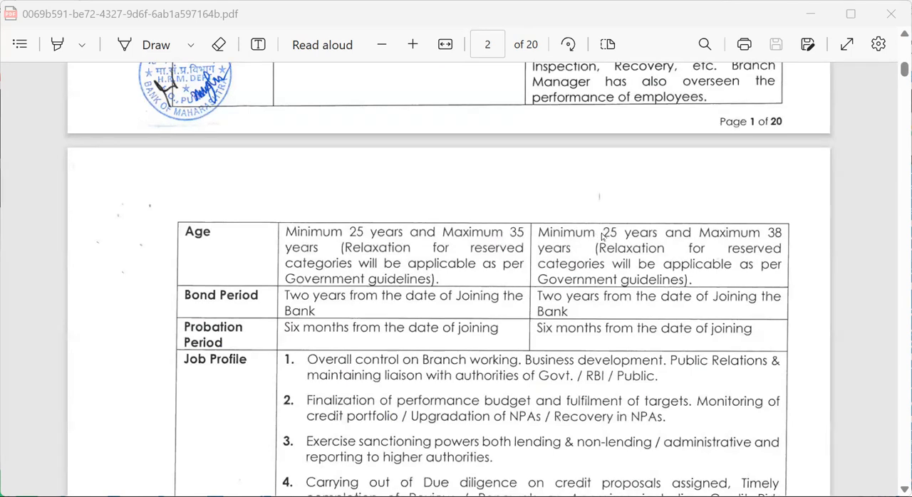
mouse_move(633, 244)
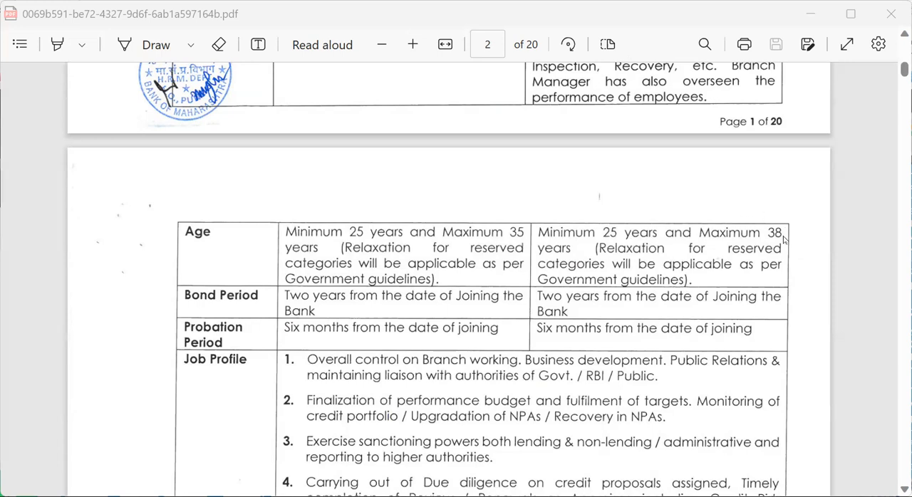
mouse_move(278, 369)
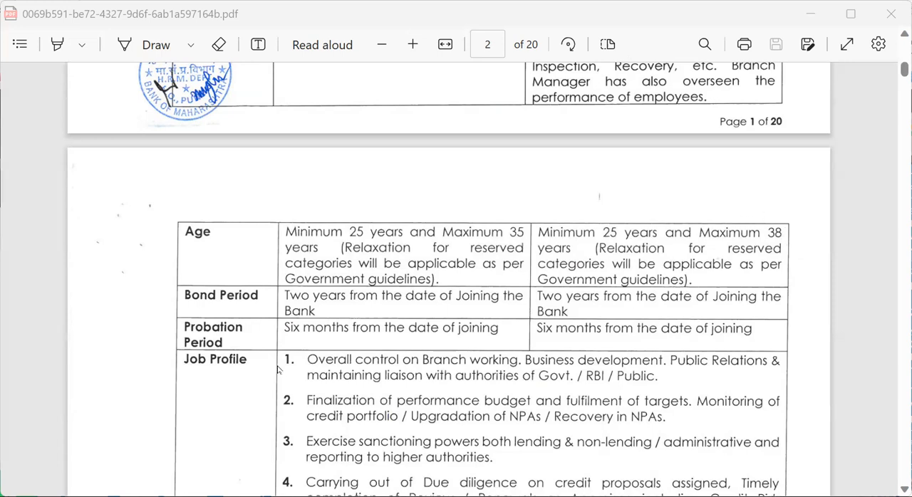
mouse_move(332, 312)
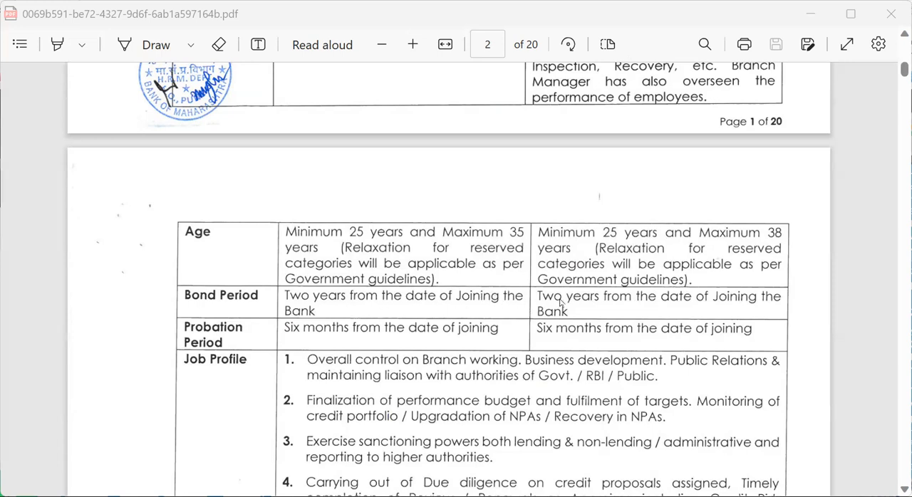
mouse_move(626, 305)
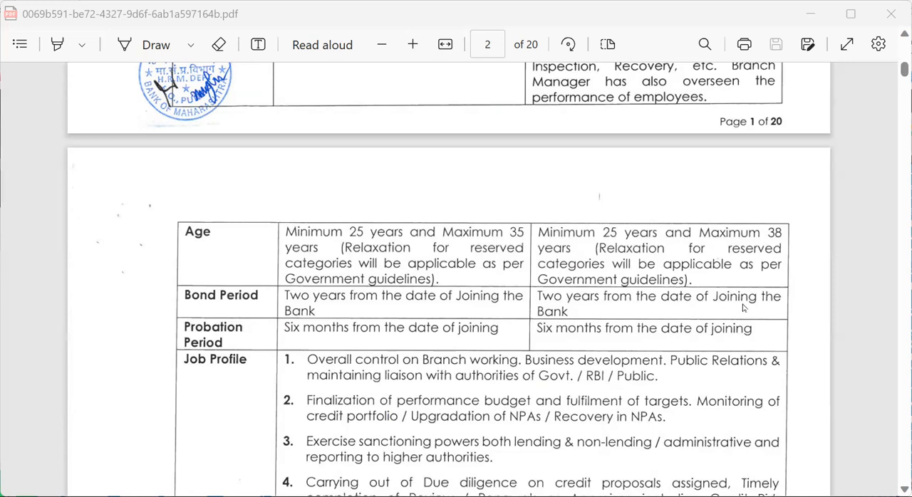
mouse_move(273, 341)
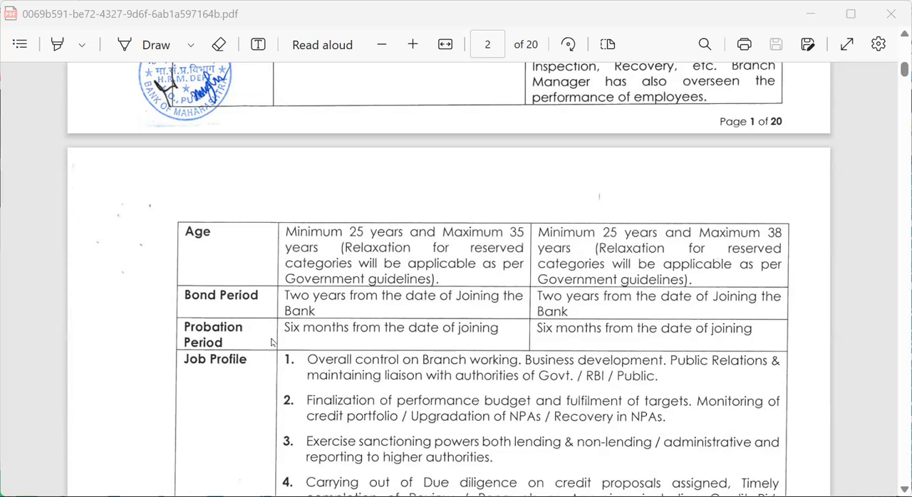
mouse_move(515, 336)
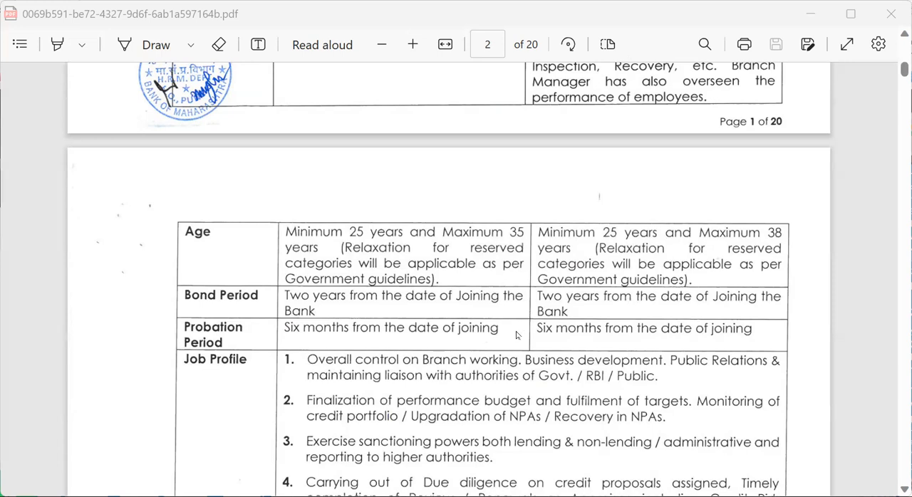
mouse_move(619, 379)
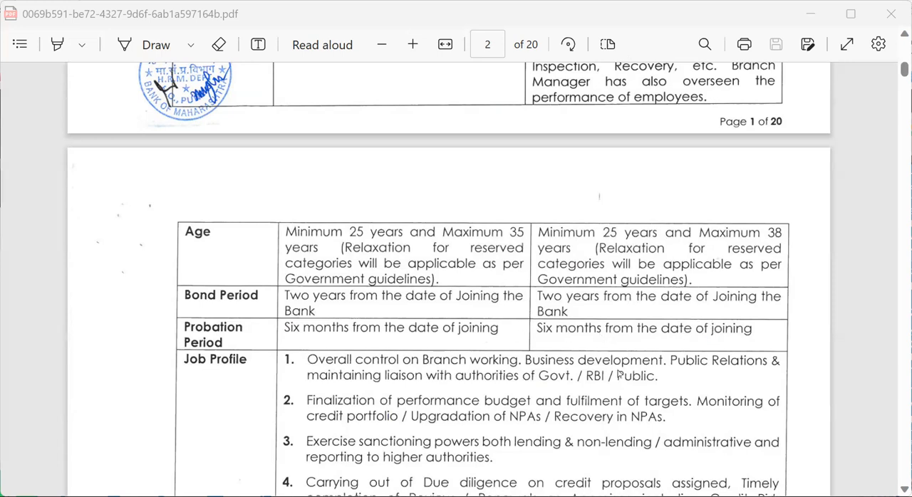
scroll(down, 3)
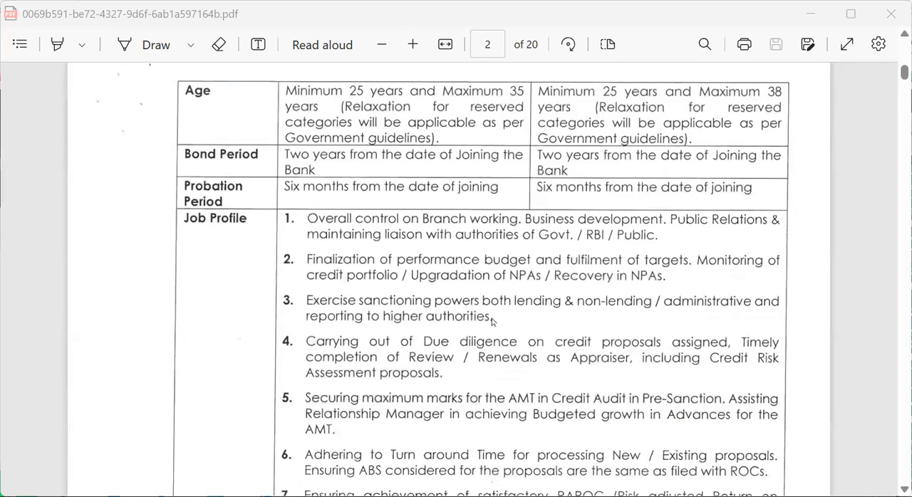
scroll(down, 3)
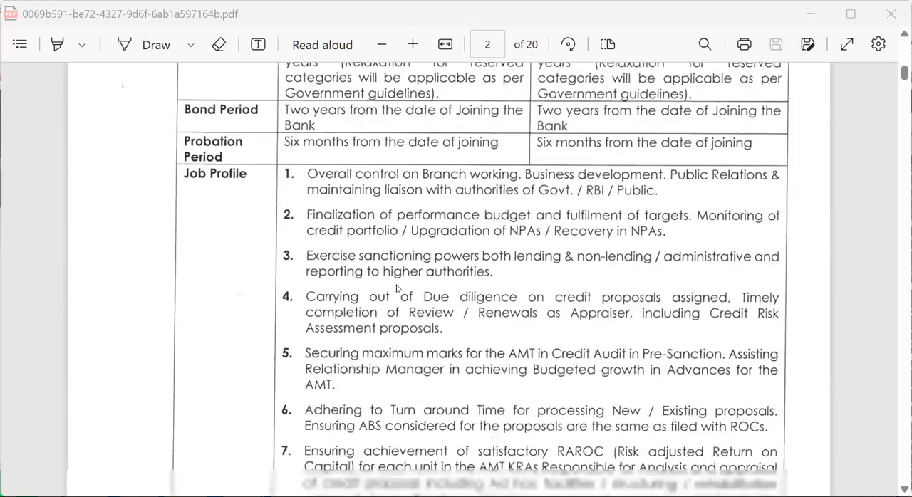
scroll(down, 3)
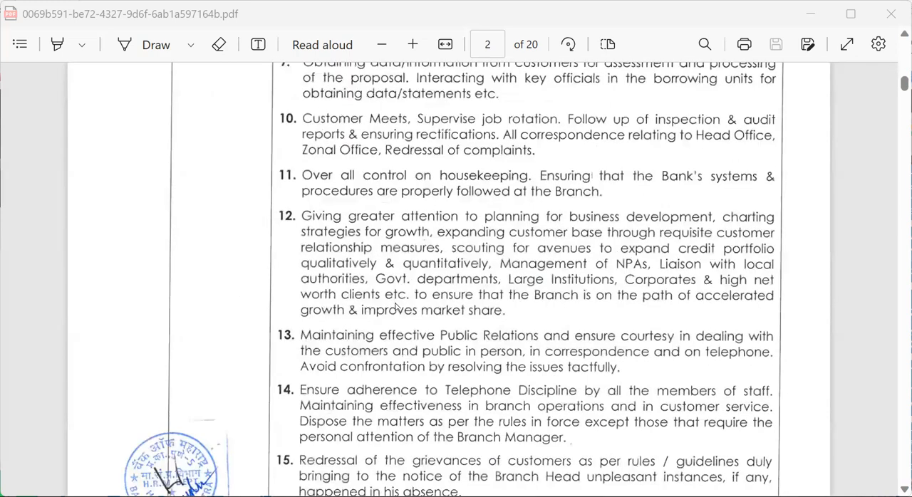
scroll(down, 3)
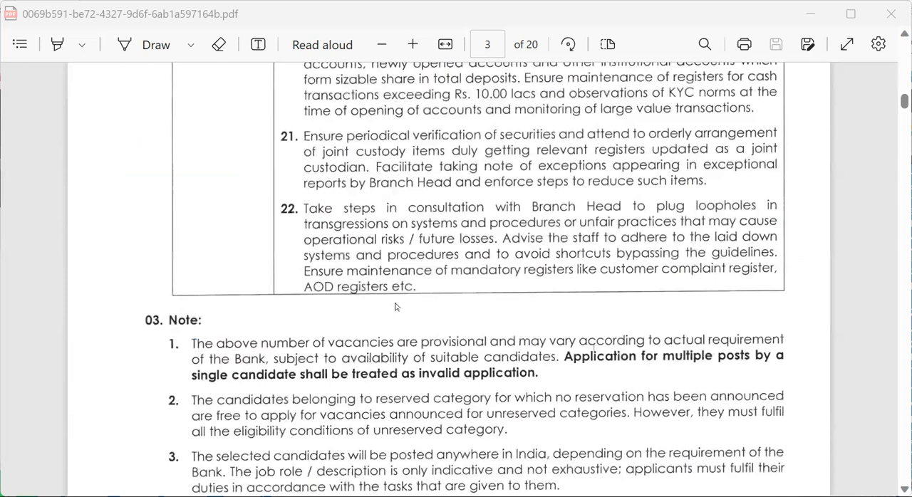
scroll(down, 3)
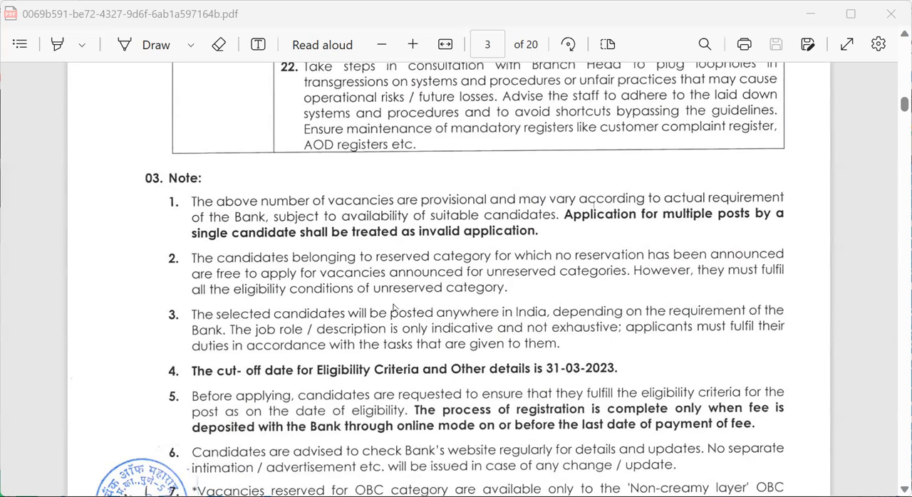
mouse_move(524, 248)
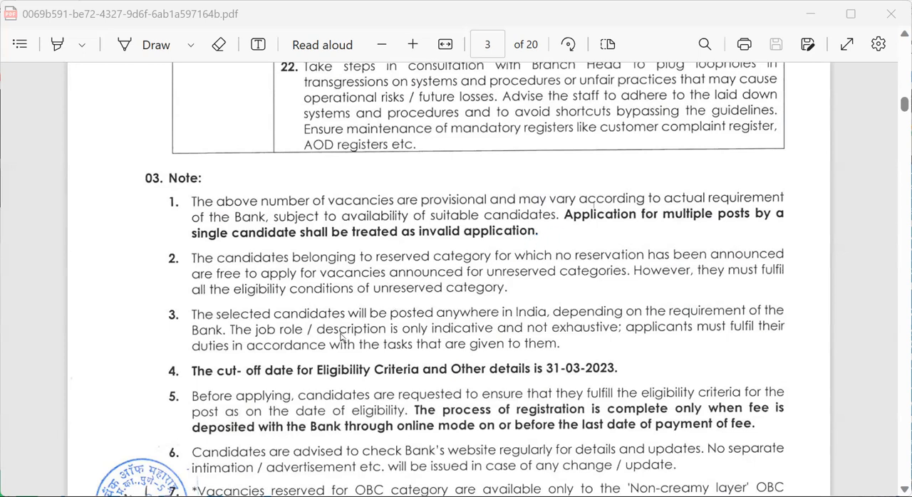
mouse_move(627, 364)
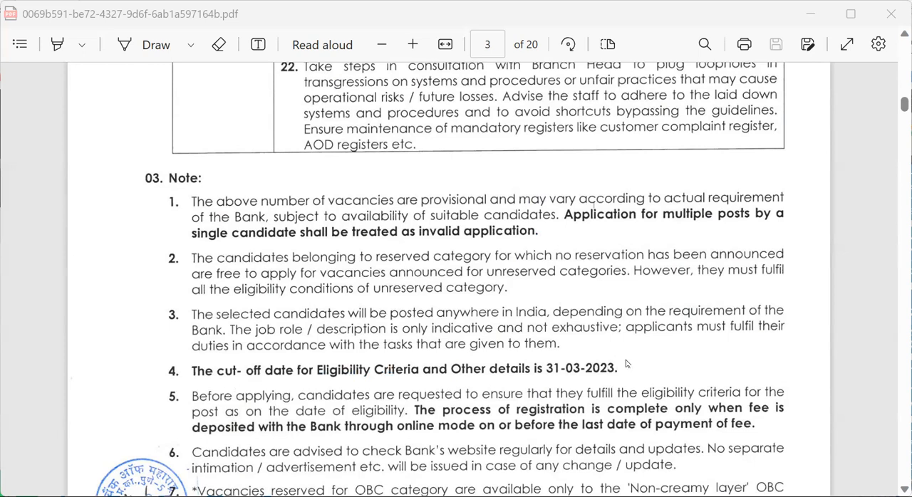
mouse_move(634, 368)
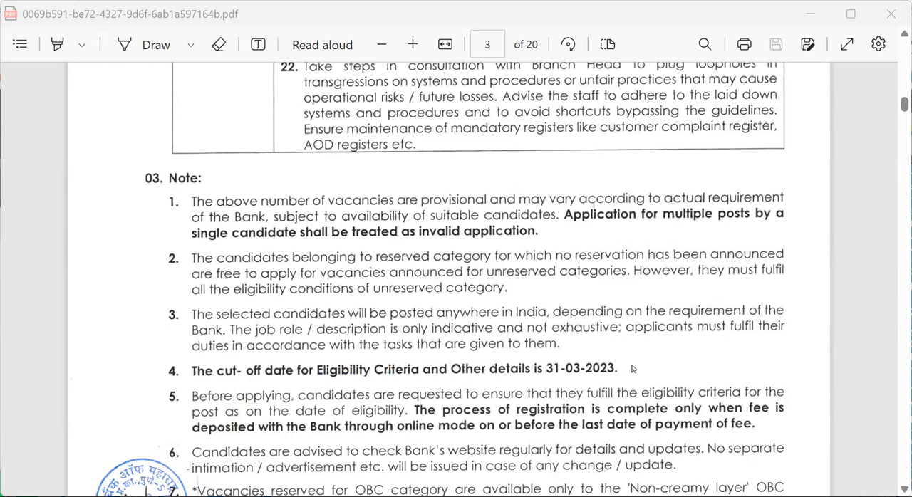
mouse_move(525, 433)
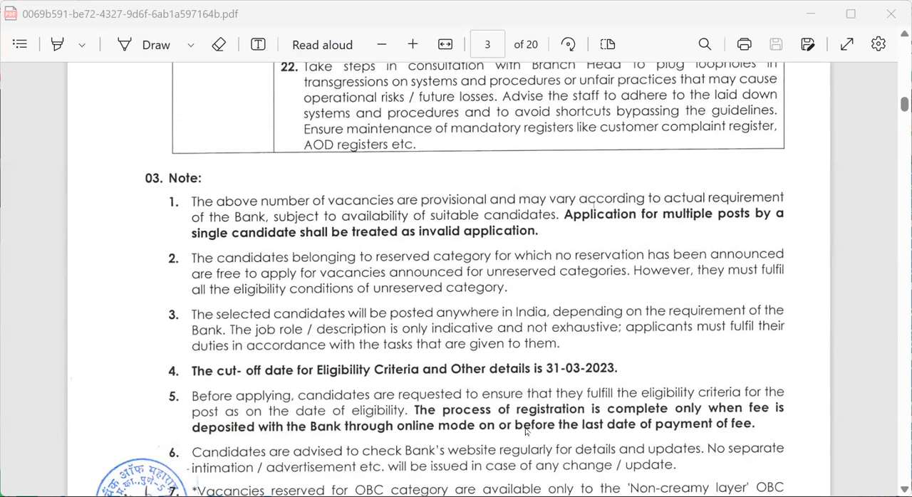
scroll(down, 3)
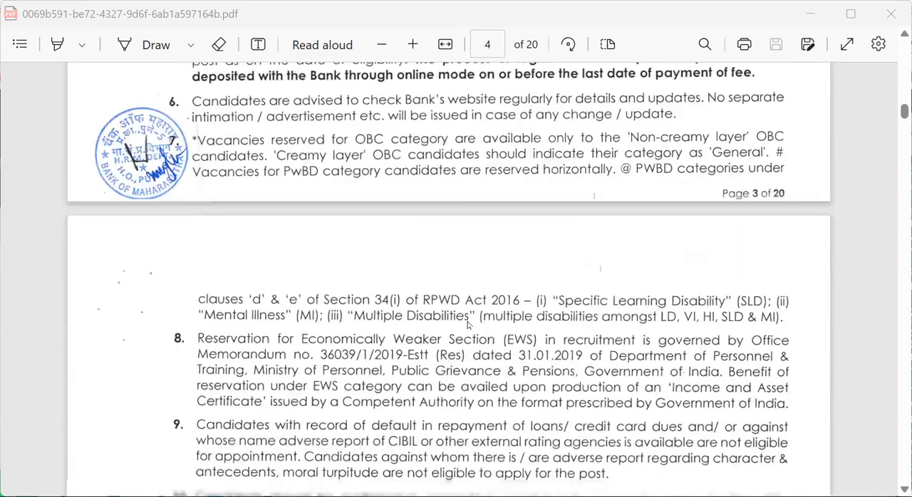
scroll(down, 3)
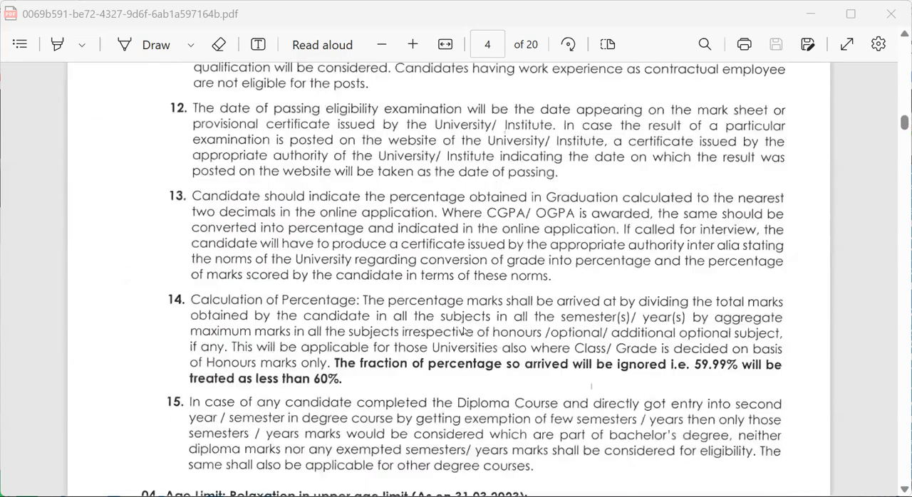
scroll(down, 3)
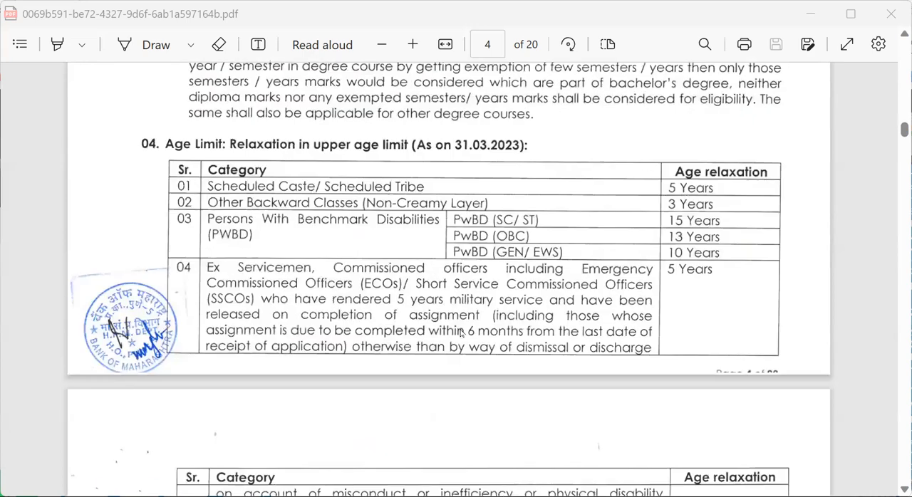
scroll(down, 3)
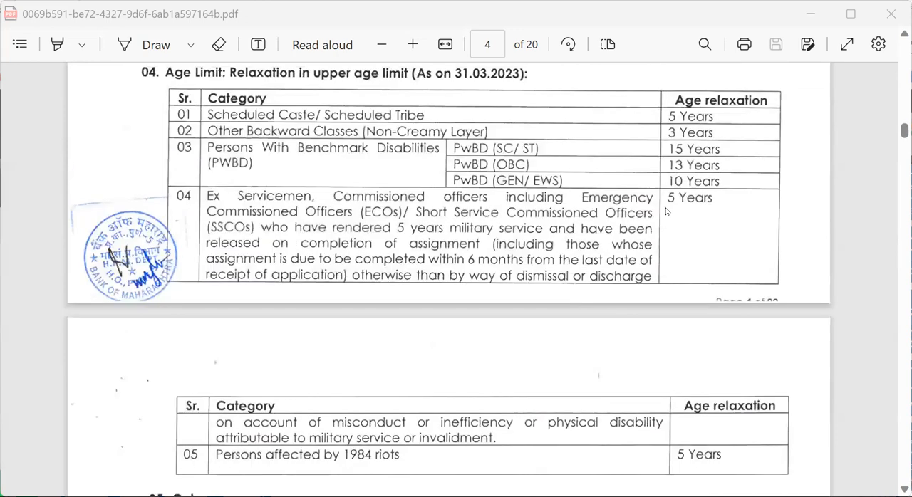
mouse_move(485, 245)
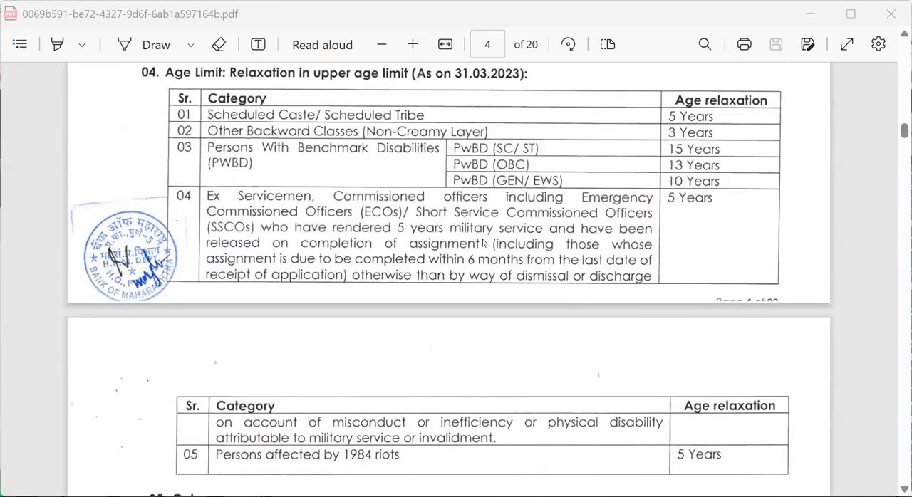
scroll(down, 3)
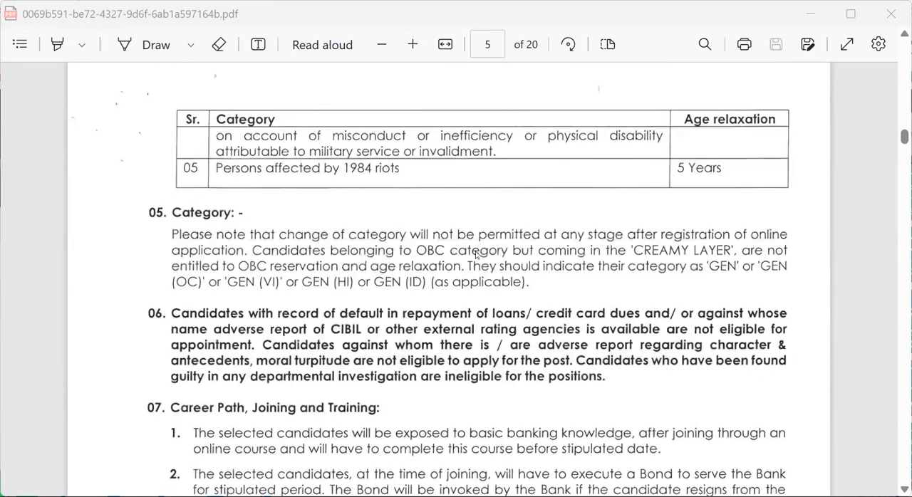
scroll(down, 3)
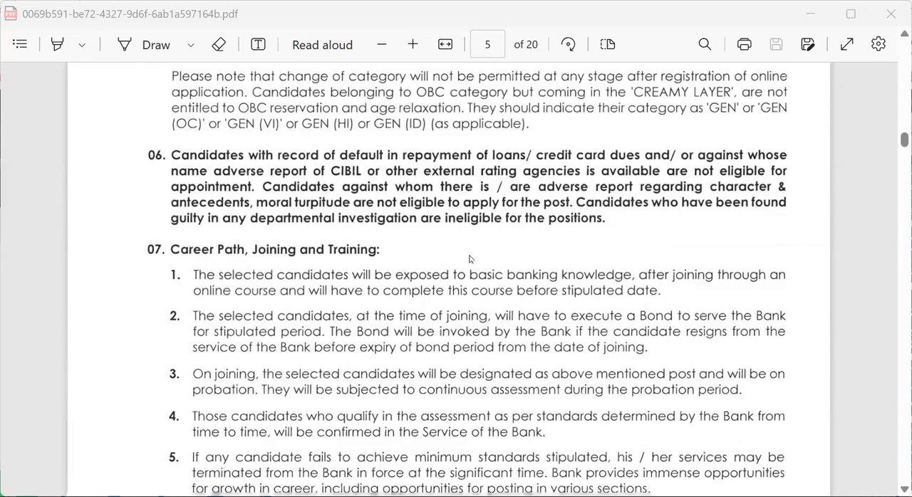
scroll(down, 3)
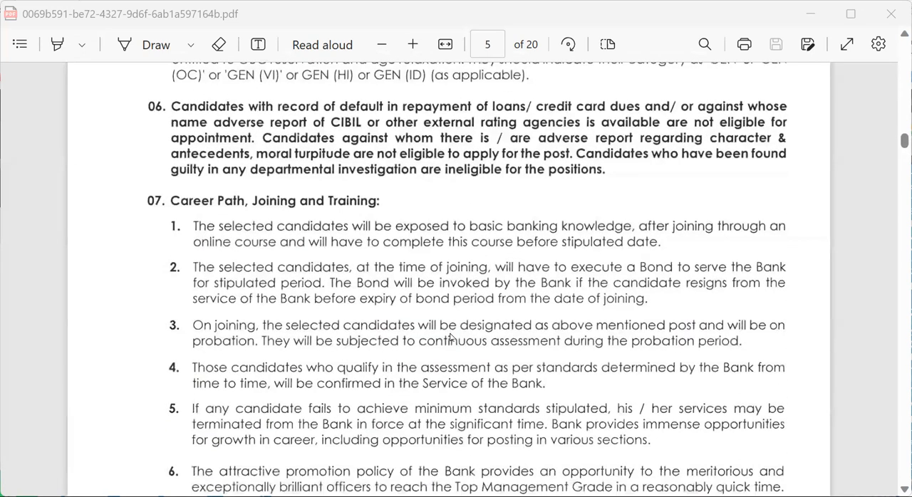
mouse_move(313, 240)
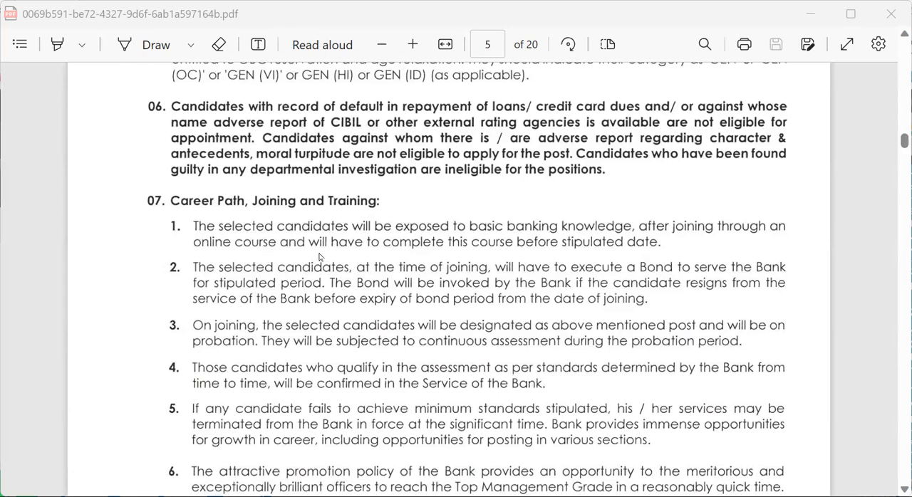
mouse_move(600, 237)
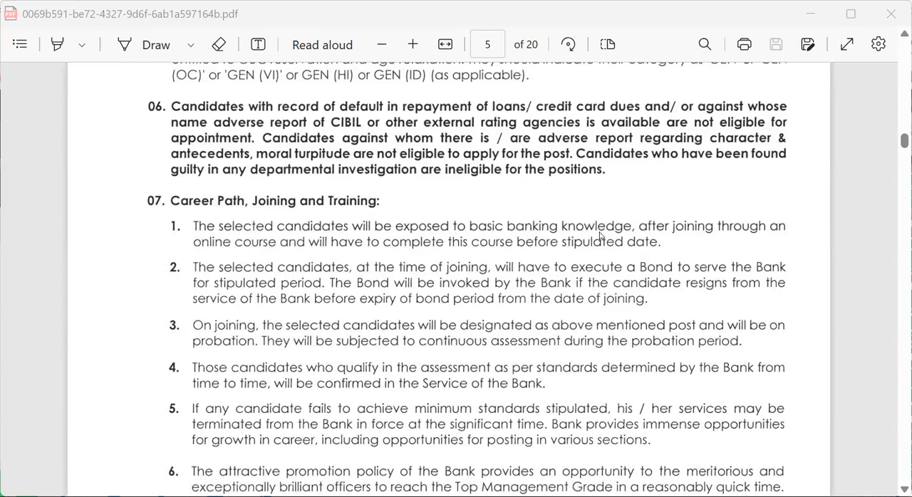
mouse_move(399, 240)
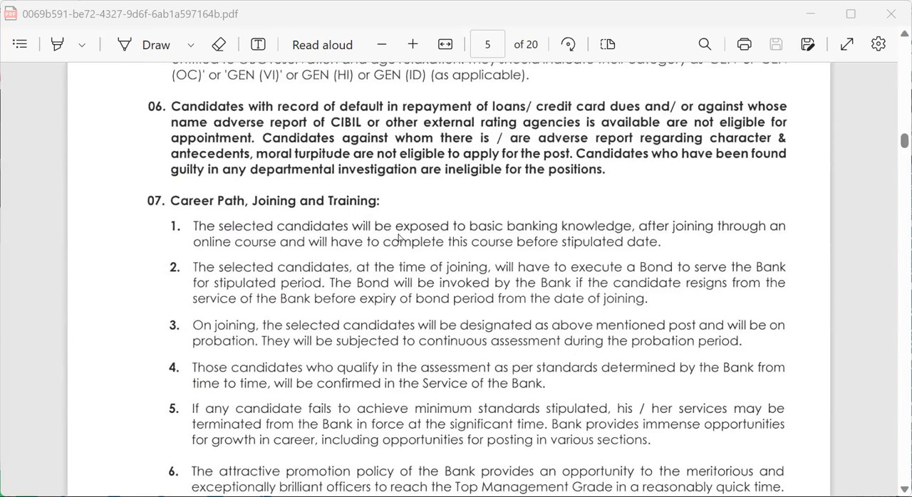
mouse_move(527, 256)
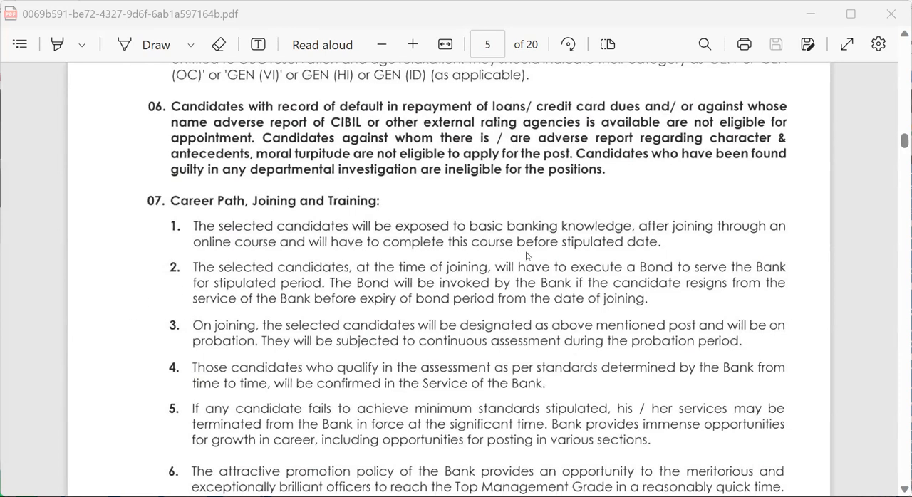
mouse_move(530, 292)
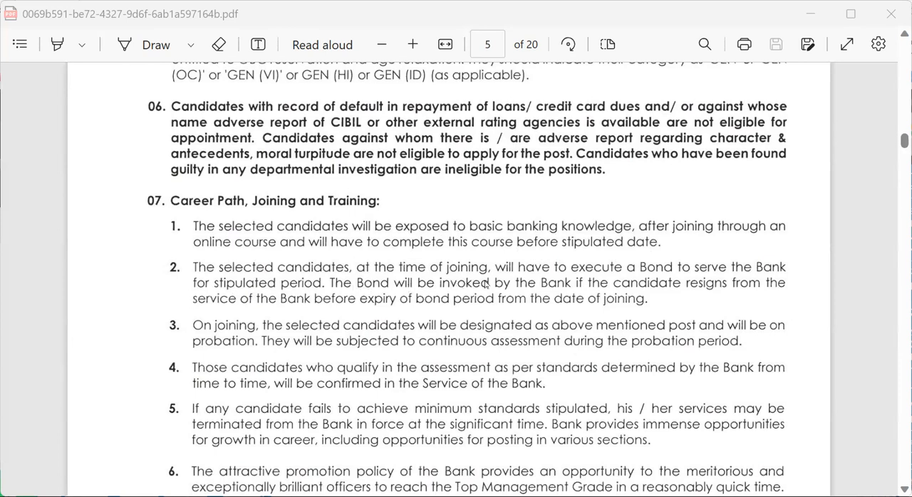
mouse_move(750, 273)
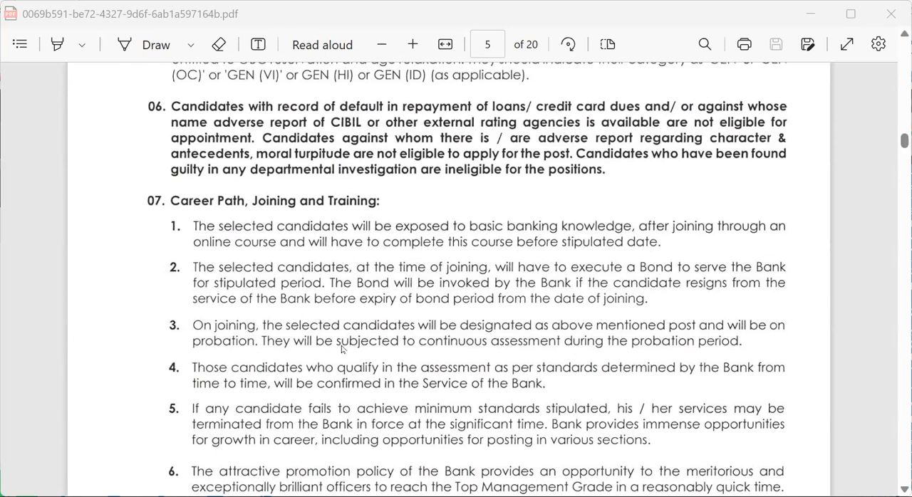
mouse_move(523, 356)
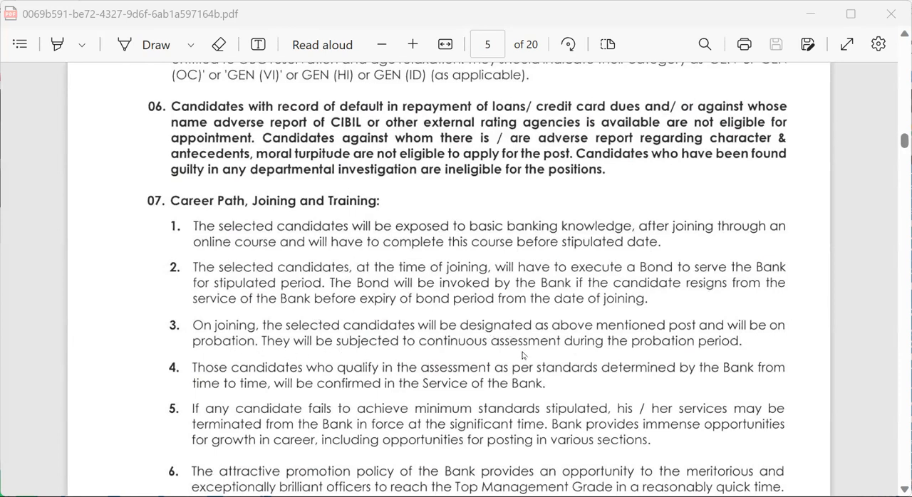
mouse_move(762, 345)
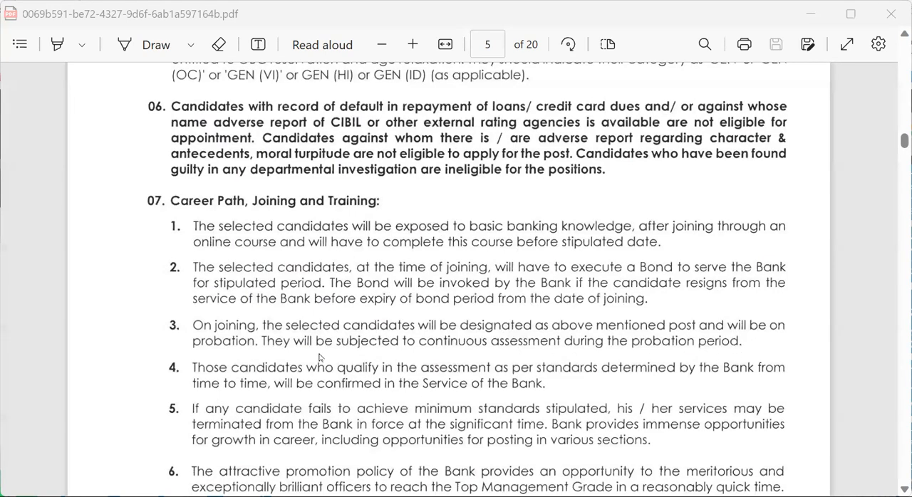
scroll(down, 3)
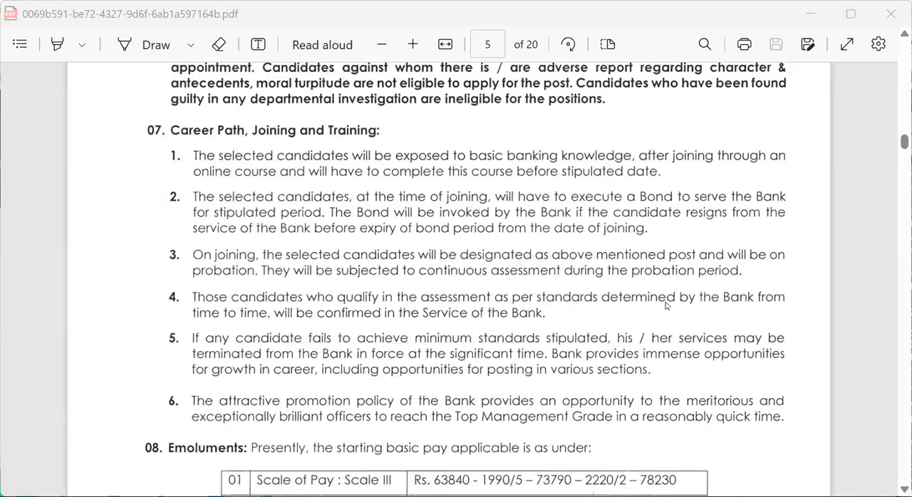
mouse_move(379, 376)
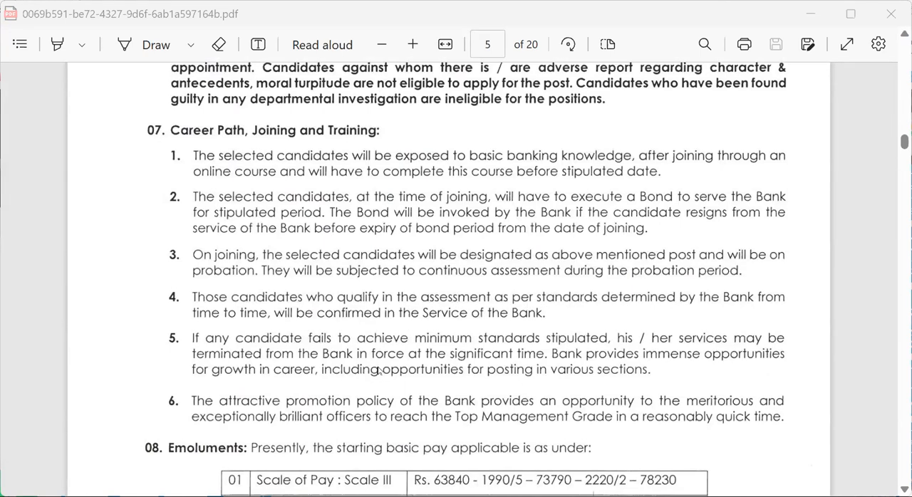
mouse_move(521, 343)
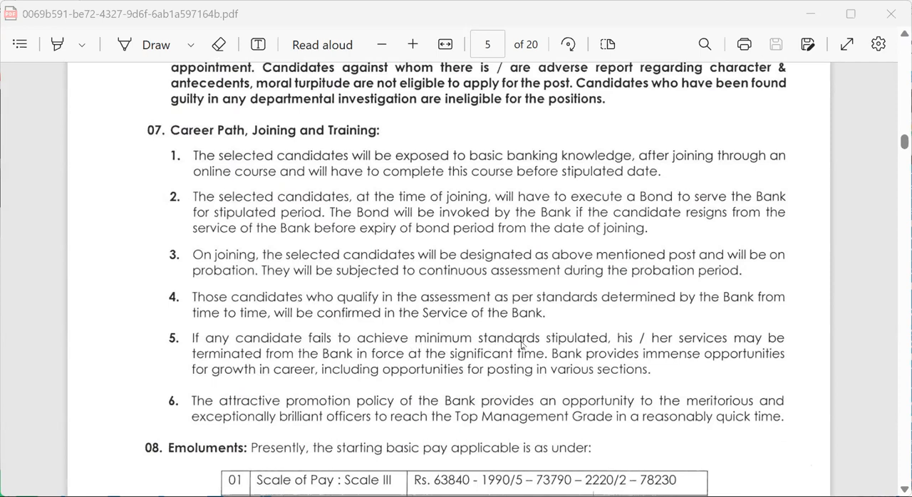
mouse_move(367, 390)
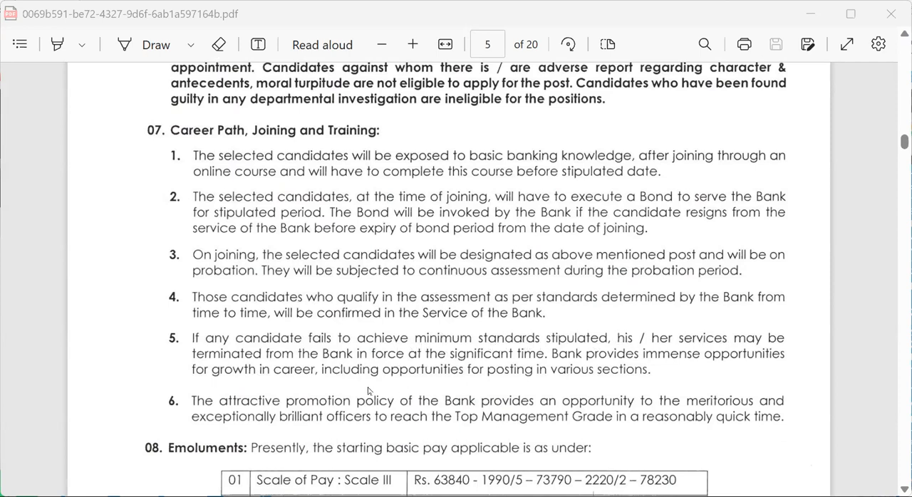
mouse_move(299, 368)
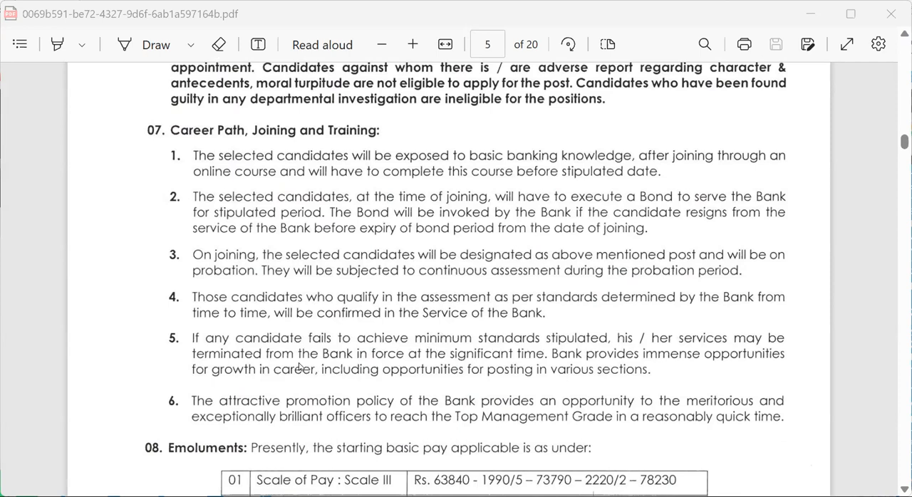
scroll(down, 3)
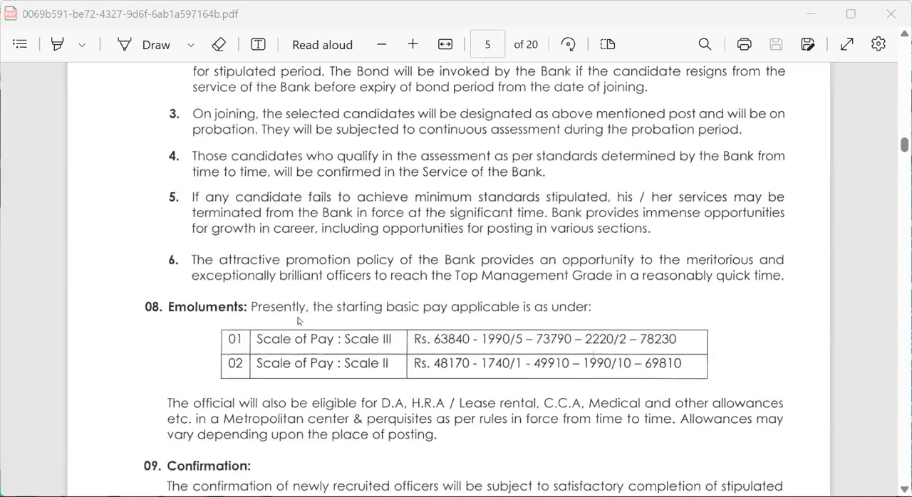
mouse_move(545, 270)
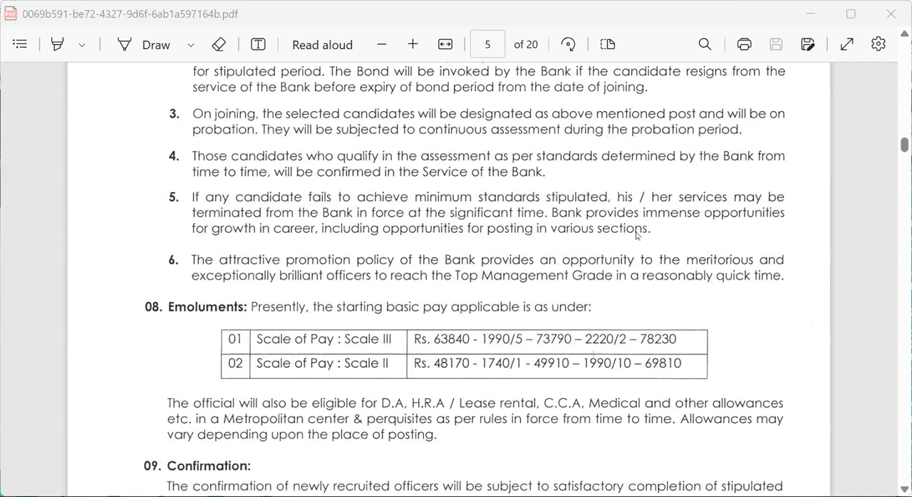
mouse_move(385, 275)
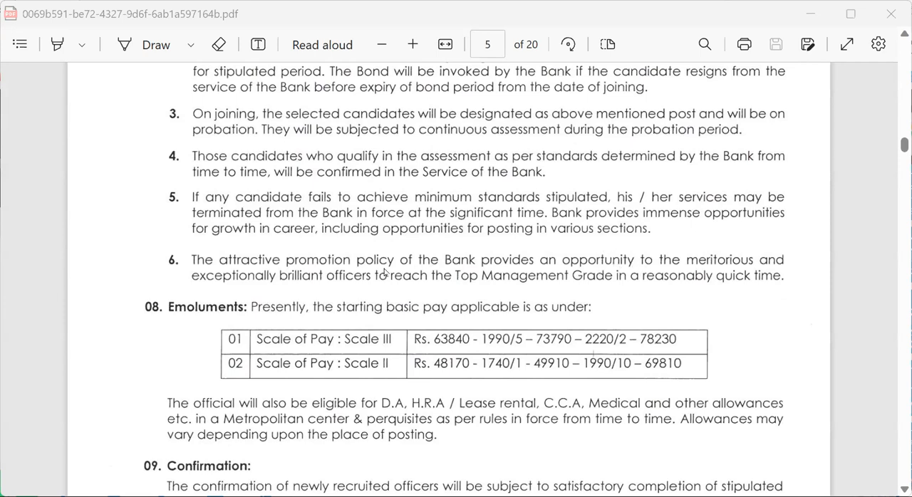
scroll(down, 3)
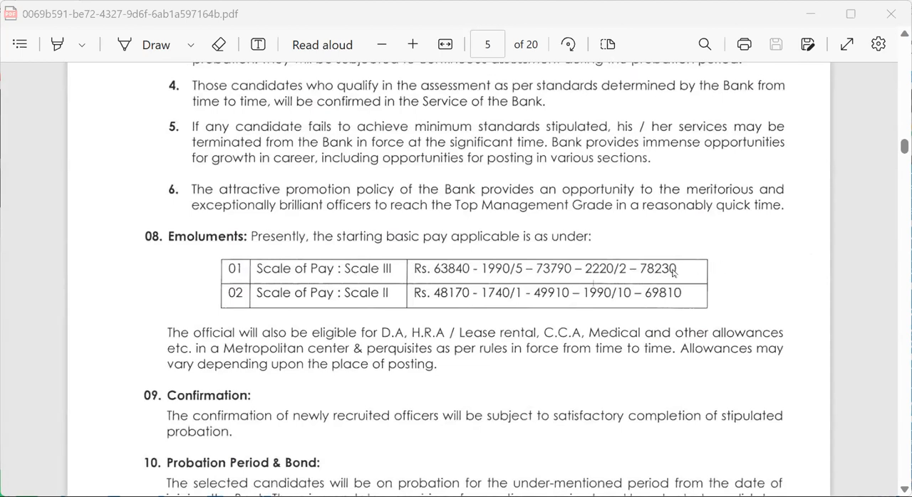
mouse_move(309, 328)
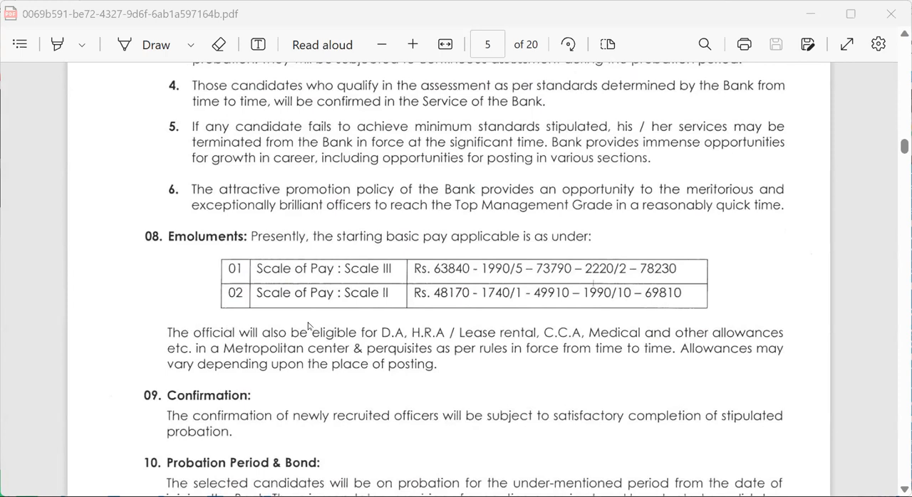
mouse_move(627, 313)
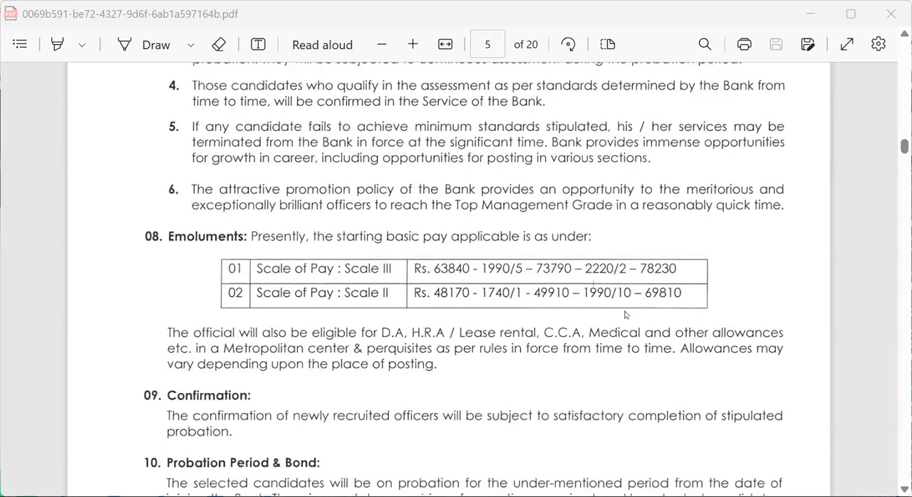
mouse_move(666, 310)
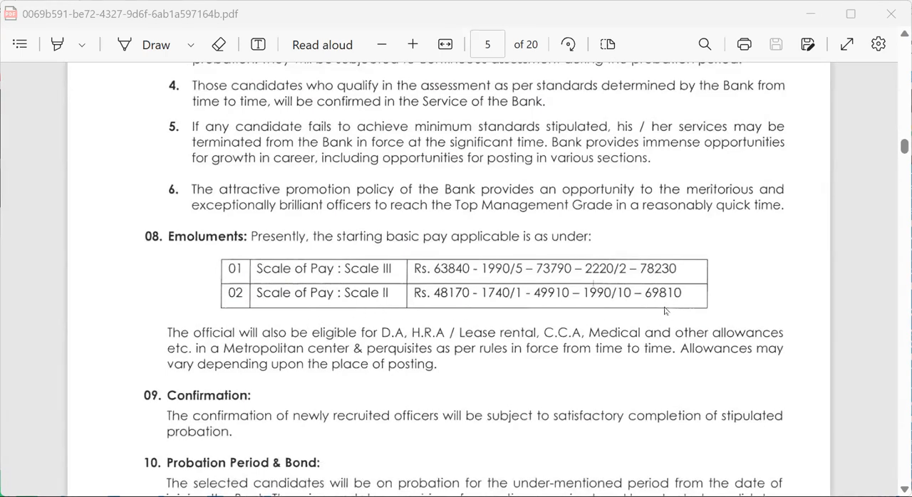
mouse_move(307, 351)
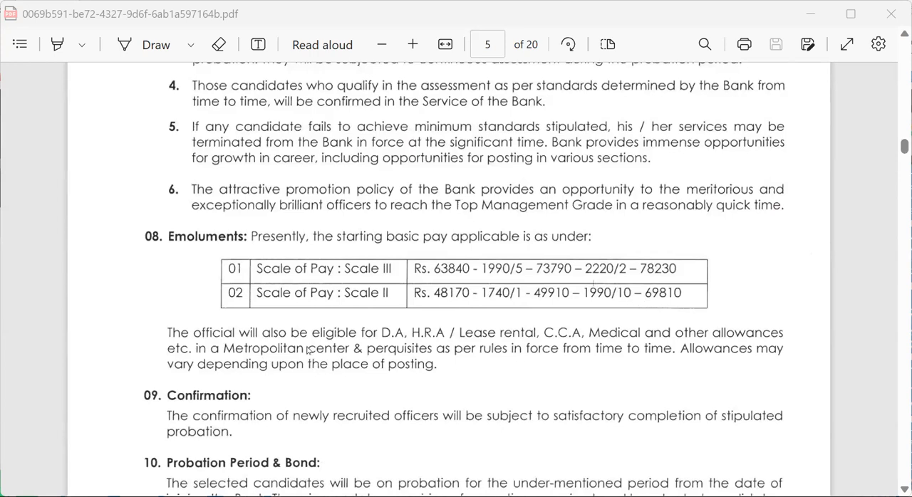
mouse_move(492, 344)
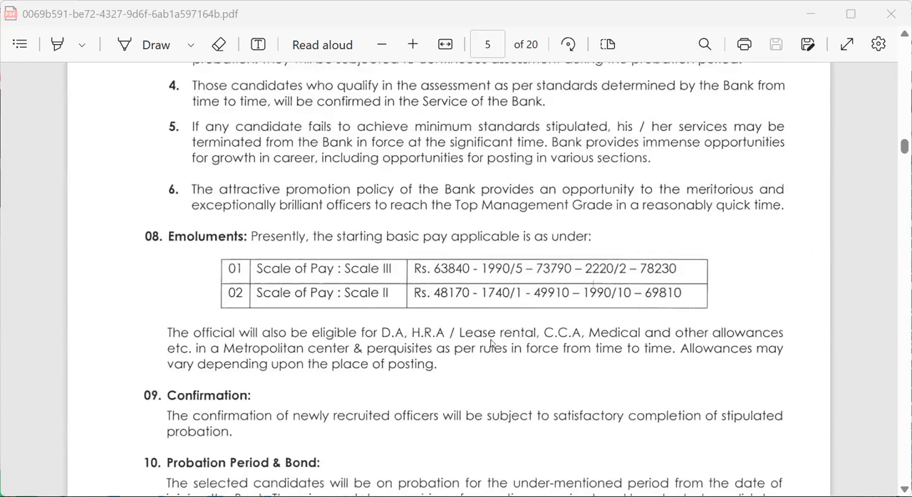
mouse_move(645, 356)
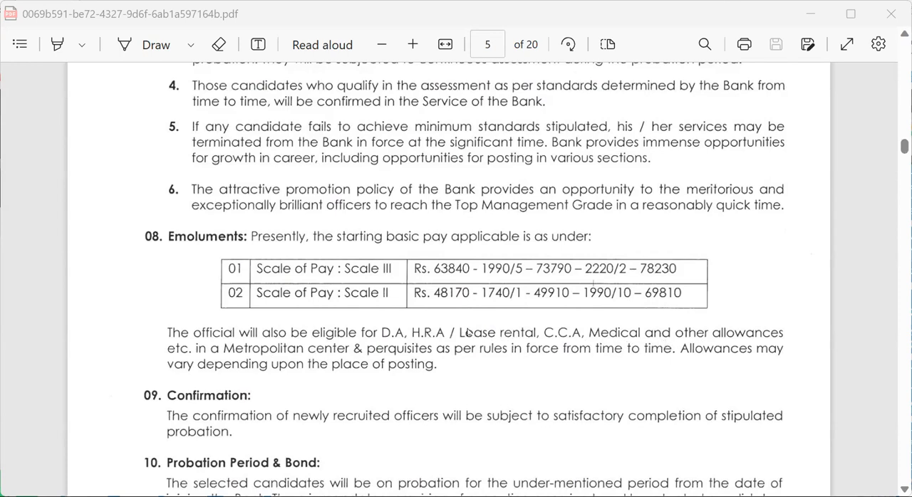
scroll(down, 3)
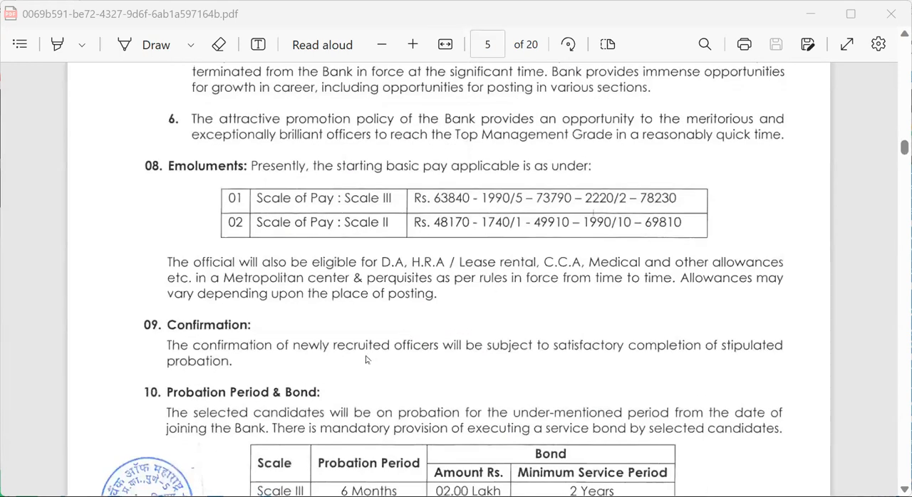
scroll(down, 3)
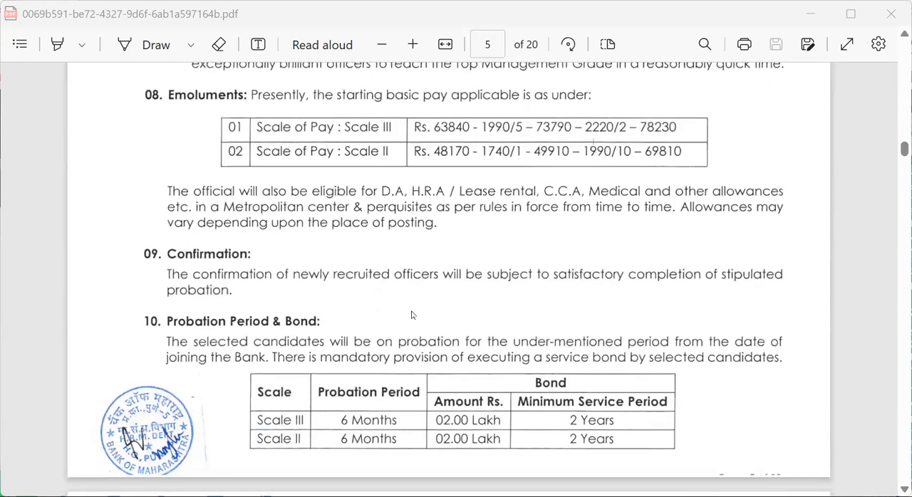
scroll(down, 3)
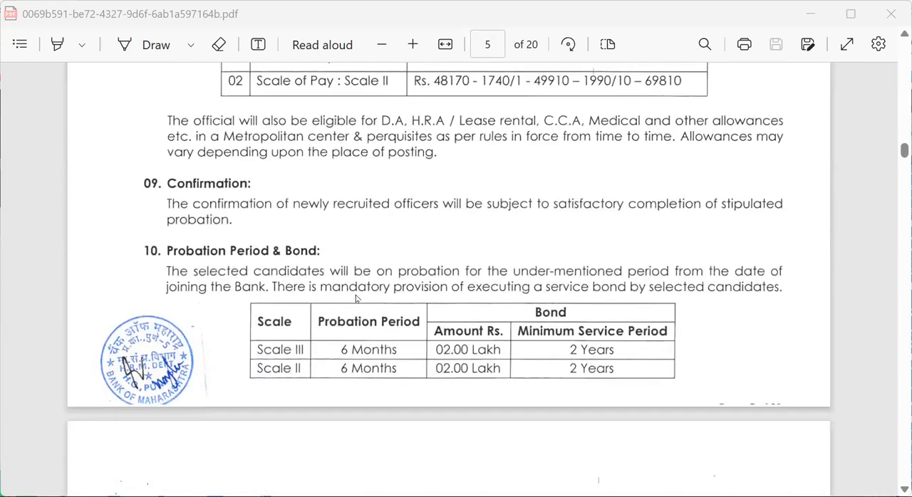
mouse_move(345, 305)
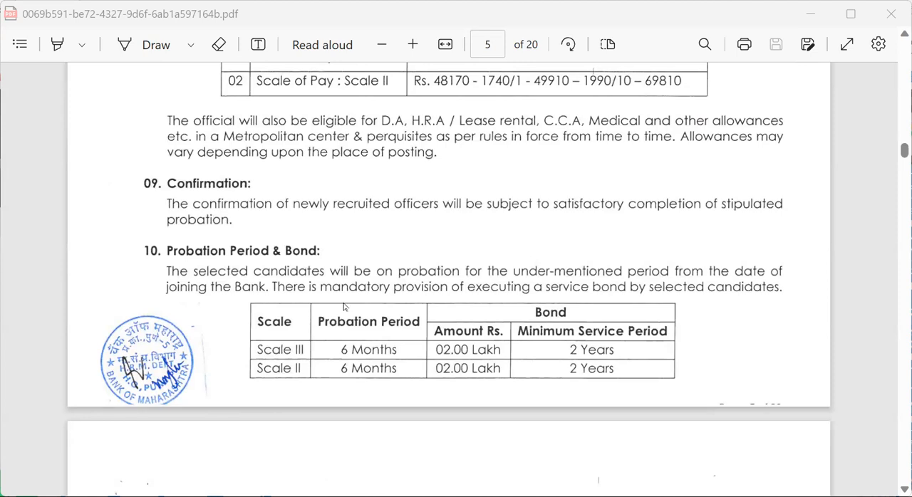
scroll(down, 3)
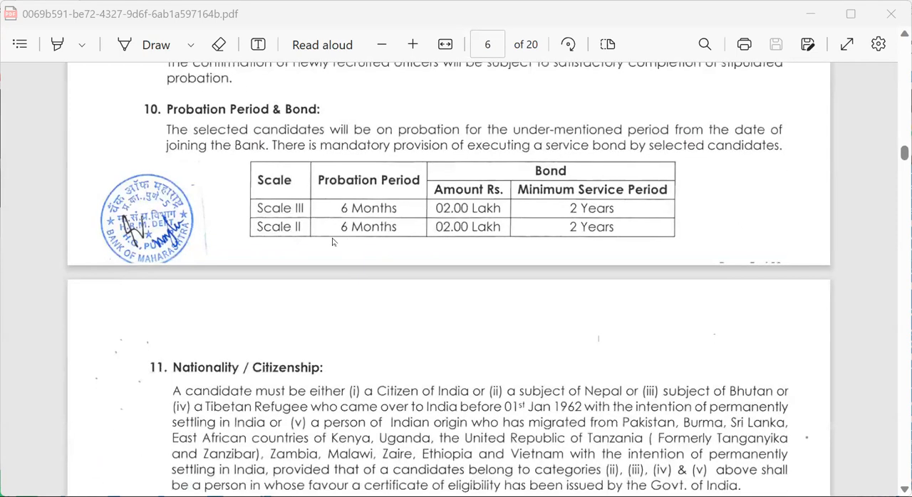
mouse_move(405, 222)
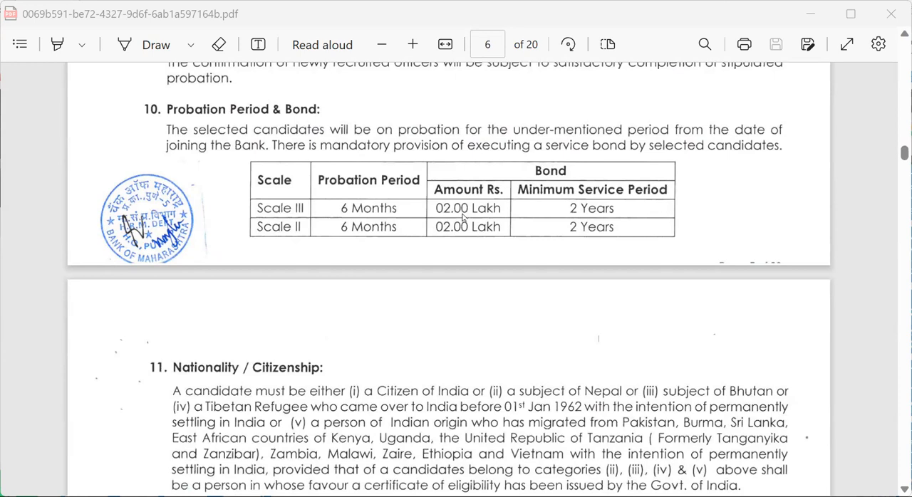
mouse_move(459, 219)
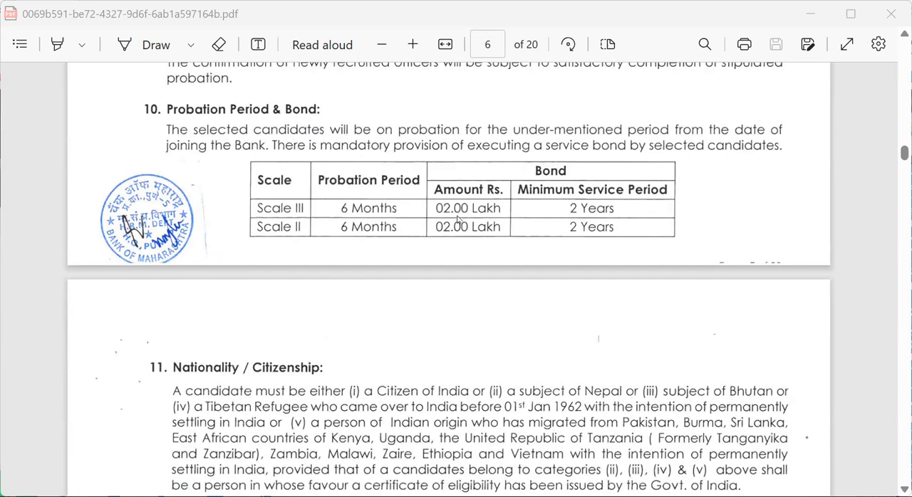
mouse_move(544, 248)
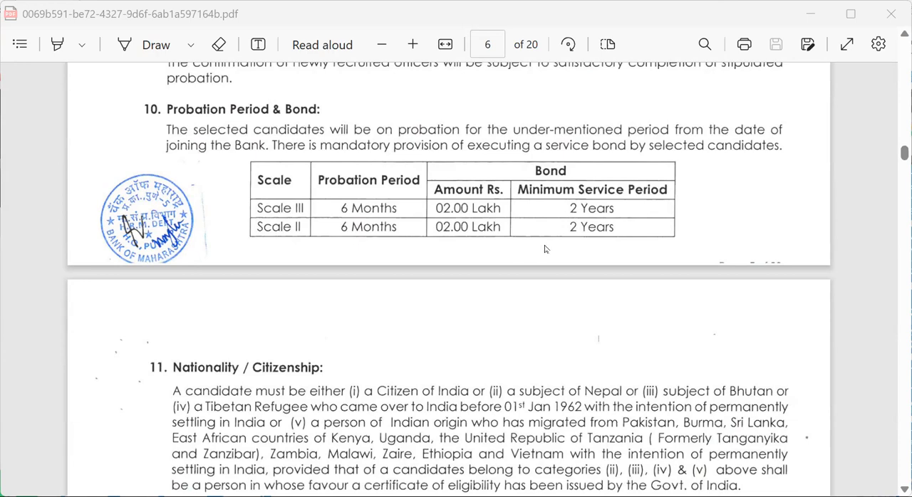
scroll(down, 3)
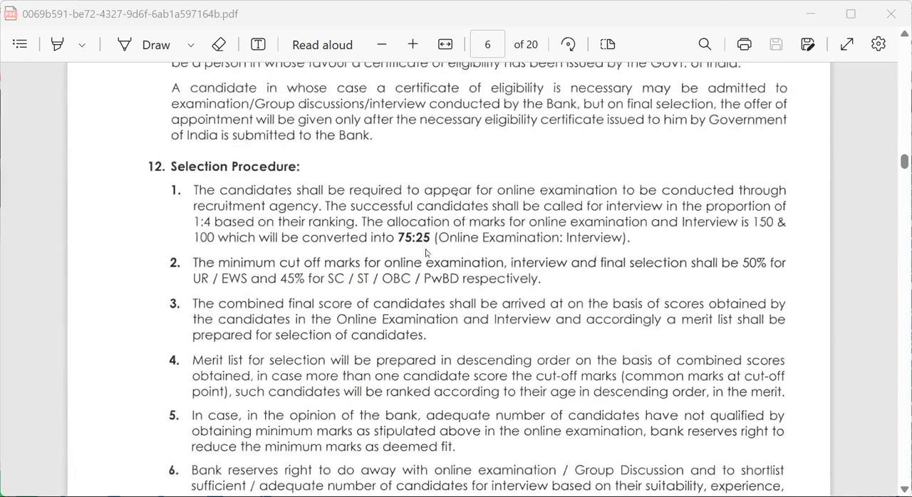
mouse_move(465, 248)
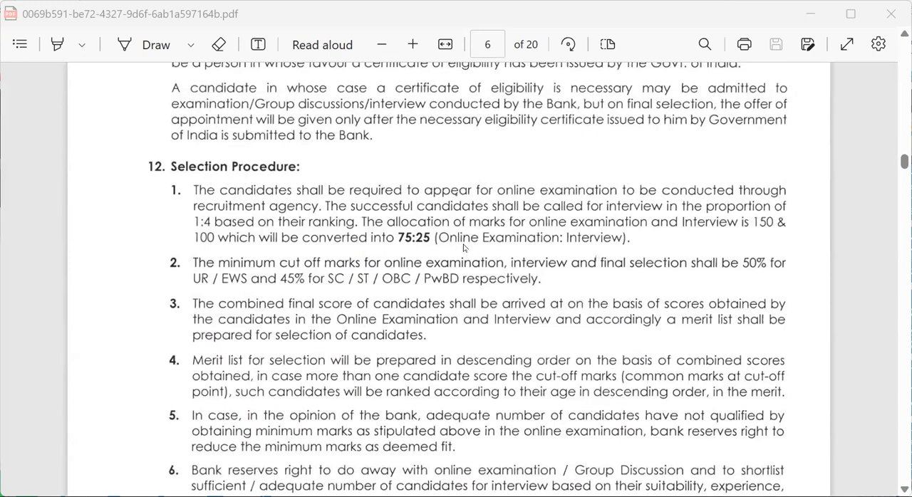
scroll(down, 3)
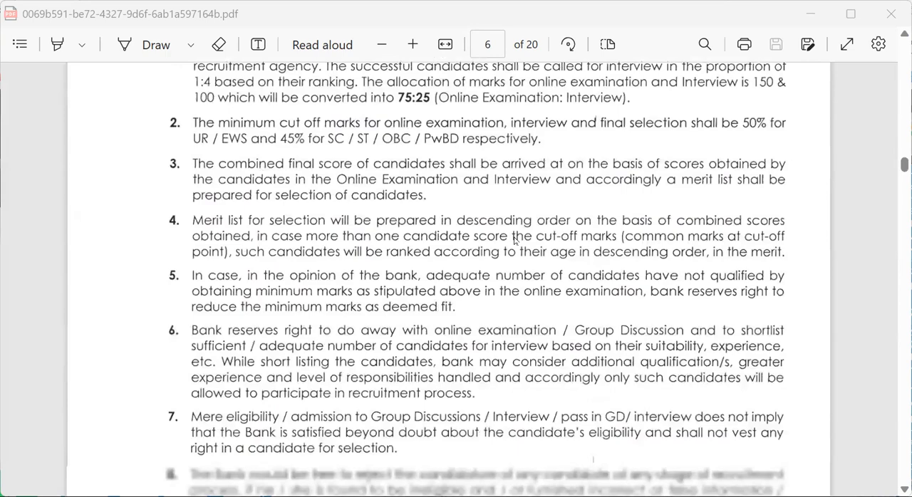
scroll(down, 3)
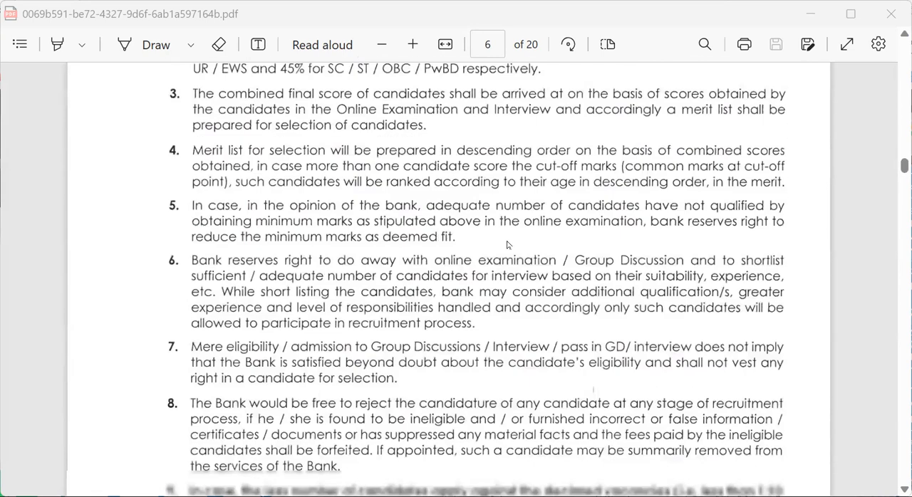
scroll(down, 3)
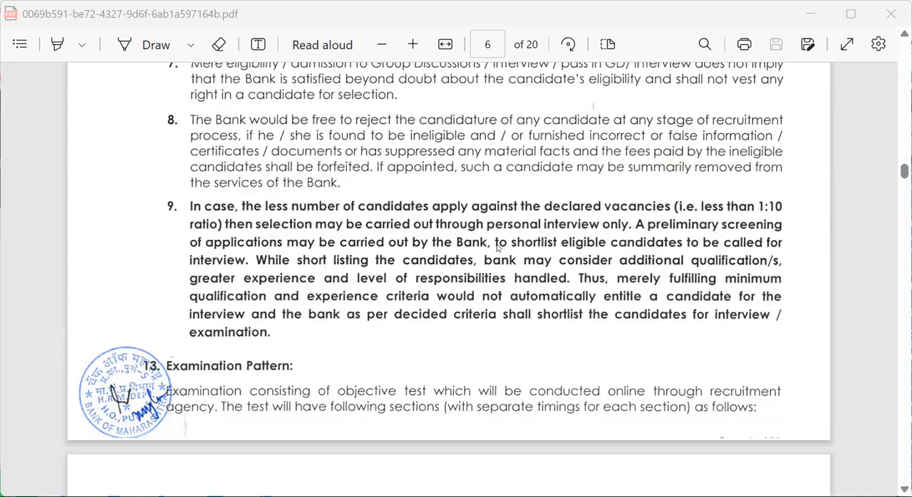
mouse_move(487, 254)
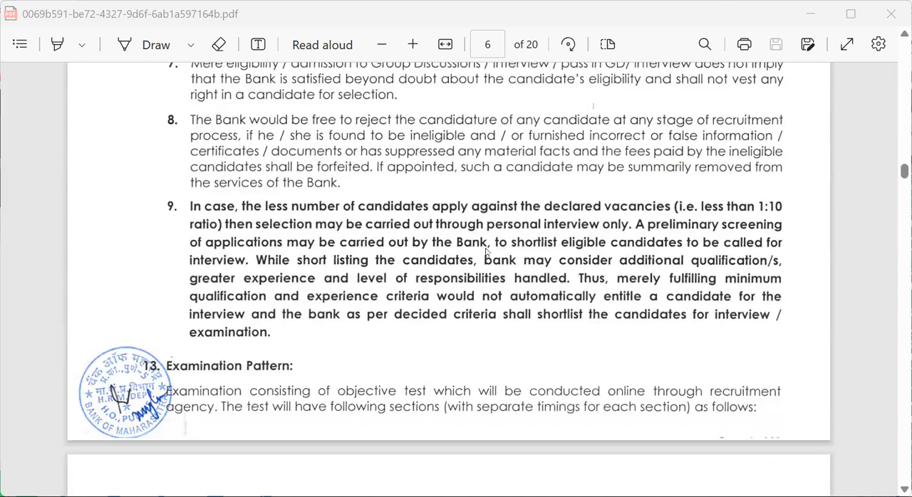
scroll(down, 3)
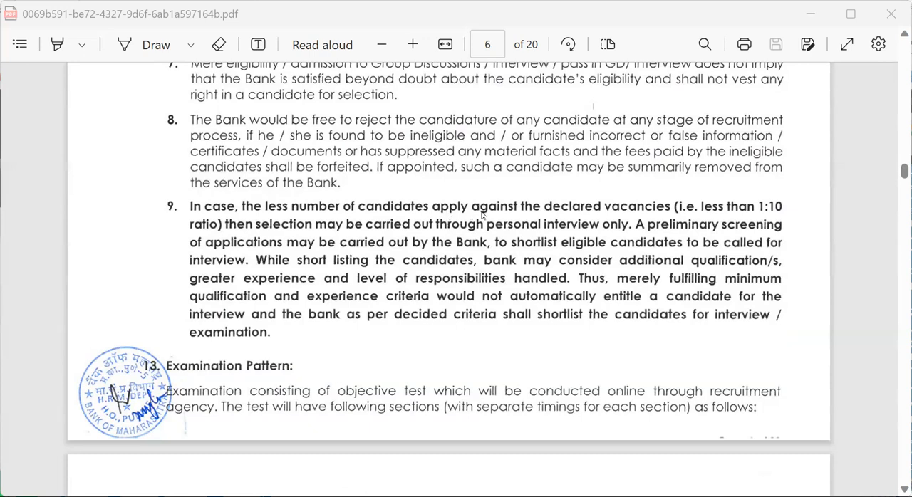
mouse_move(670, 215)
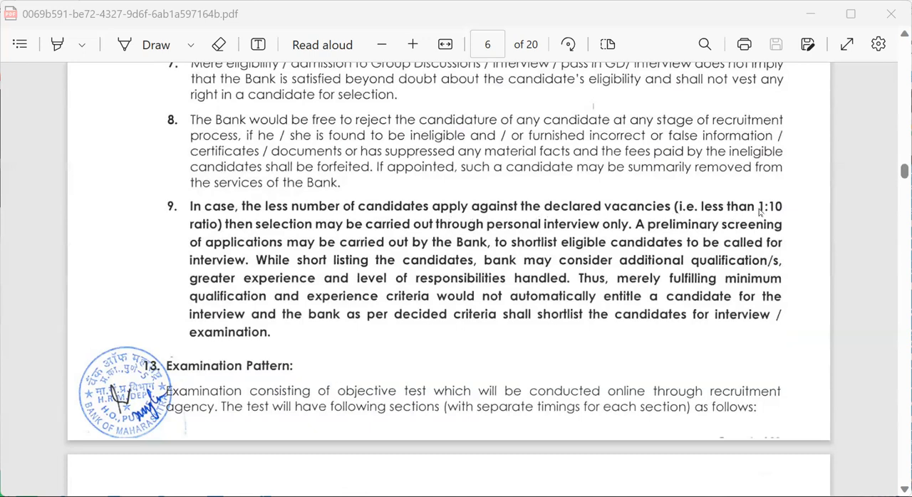
mouse_move(519, 234)
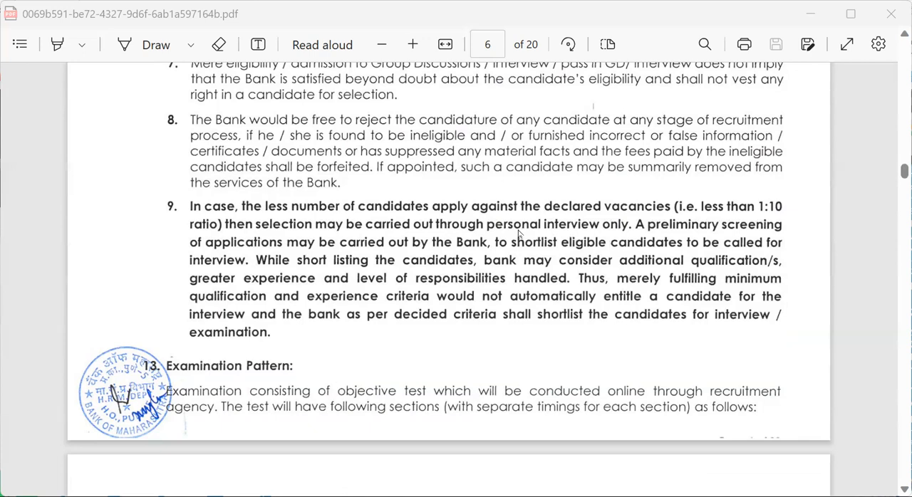
mouse_move(291, 260)
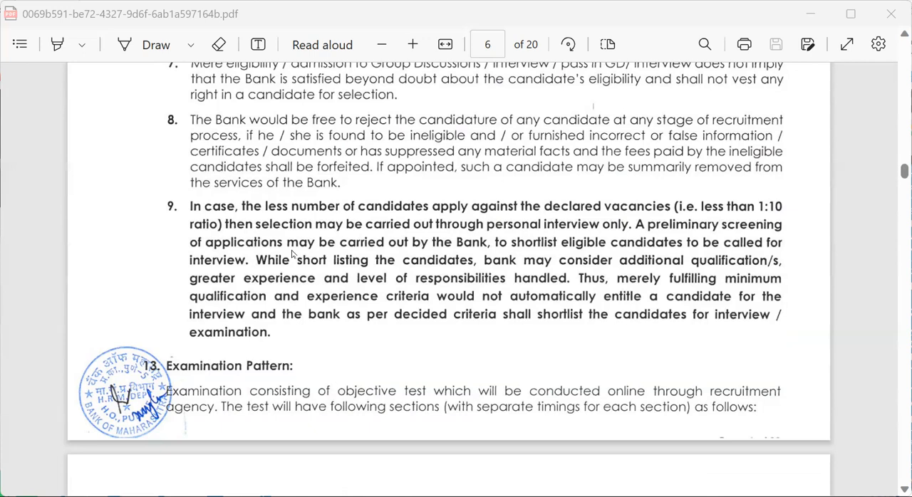
mouse_move(293, 245)
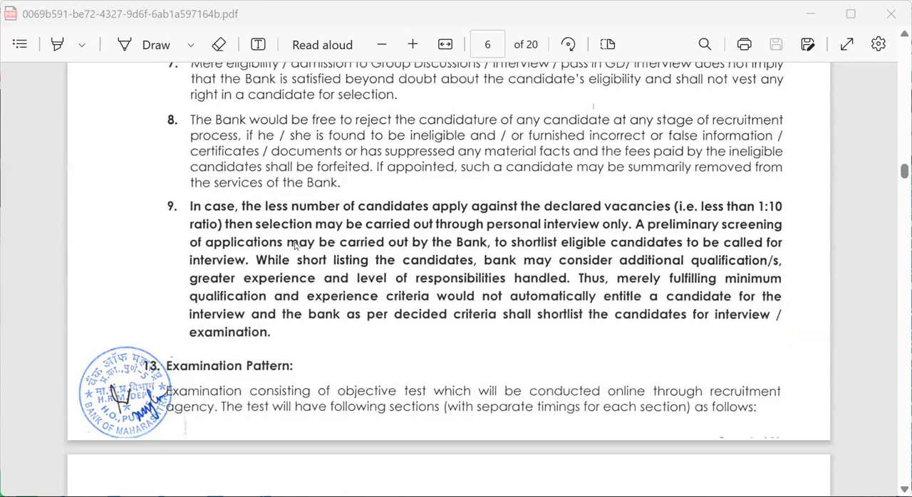
mouse_move(288, 253)
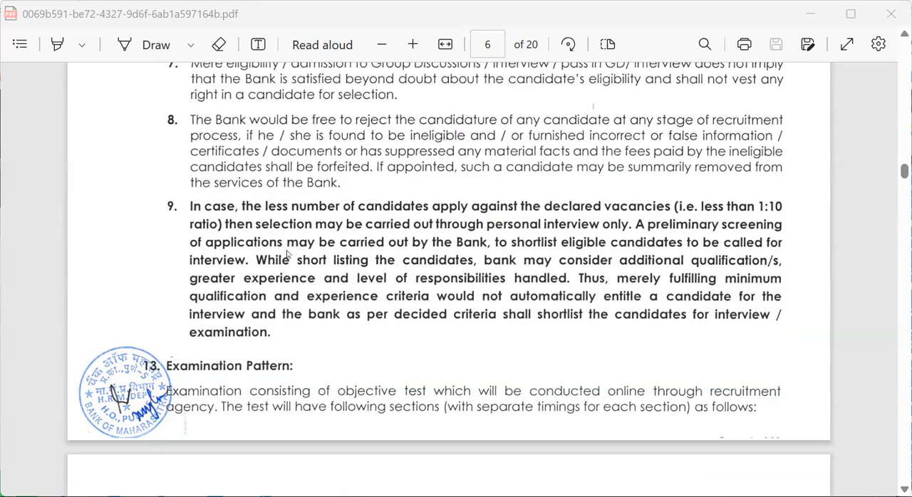
mouse_move(362, 235)
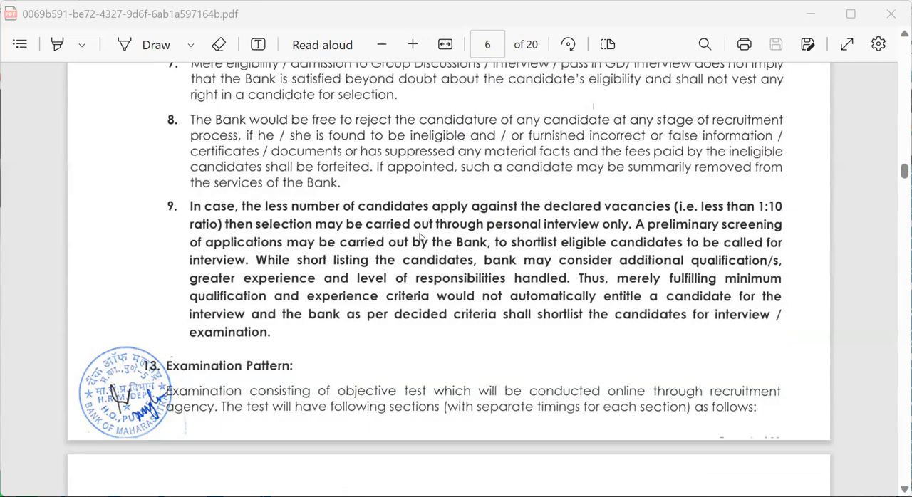
mouse_move(597, 225)
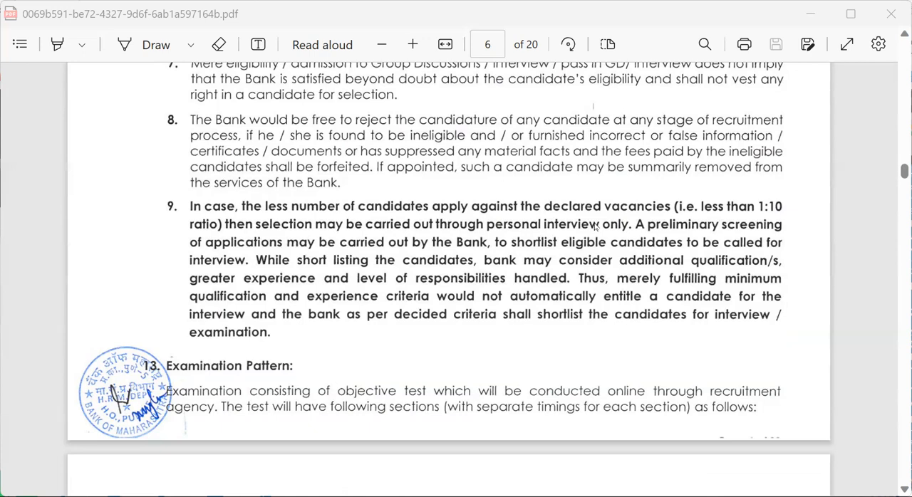
mouse_move(676, 231)
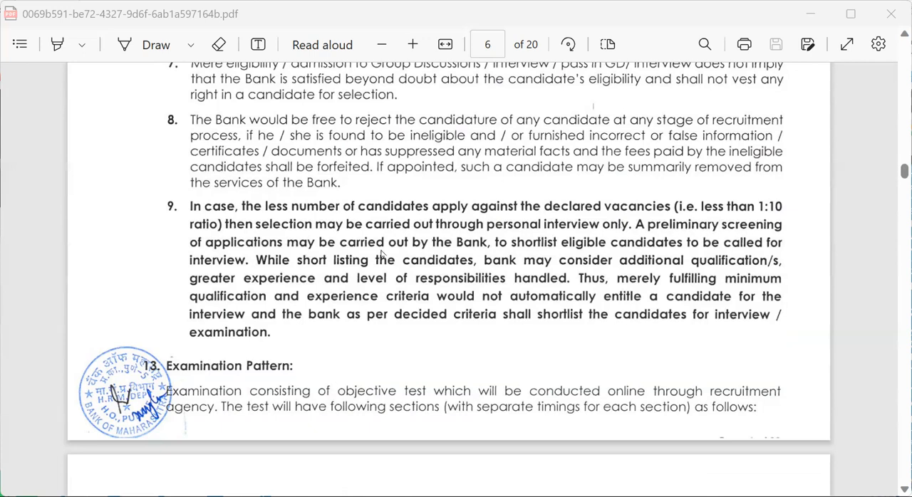
mouse_move(507, 245)
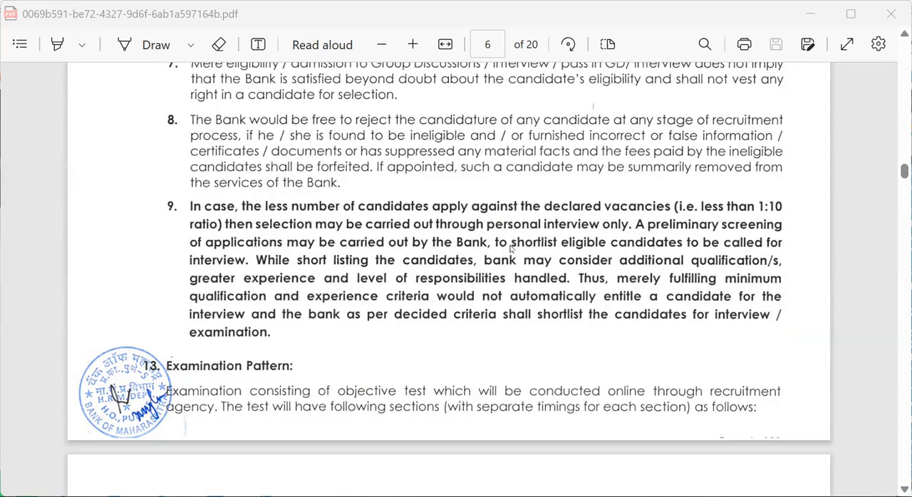
mouse_move(644, 245)
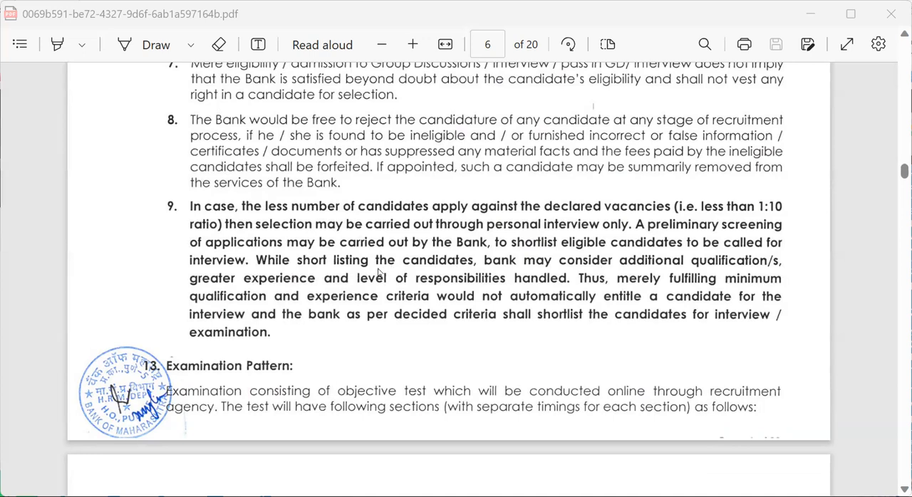
mouse_move(504, 272)
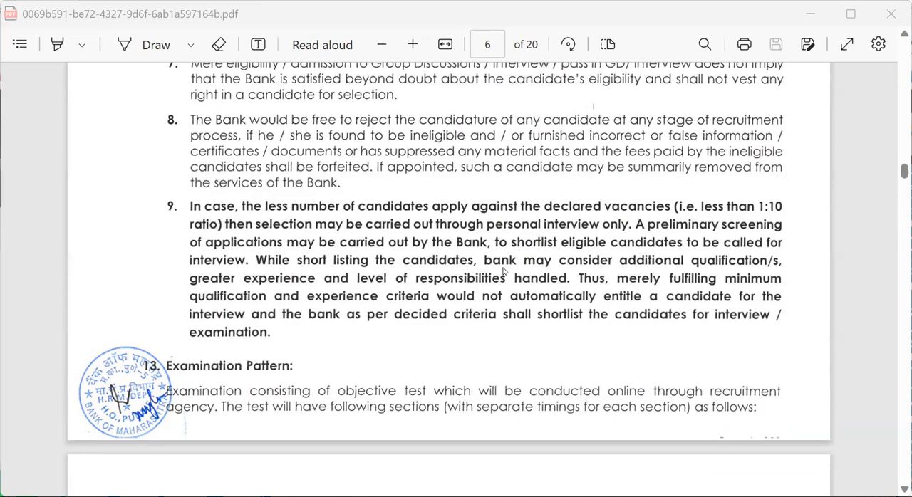
mouse_move(691, 280)
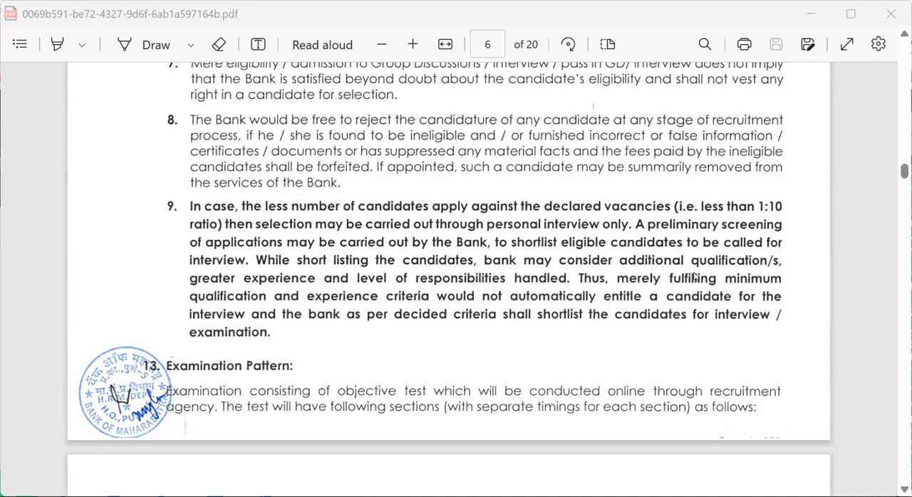
mouse_move(396, 287)
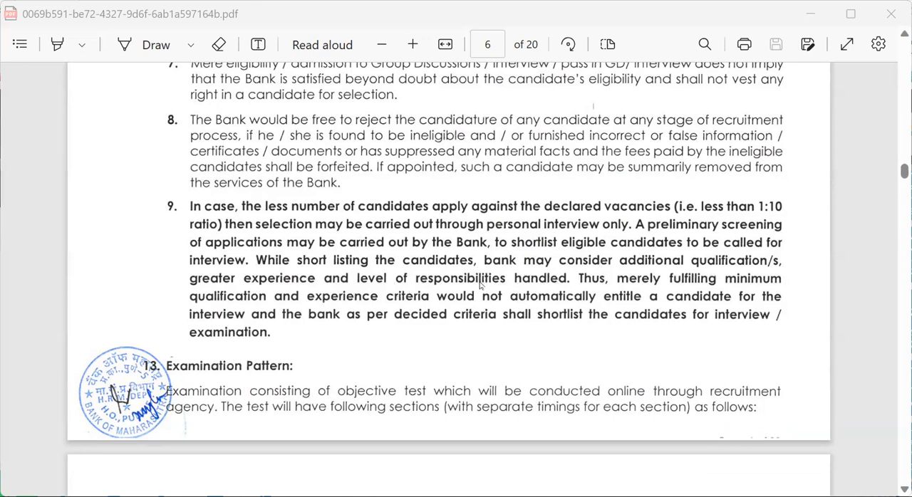
mouse_move(892, 364)
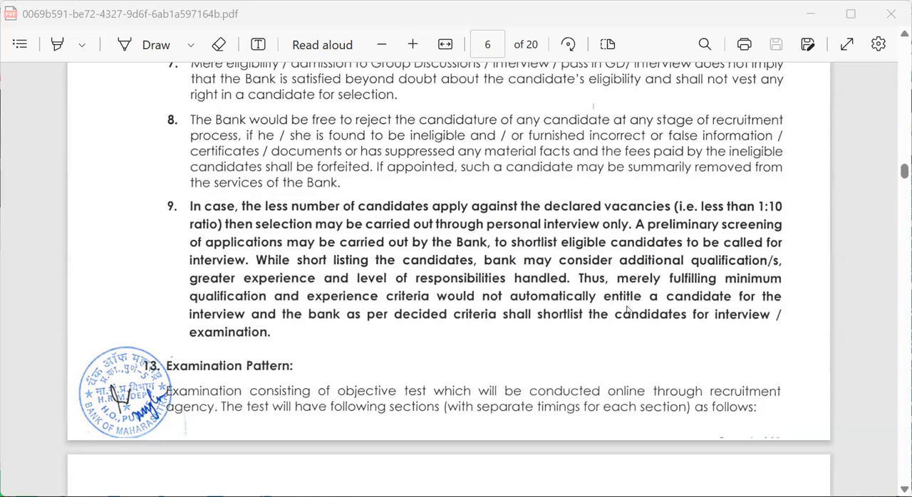
mouse_move(561, 308)
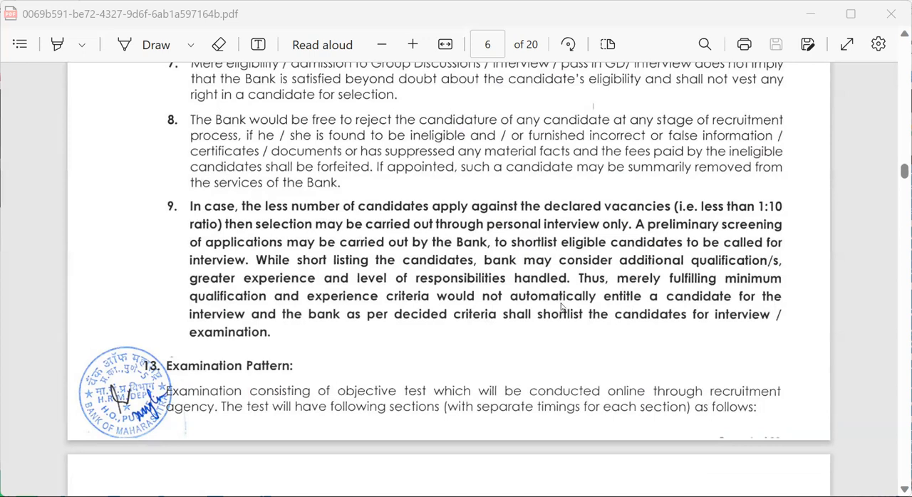
scroll(down, 3)
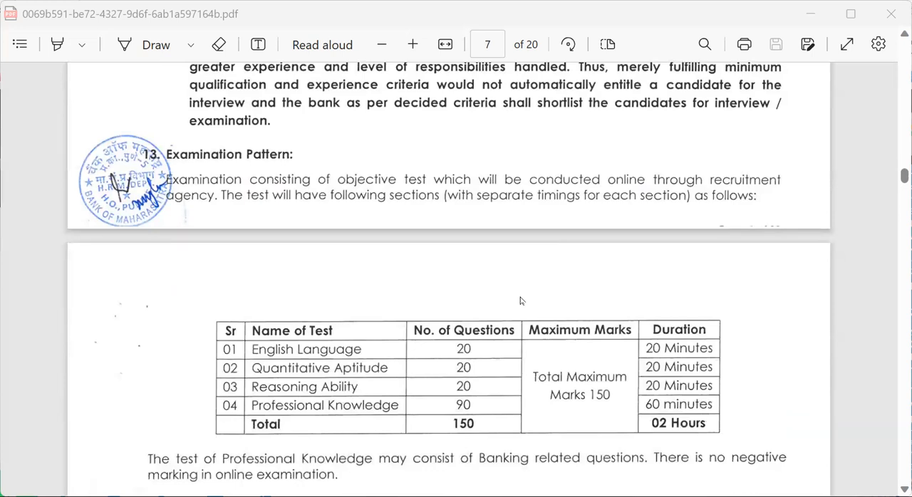
mouse_move(520, 320)
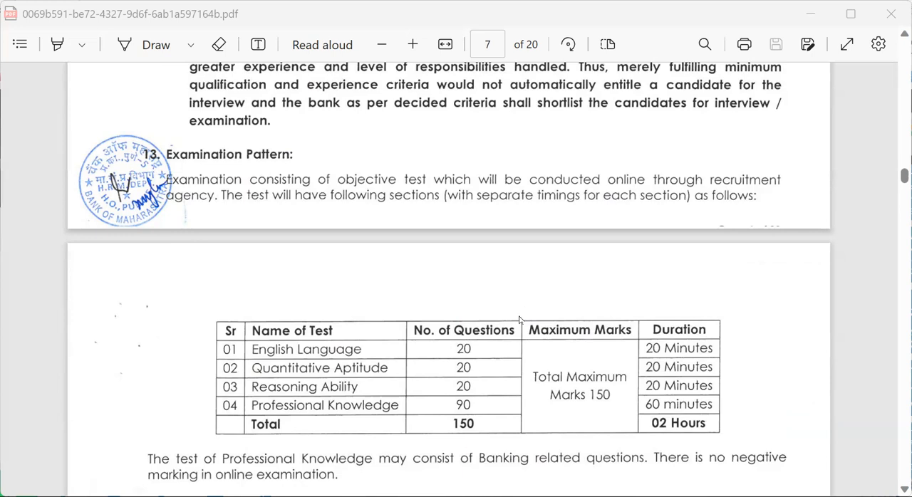
mouse_move(329, 364)
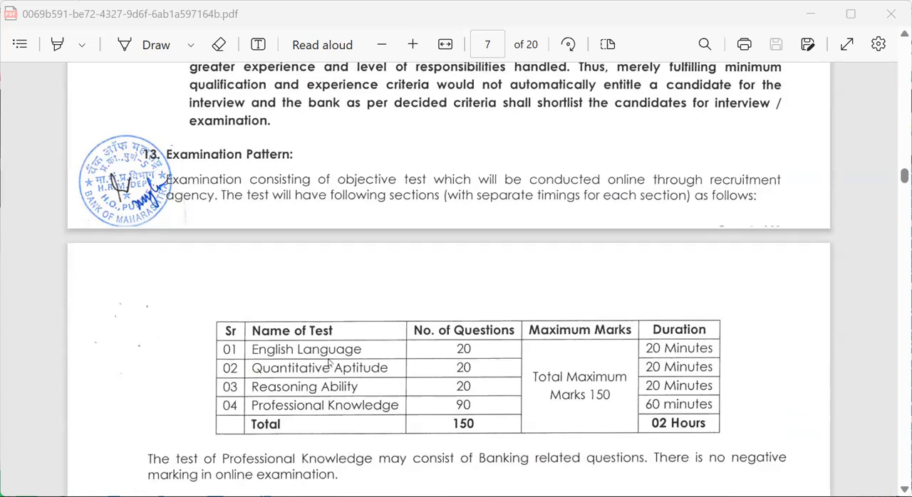
mouse_move(245, 388)
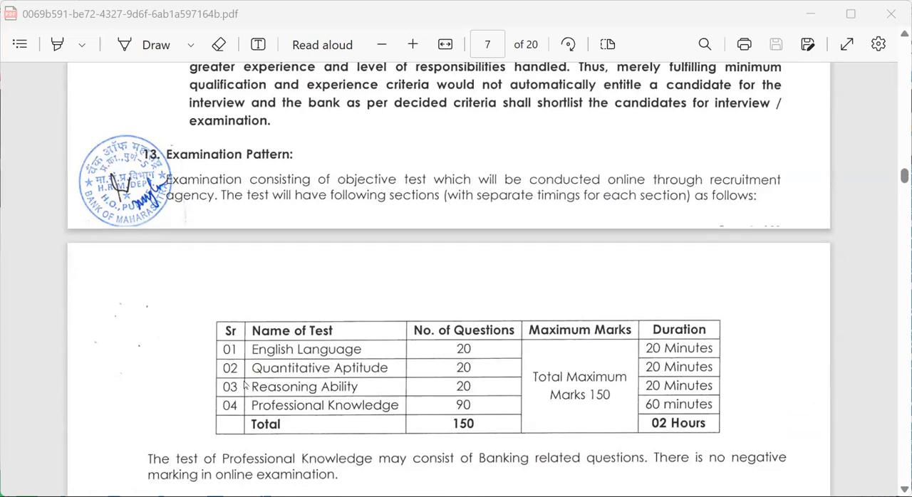
mouse_move(200, 413)
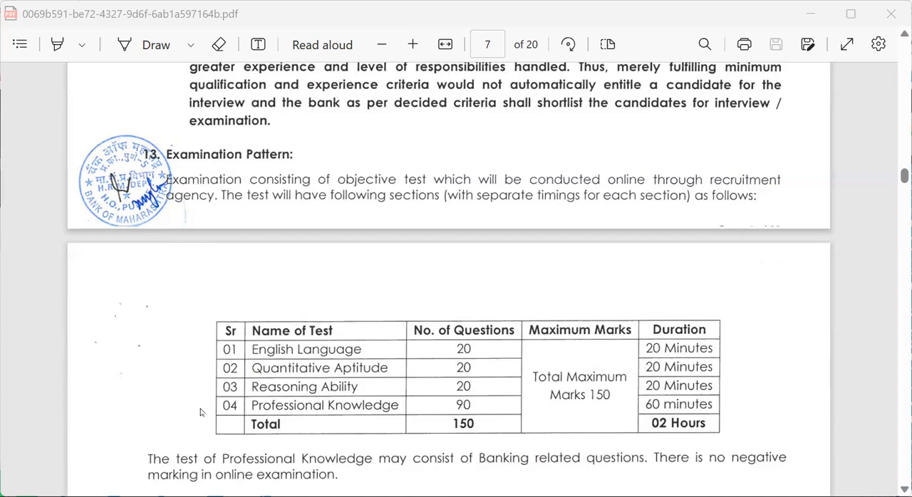
mouse_move(328, 426)
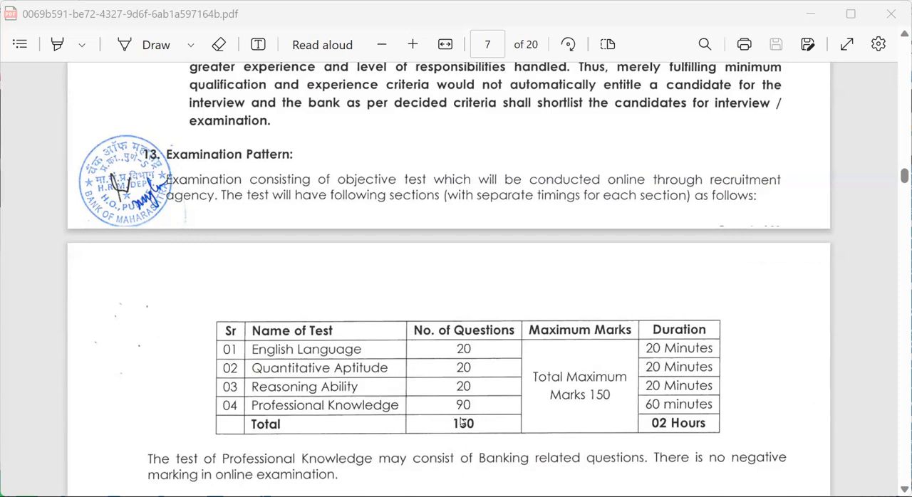
mouse_move(557, 371)
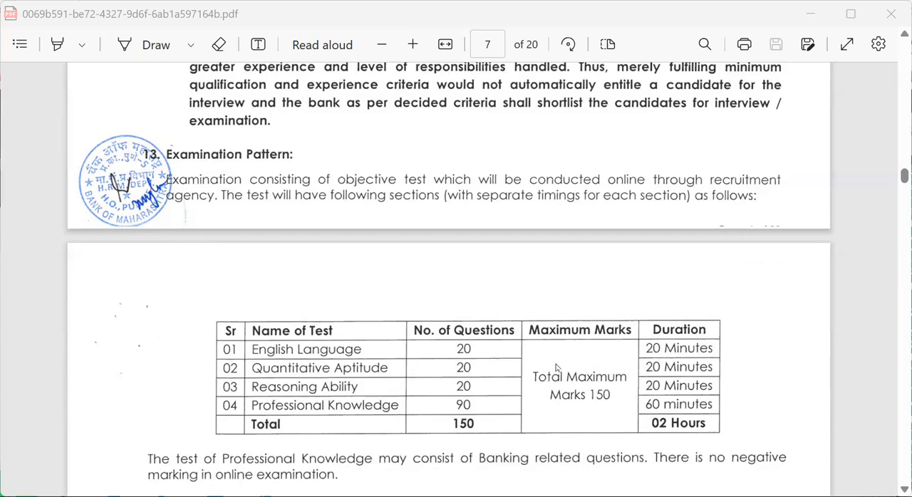
mouse_move(624, 416)
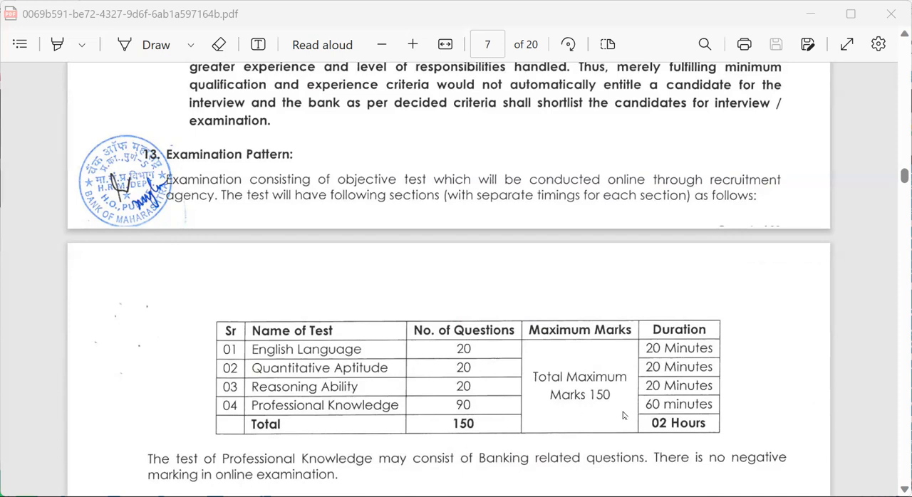
mouse_move(675, 428)
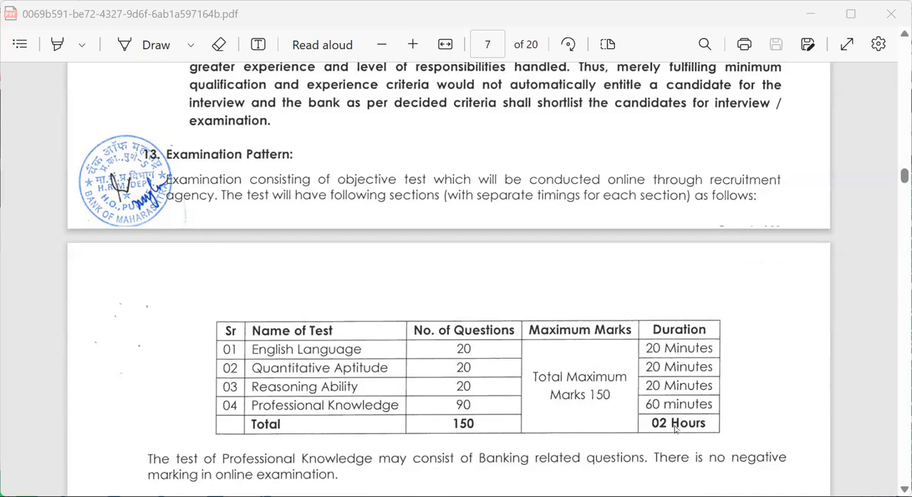
scroll(down, 3)
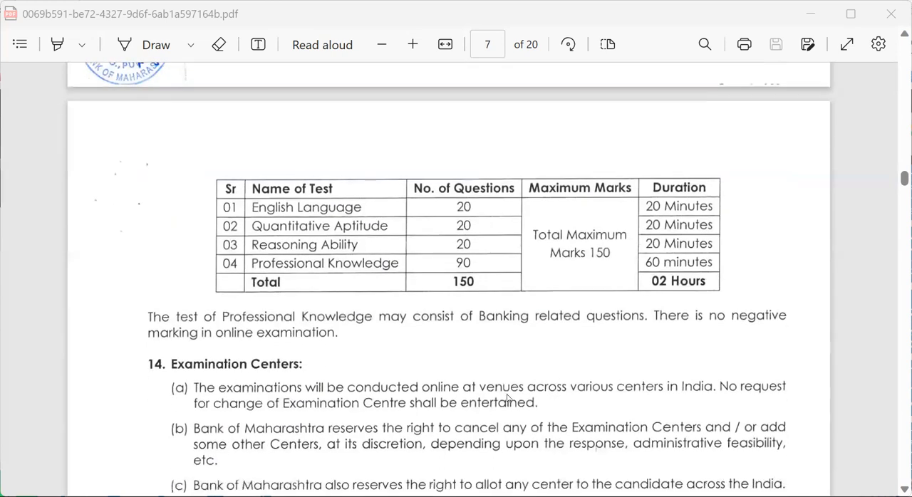
mouse_move(318, 353)
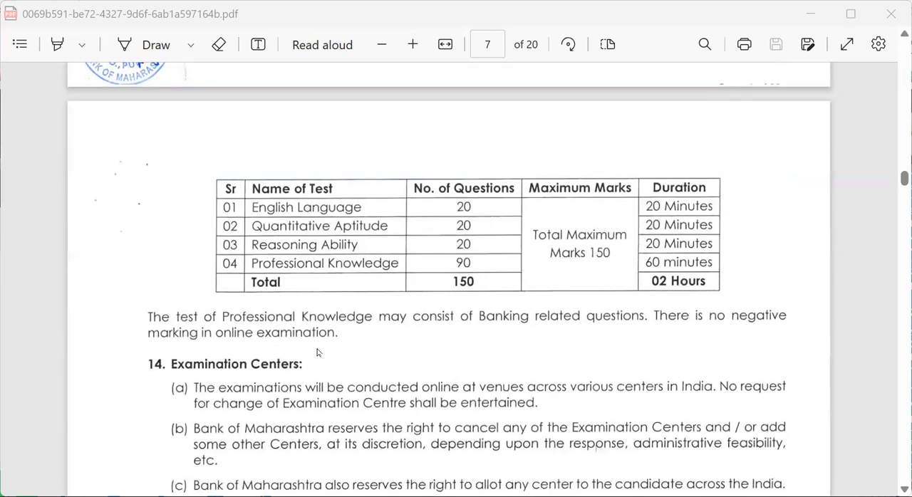
mouse_move(584, 337)
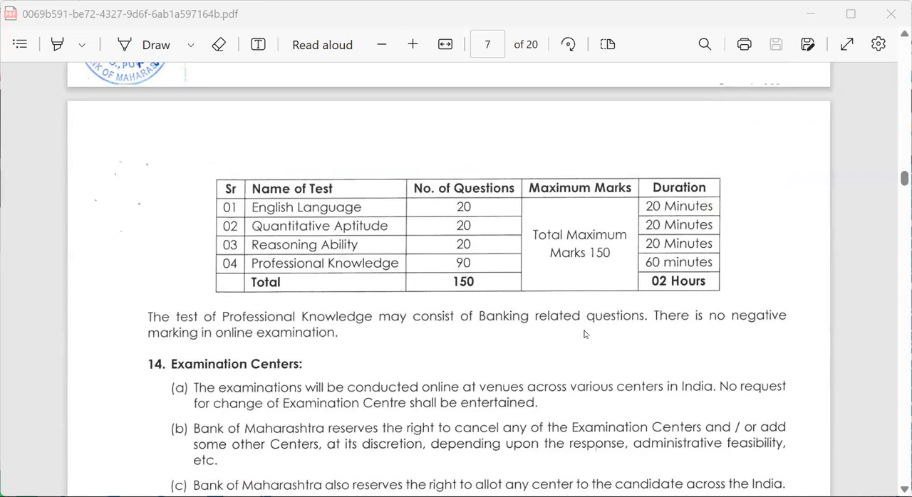
mouse_move(615, 340)
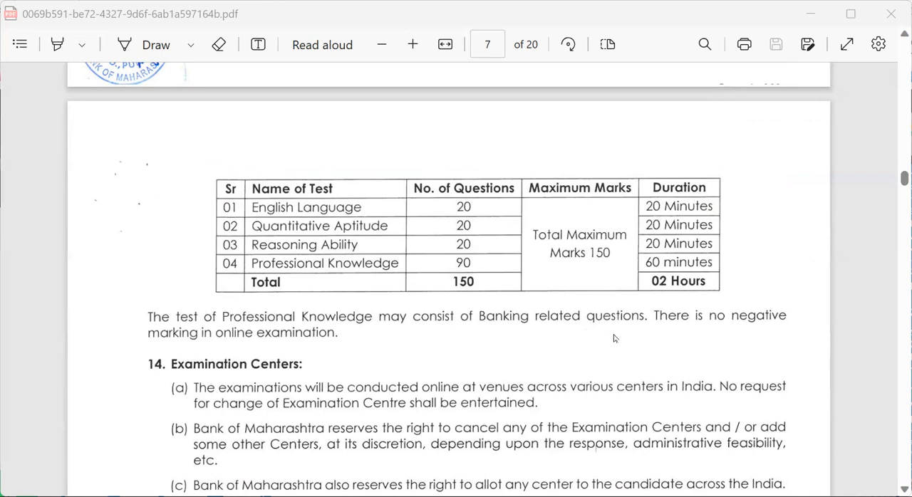
mouse_move(512, 299)
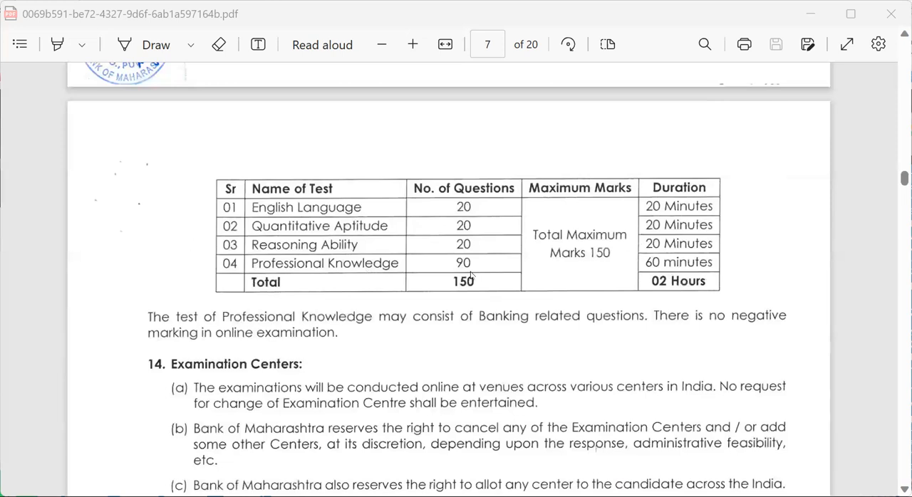
scroll(down, 3)
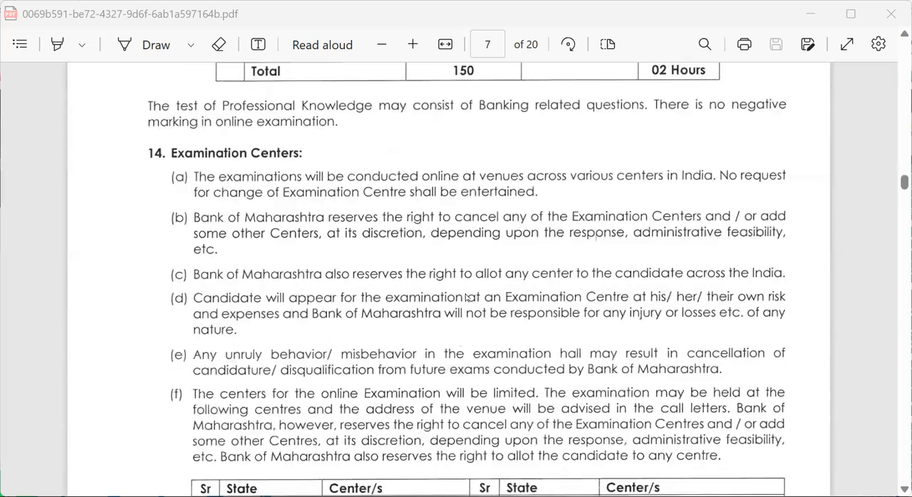
scroll(down, 3)
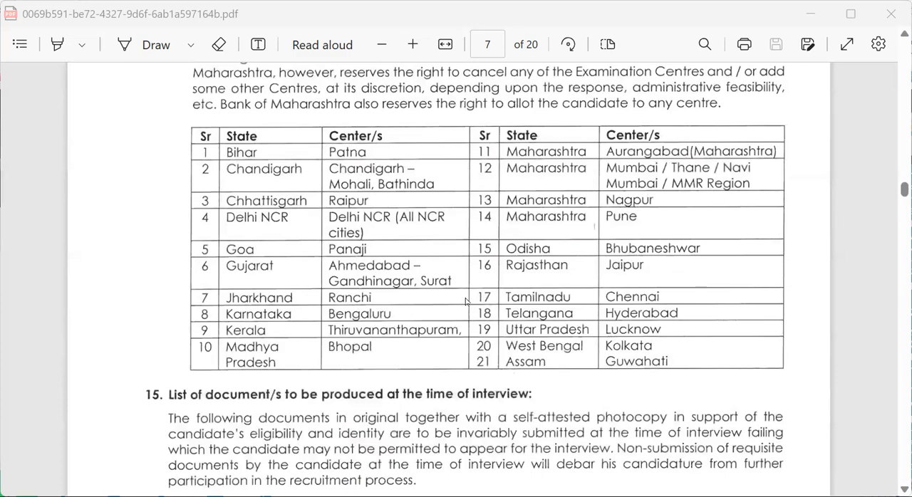
scroll(down, 3)
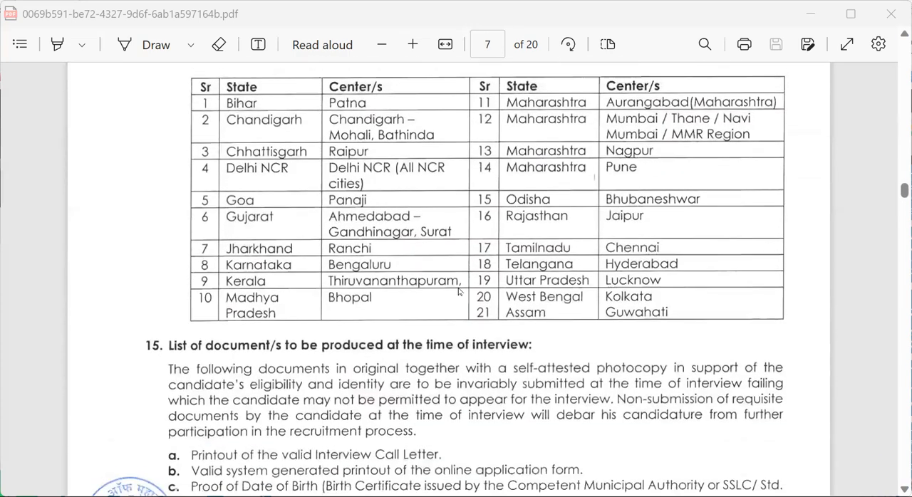
scroll(down, 3)
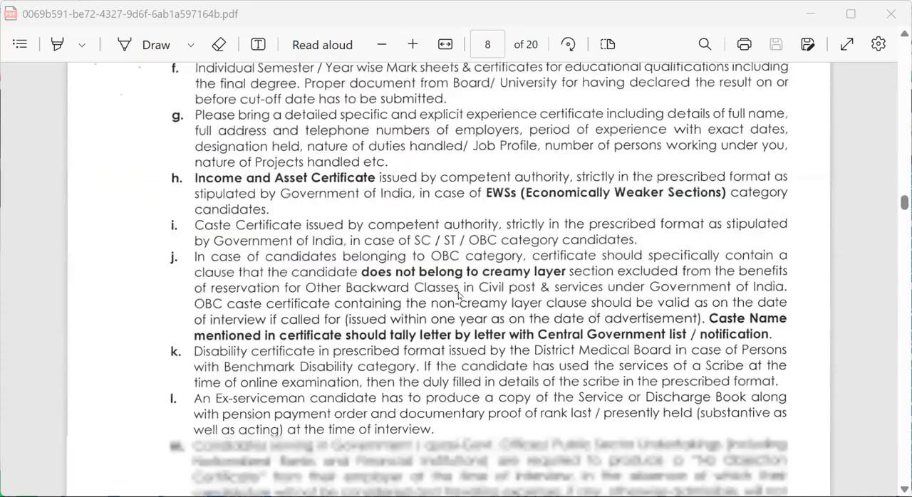
scroll(down, 3)
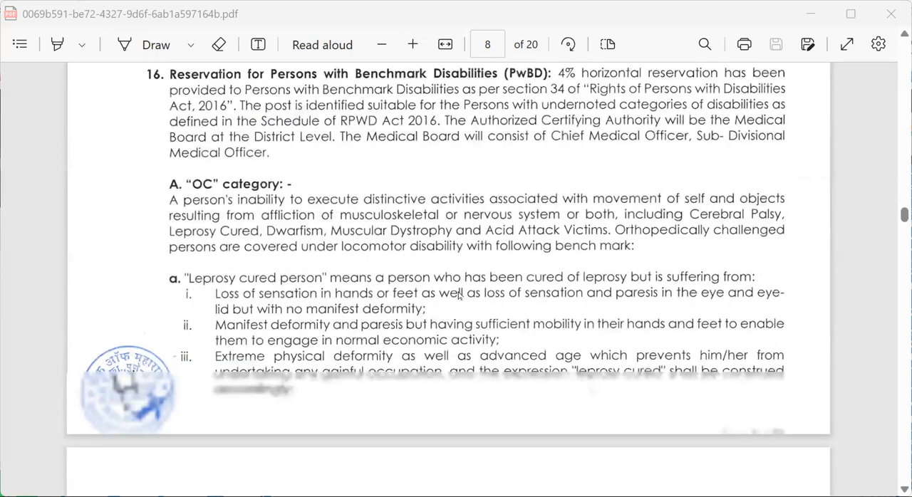
scroll(down, 3)
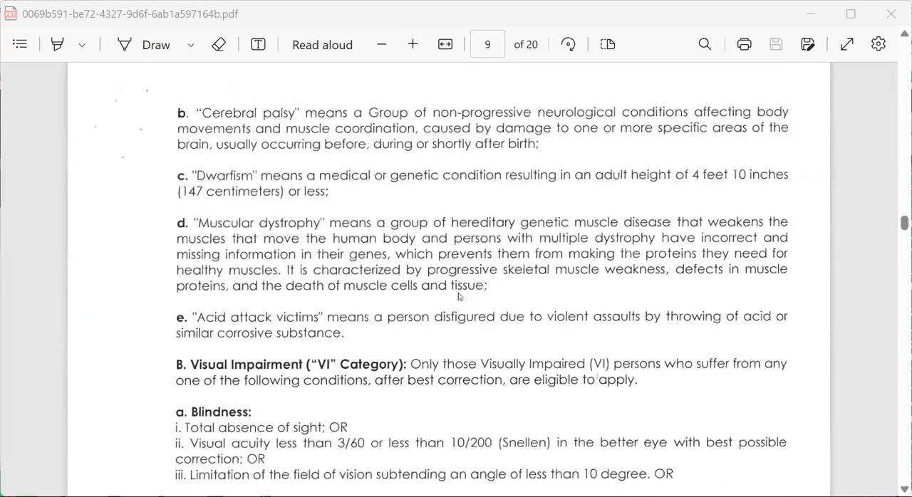
scroll(down, 3)
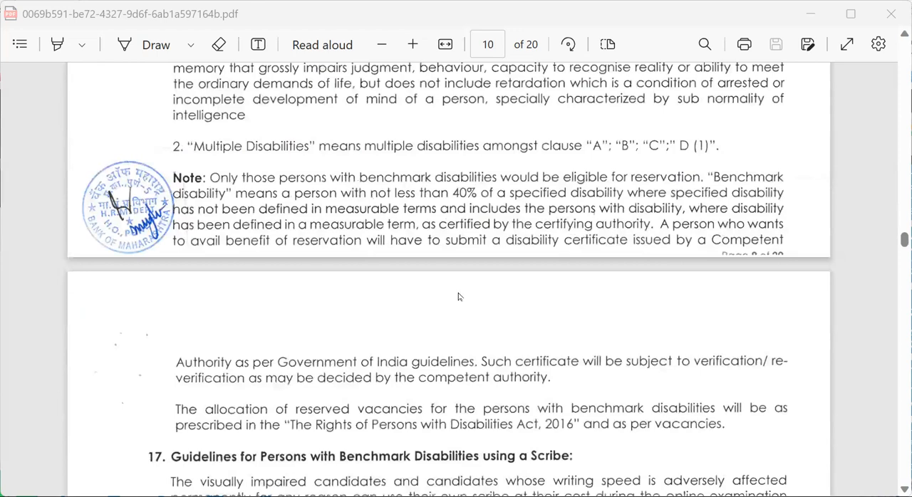
scroll(down, 3)
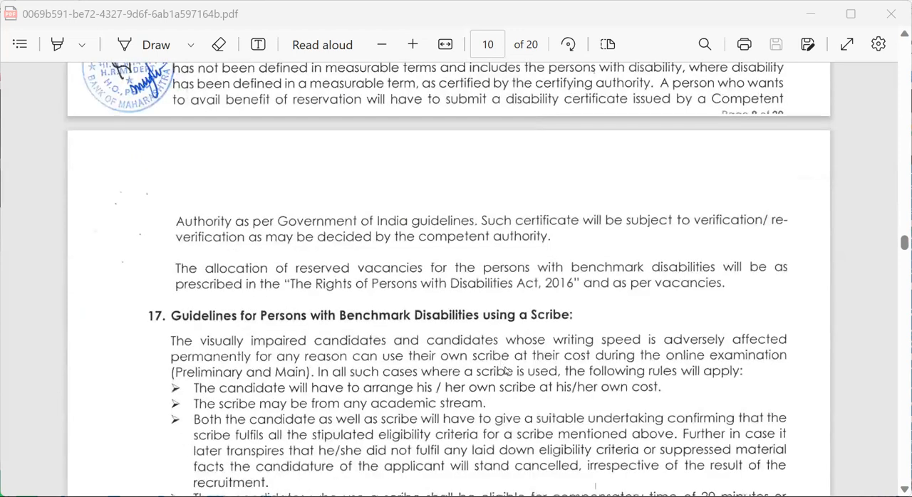
scroll(down, 3)
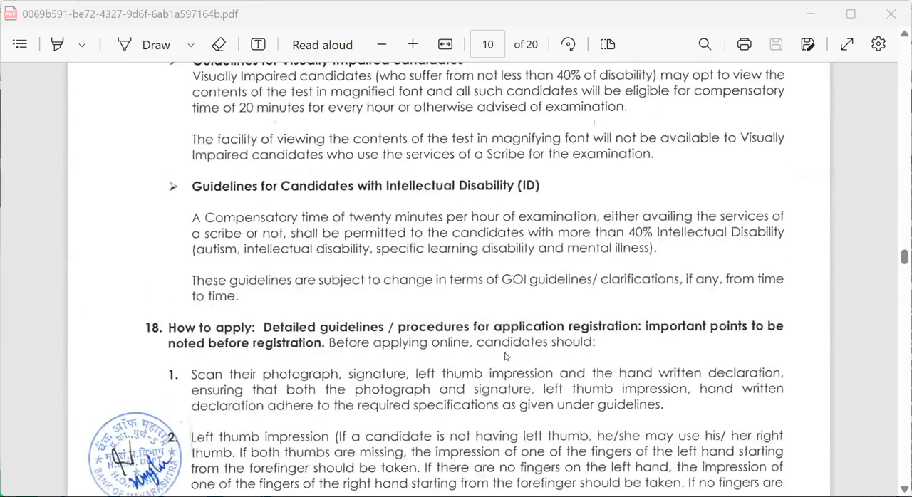
scroll(down, 3)
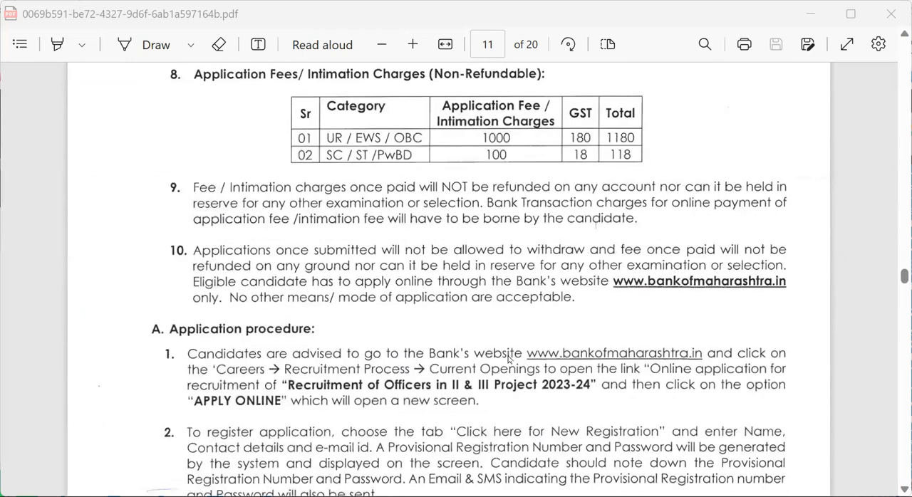
mouse_move(376, 157)
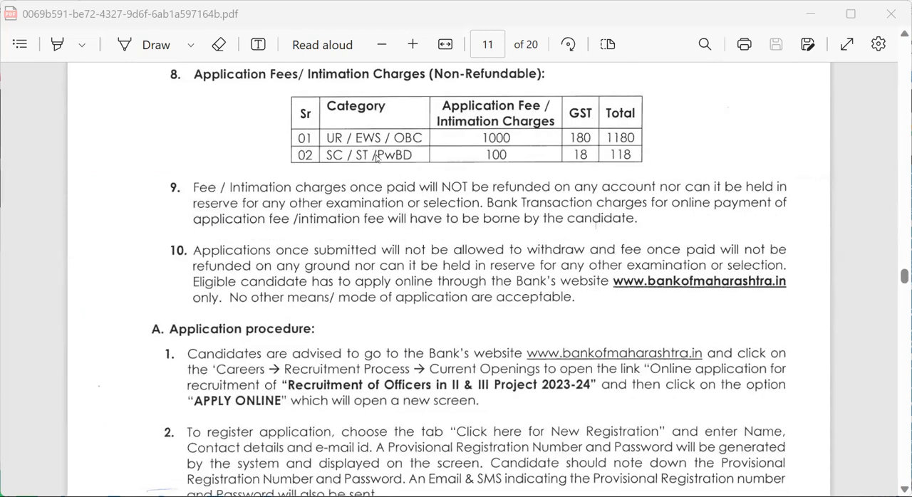
mouse_move(530, 139)
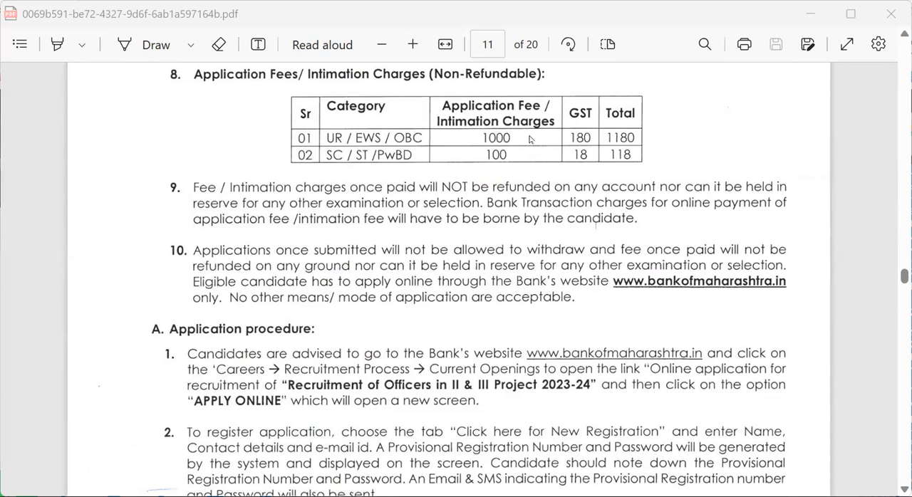
mouse_move(647, 135)
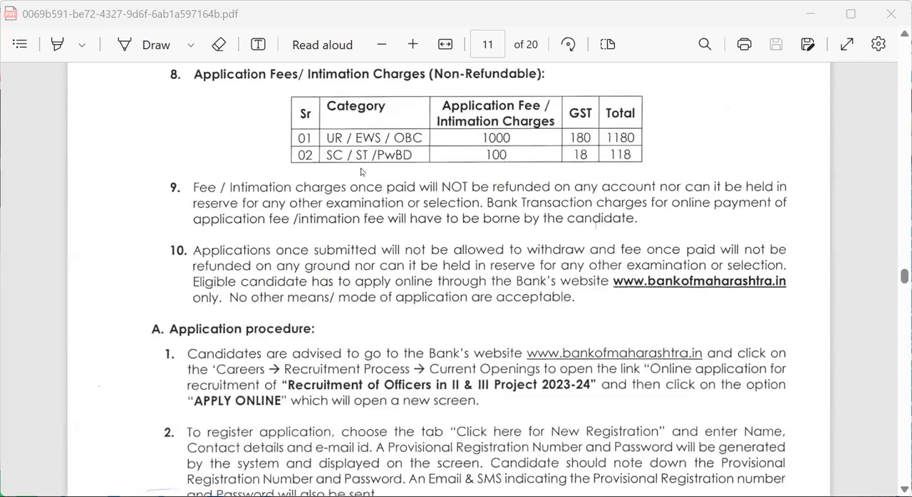
mouse_move(481, 165)
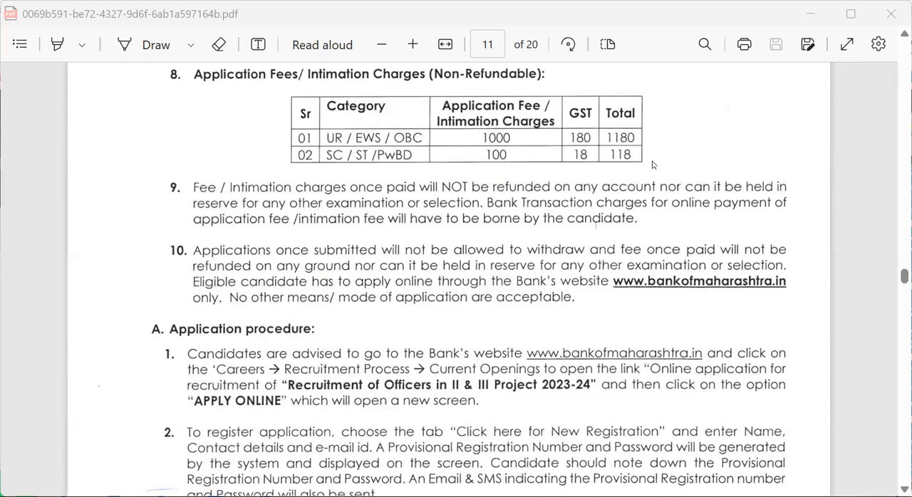
scroll(down, 3)
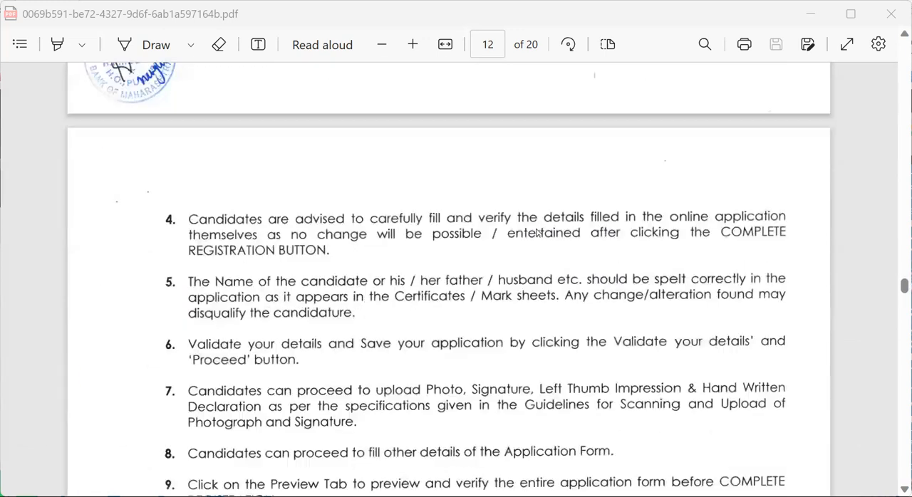
scroll(down, 3)
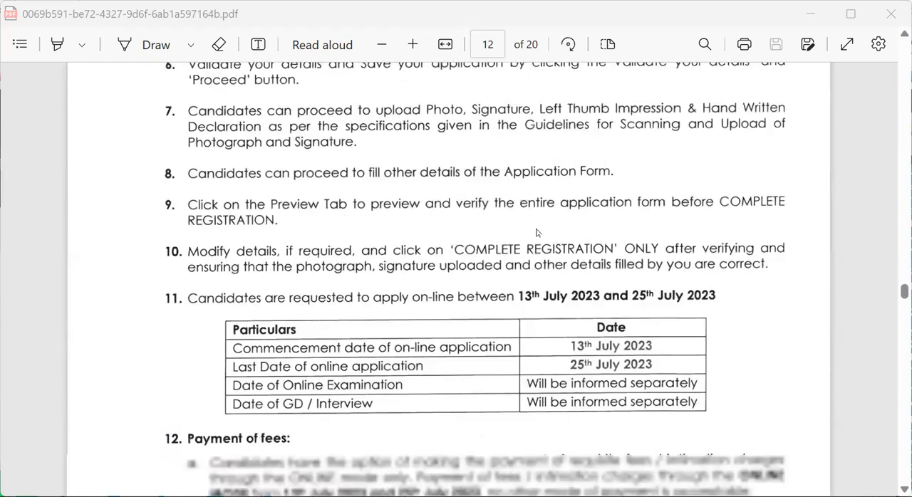
scroll(down, 3)
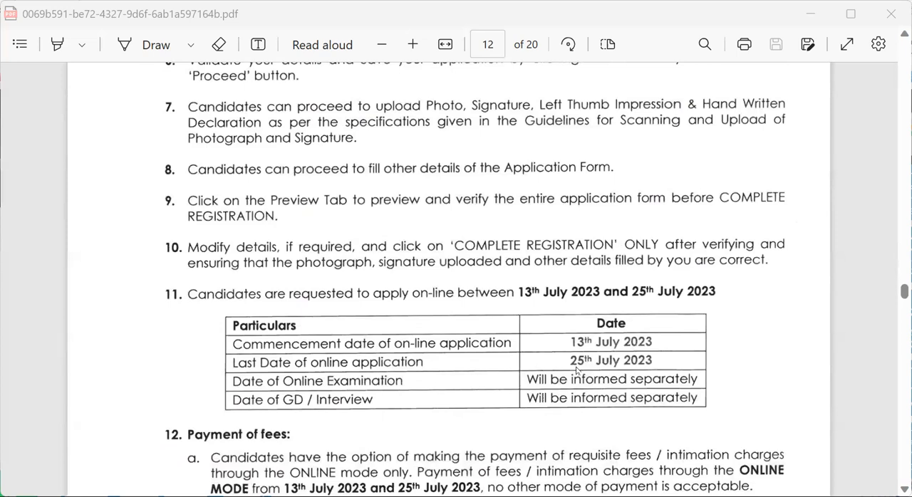
mouse_move(741, 333)
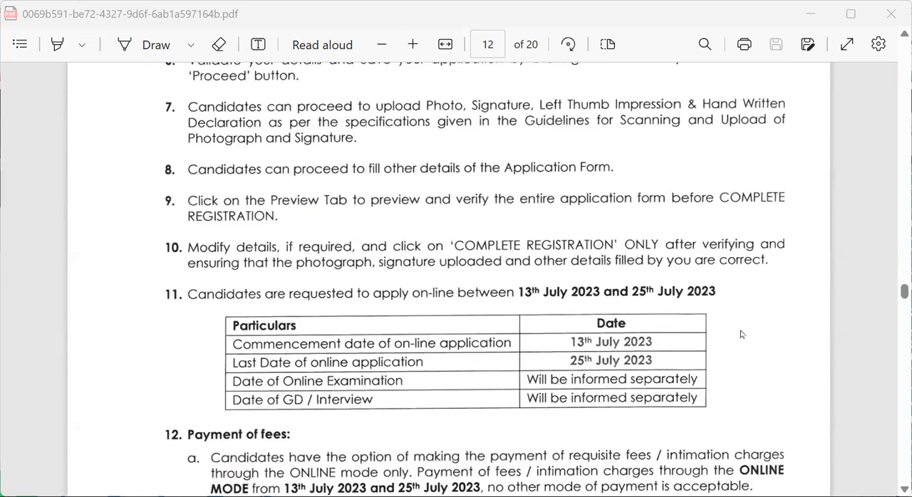
mouse_move(716, 340)
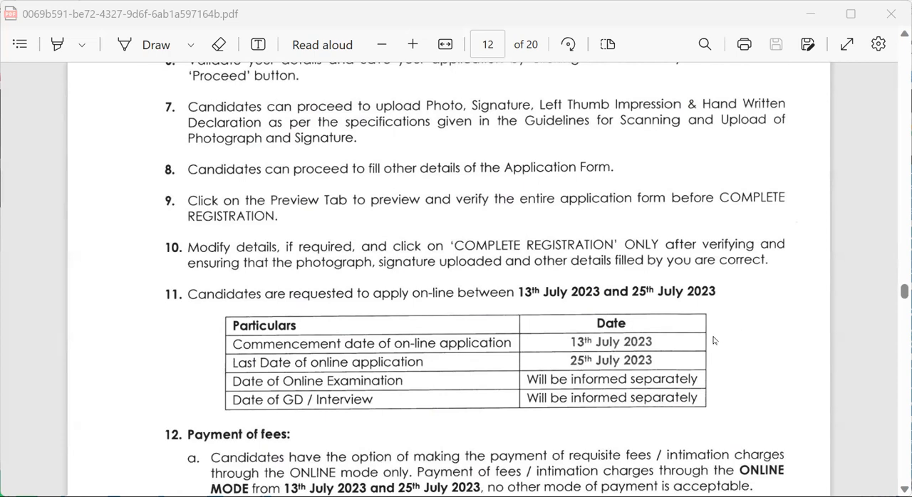
scroll(down, 3)
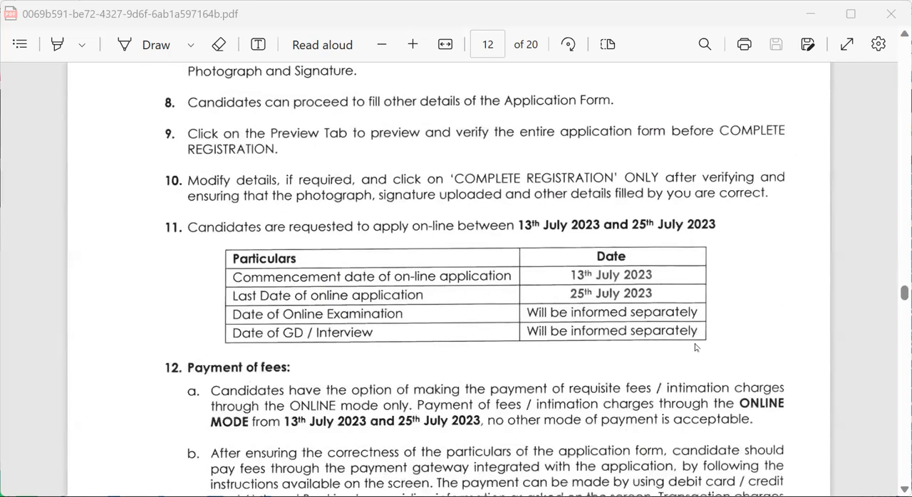
scroll(down, 3)
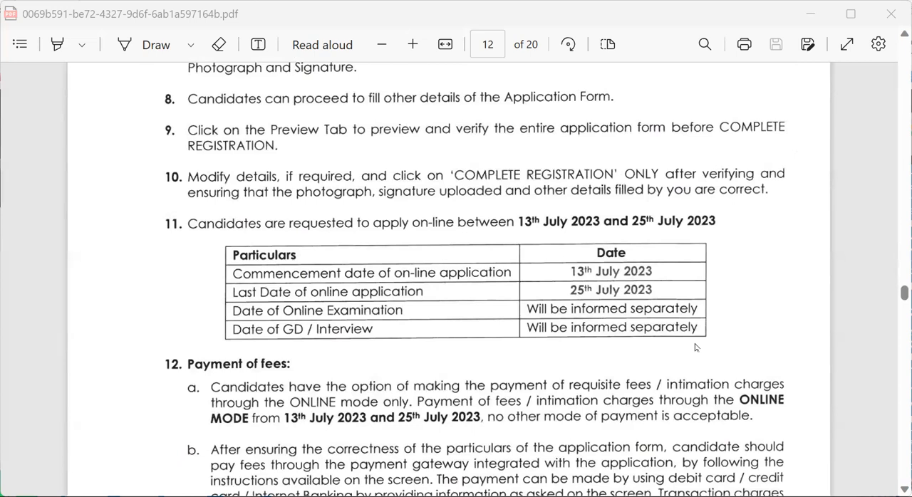
scroll(down, 3)
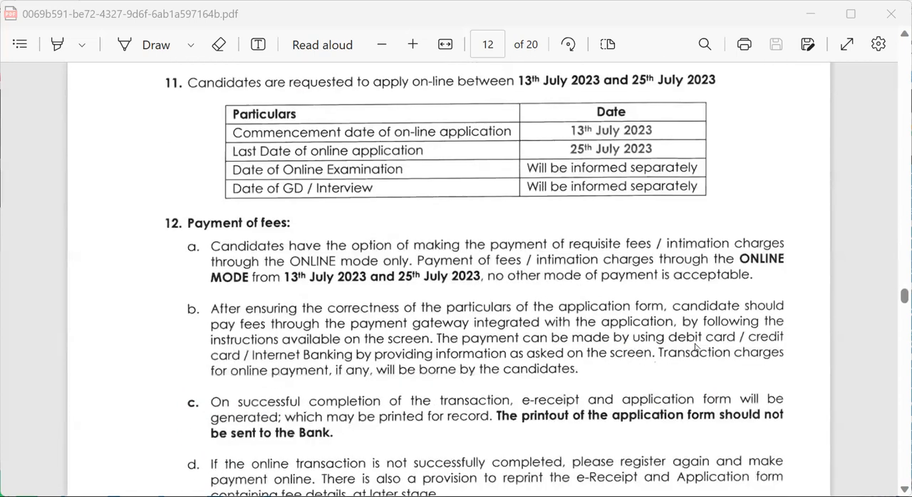
scroll(down, 3)
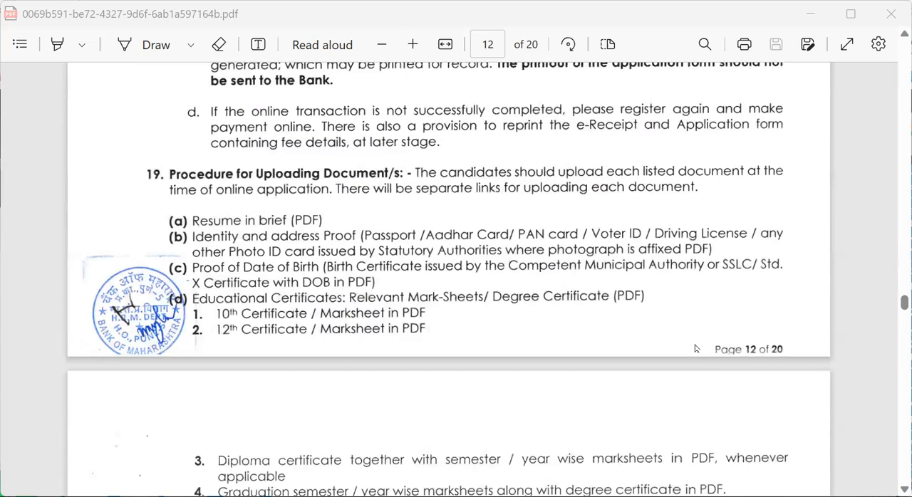
scroll(down, 3)
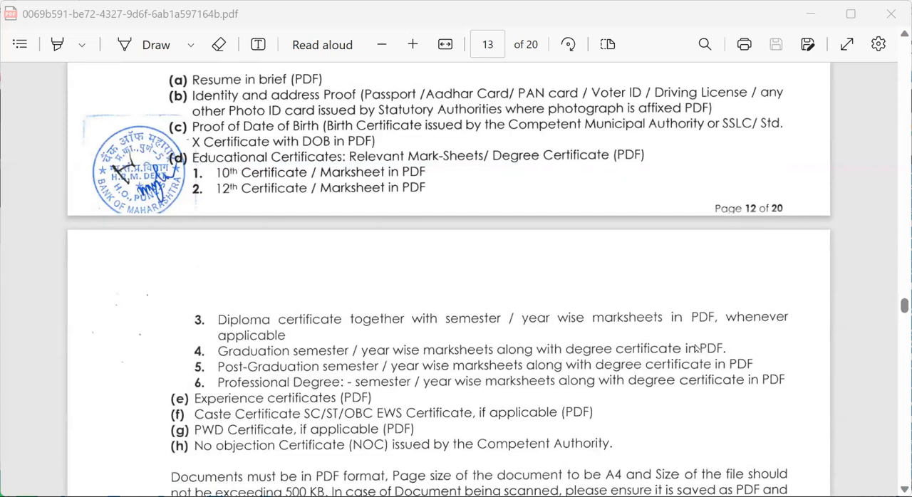
scroll(down, 3)
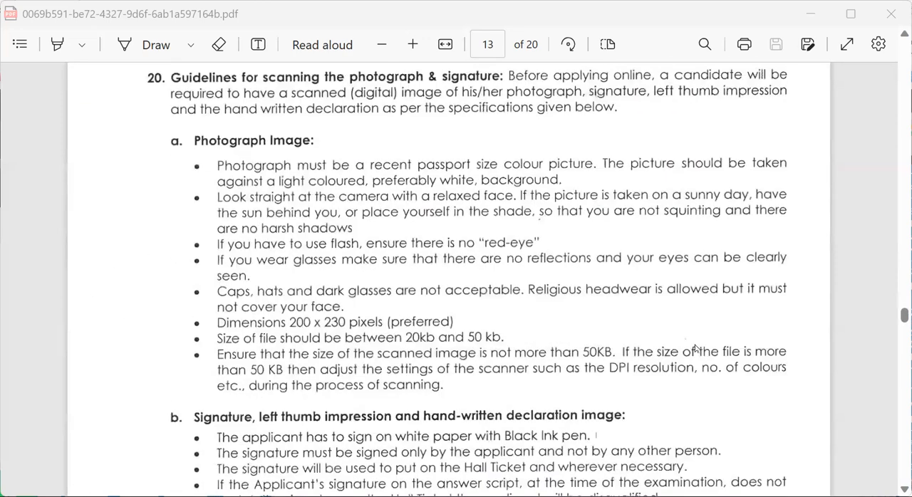
scroll(down, 3)
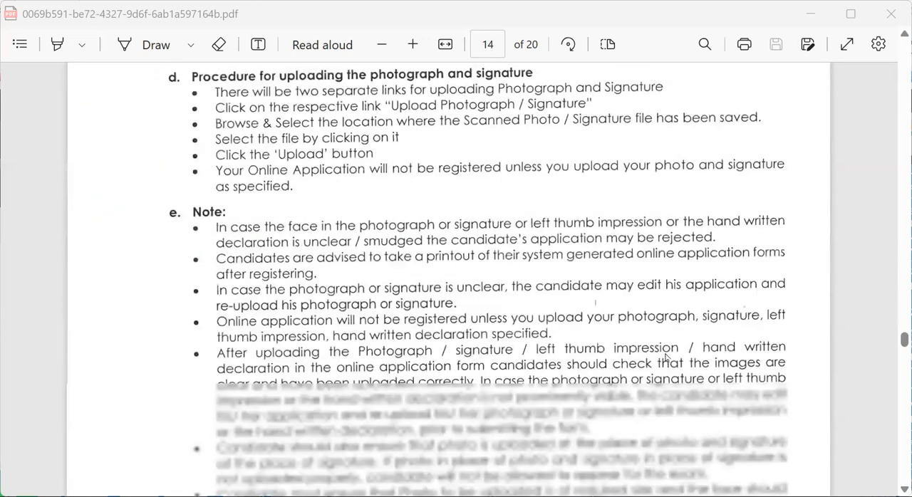
scroll(down, 3)
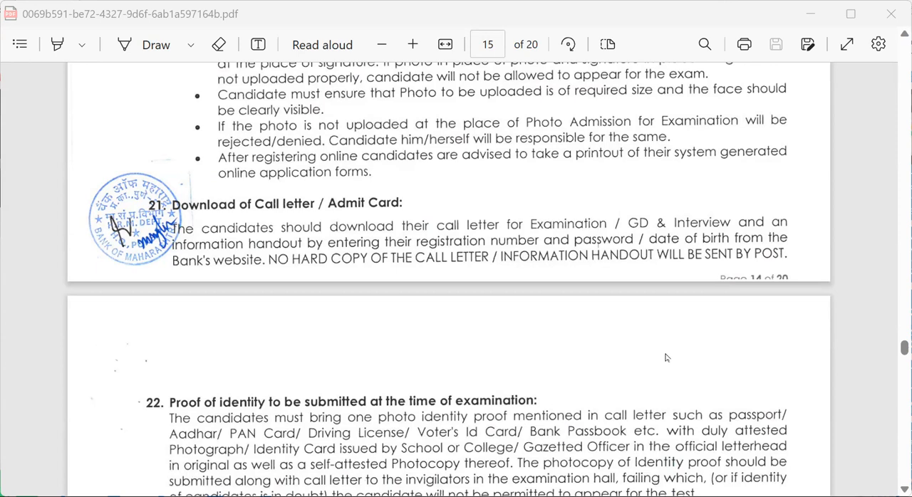
mouse_move(543, 104)
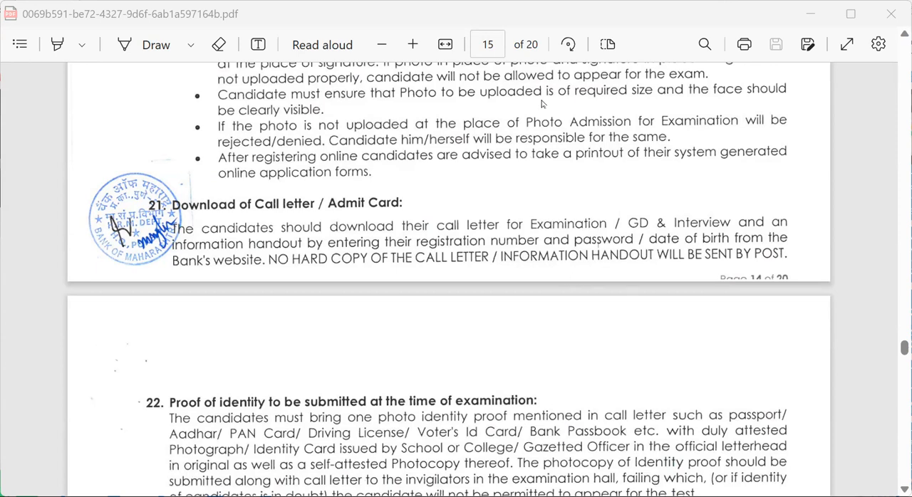